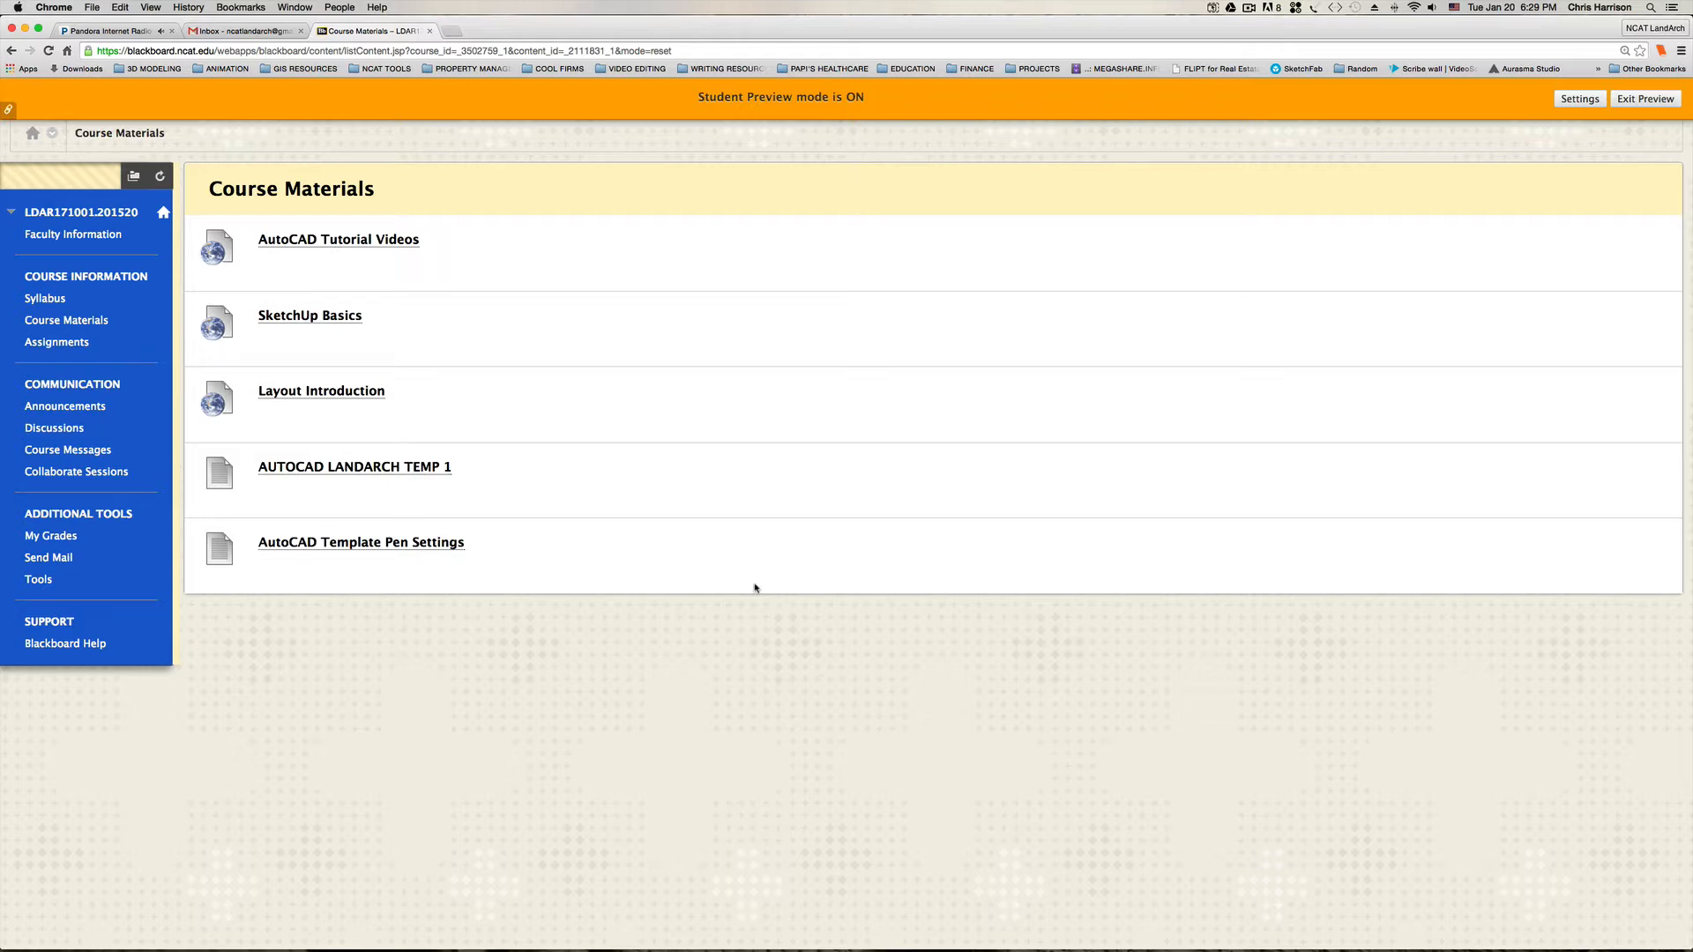
{"action": "mouse_move", "coordinate": [615, 462]}
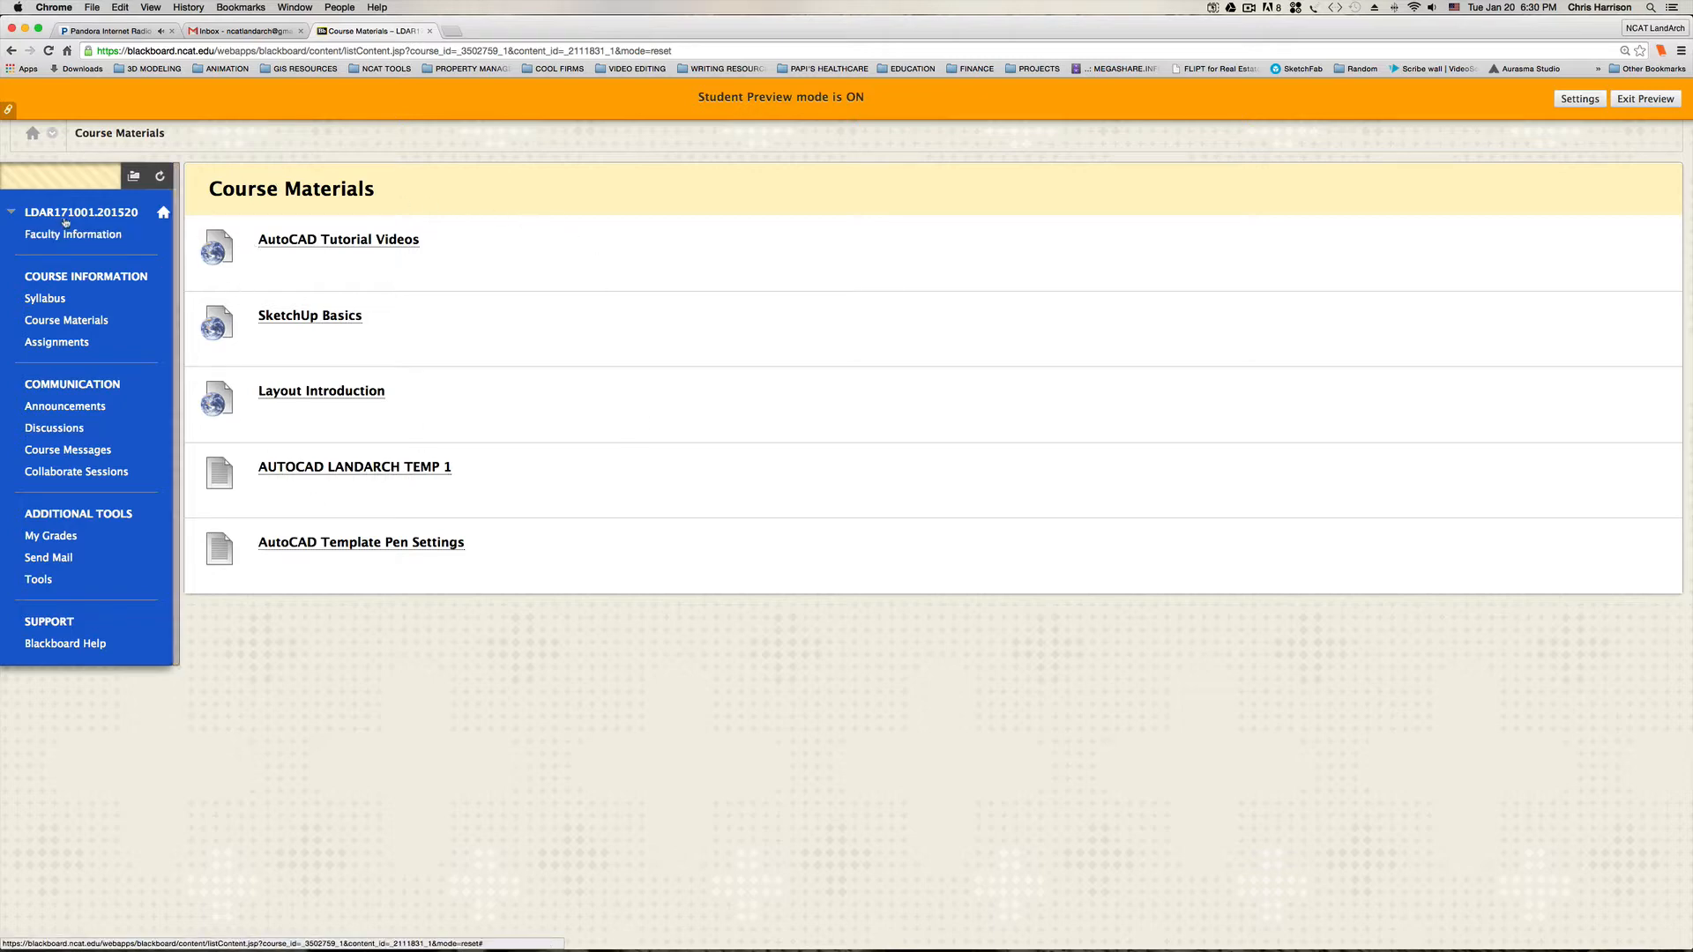
{"action": "mouse_move", "coordinate": [355, 470]}
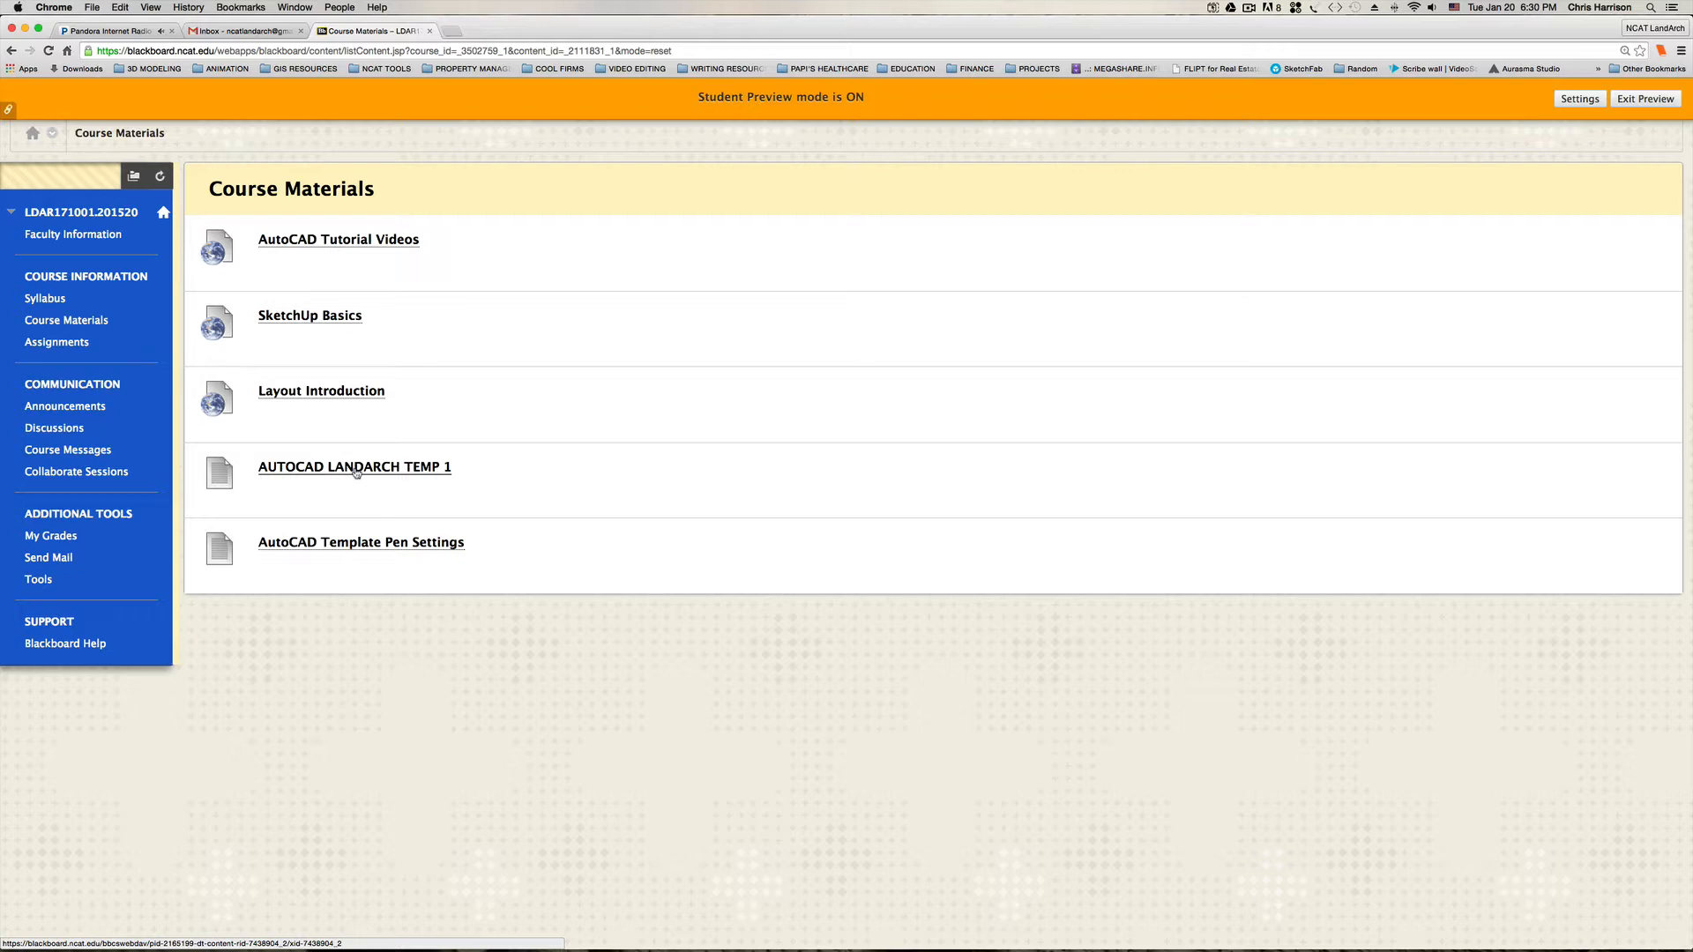
Download the LANDARCH TEMP 1 template from the AUTOCAD LANDARCH TEMP 1 course item.
{"action": "left_click", "coordinate": [354, 466]}
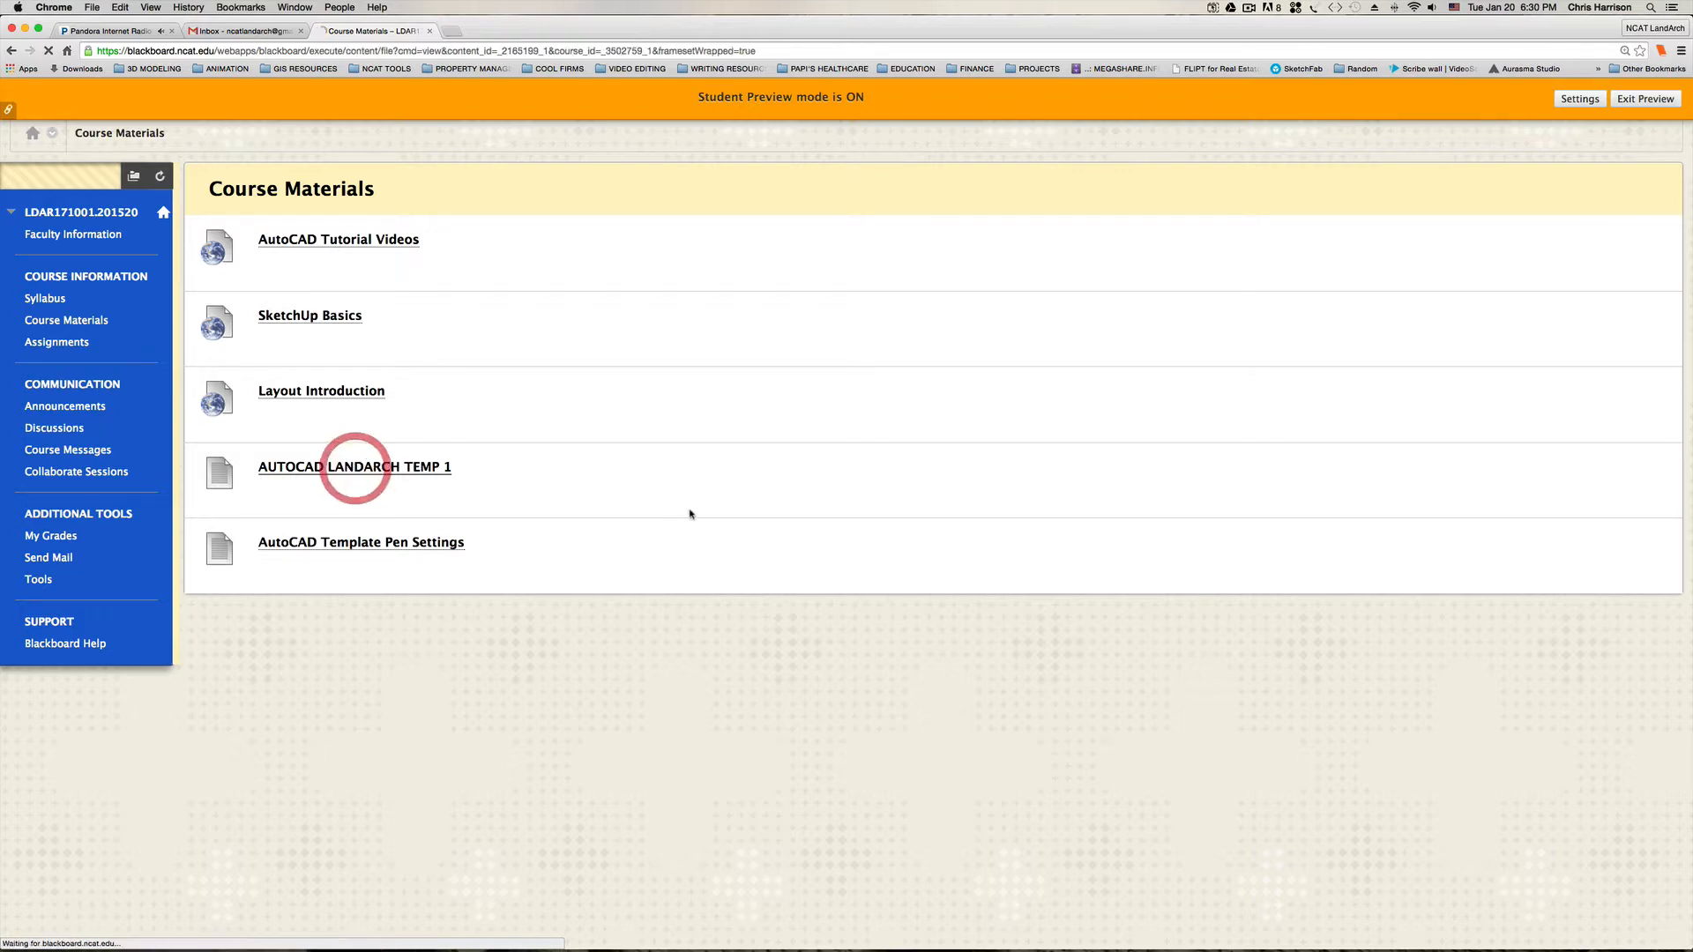
{"action": "left_click", "coordinate": [354, 467]}
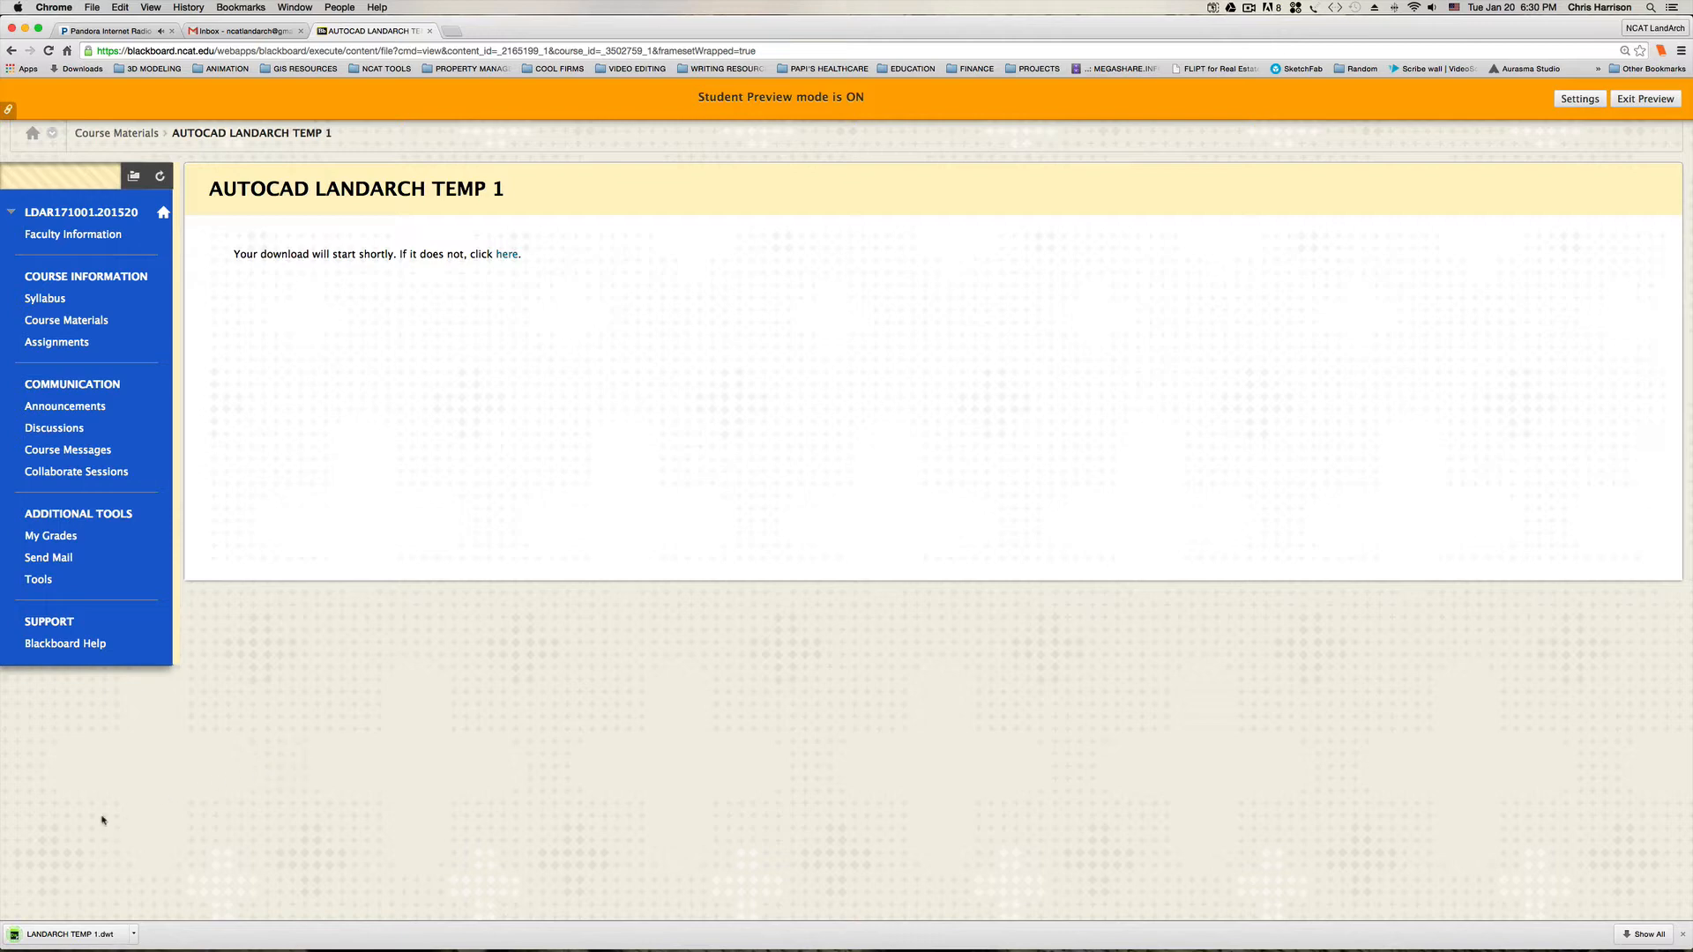
{"action": "mouse_move", "coordinate": [222, 841]}
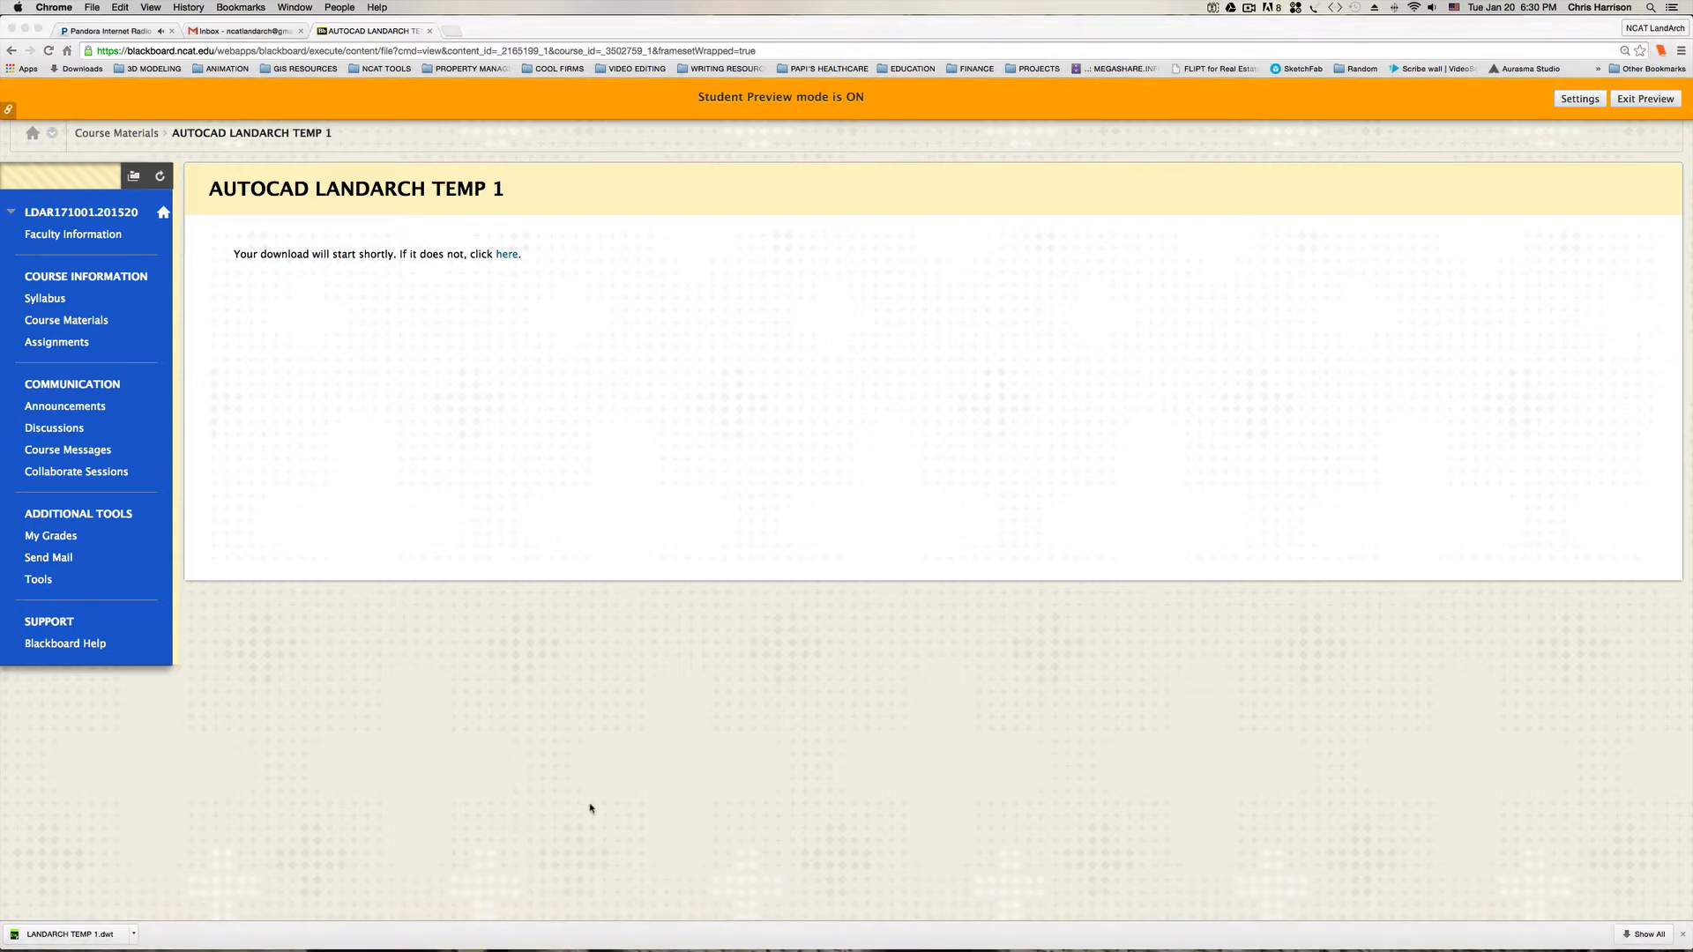
{"action": "mouse_move", "coordinate": [564, 811]}
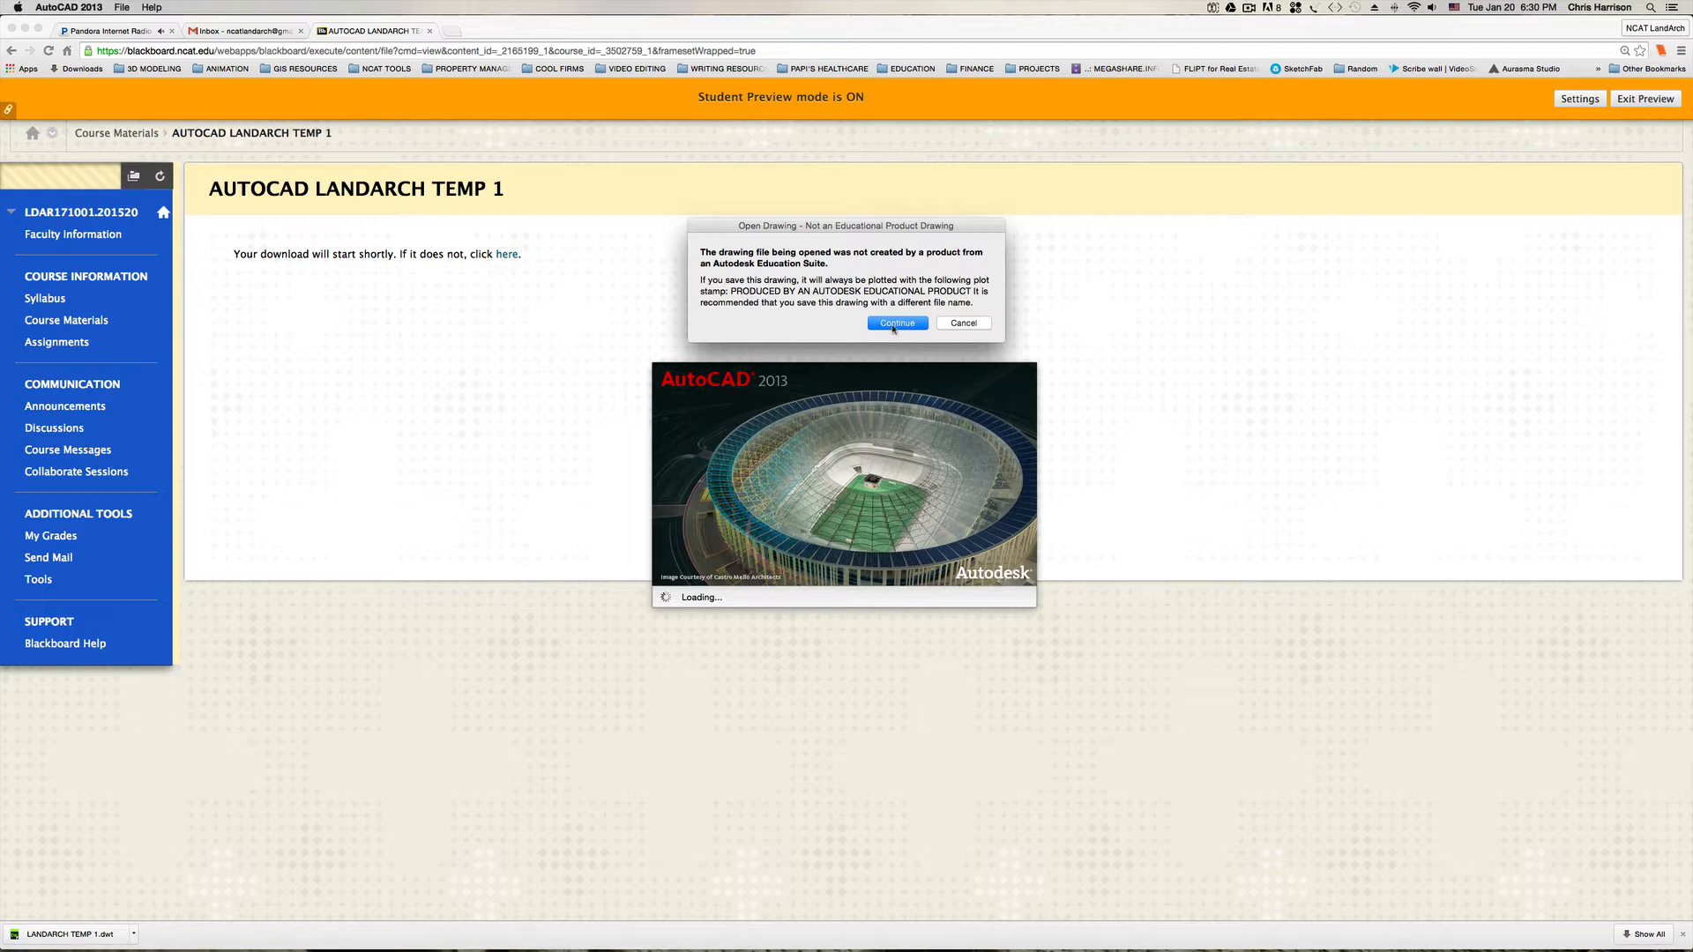
Continue past the 'Not an Educational Product Drawing' warning so AutoCAD can load.
{"action": "left_click", "coordinate": [896, 323]}
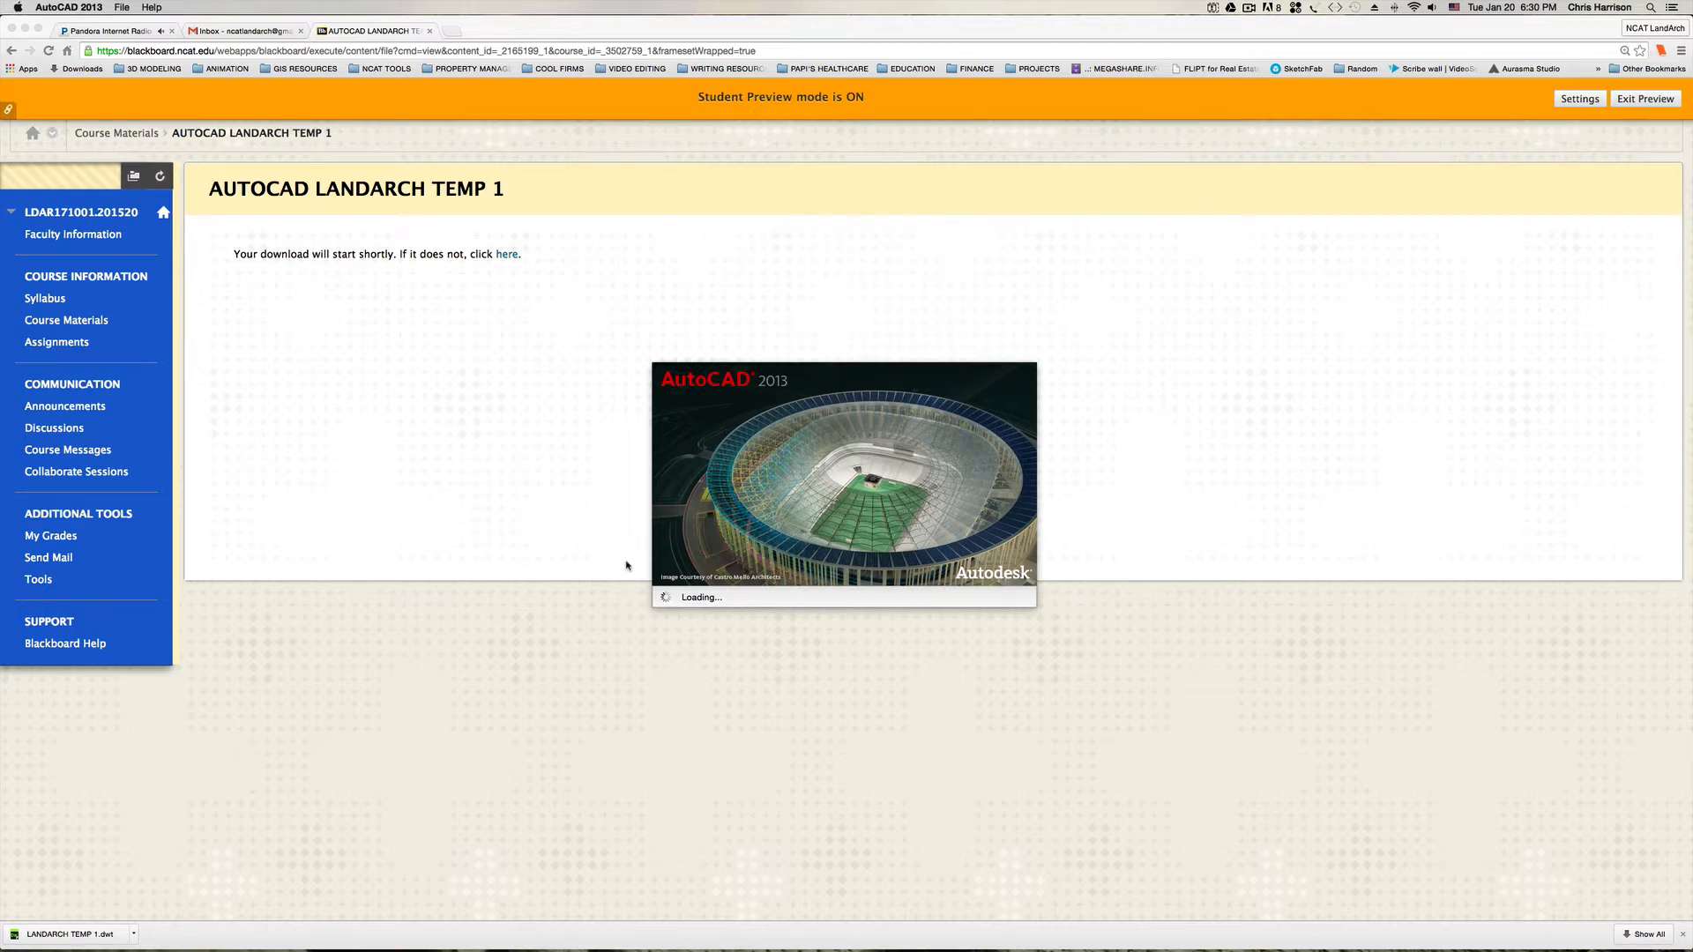
{"action": "mouse_move", "coordinate": [629, 550]}
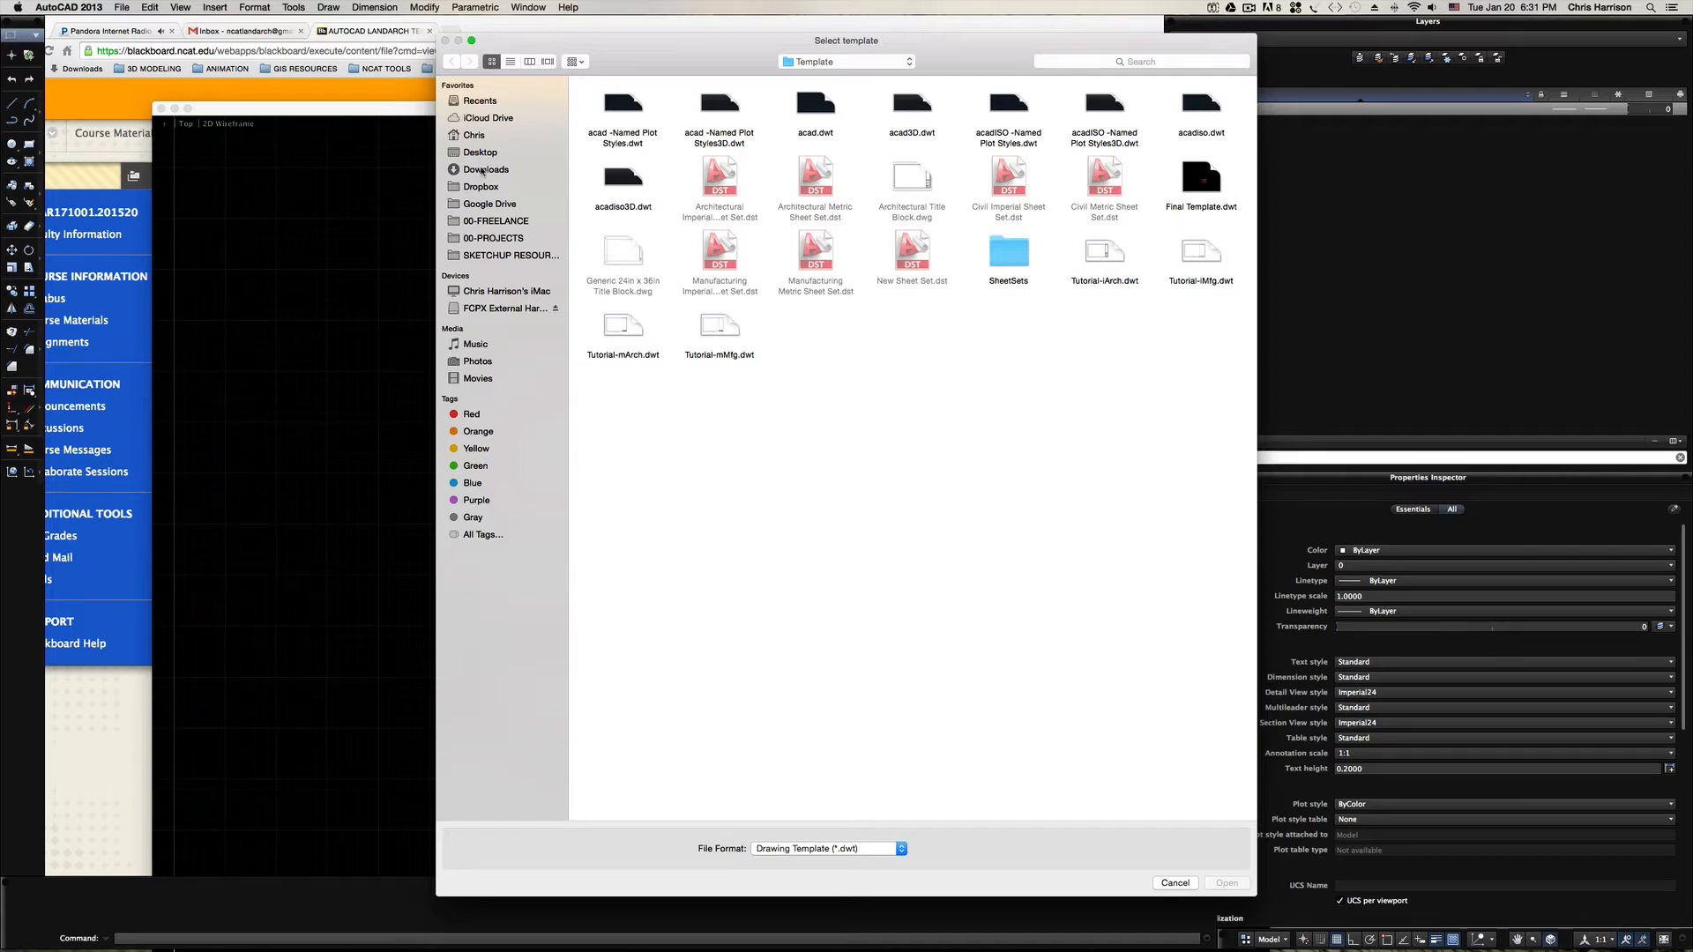
Start a new drawing from LANDARCH TEMP 1.dwt in the Downloads folder, listed by date.
{"action": "left_click", "coordinate": [485, 169]}
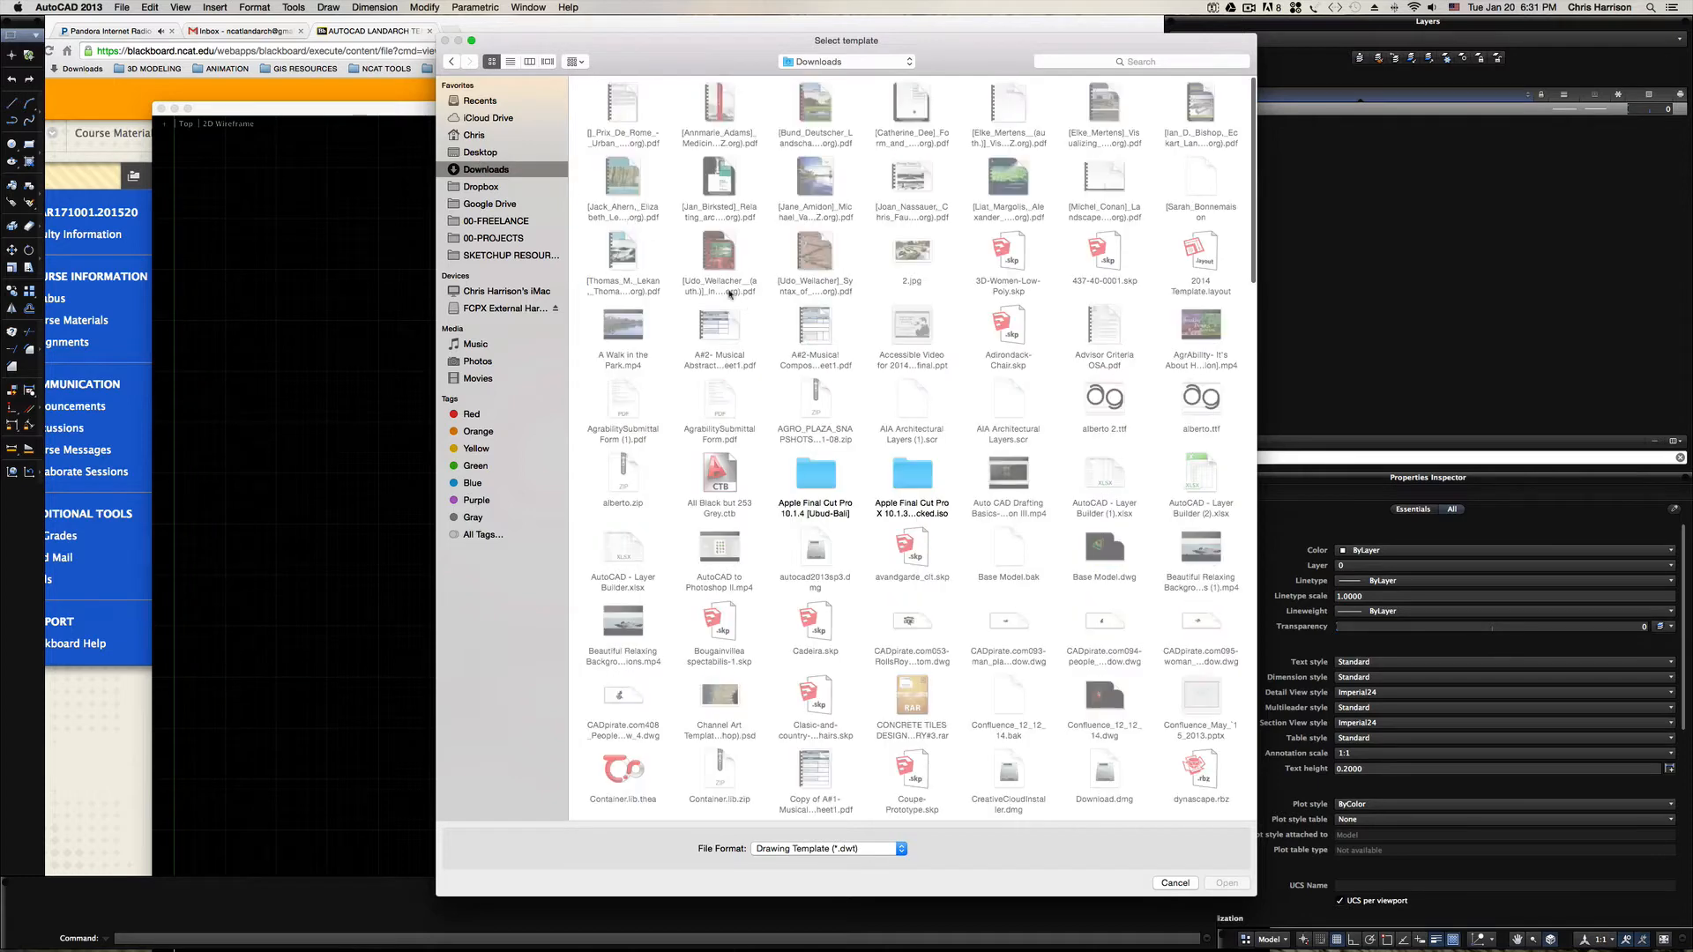
{"action": "left_click", "coordinate": [510, 62]}
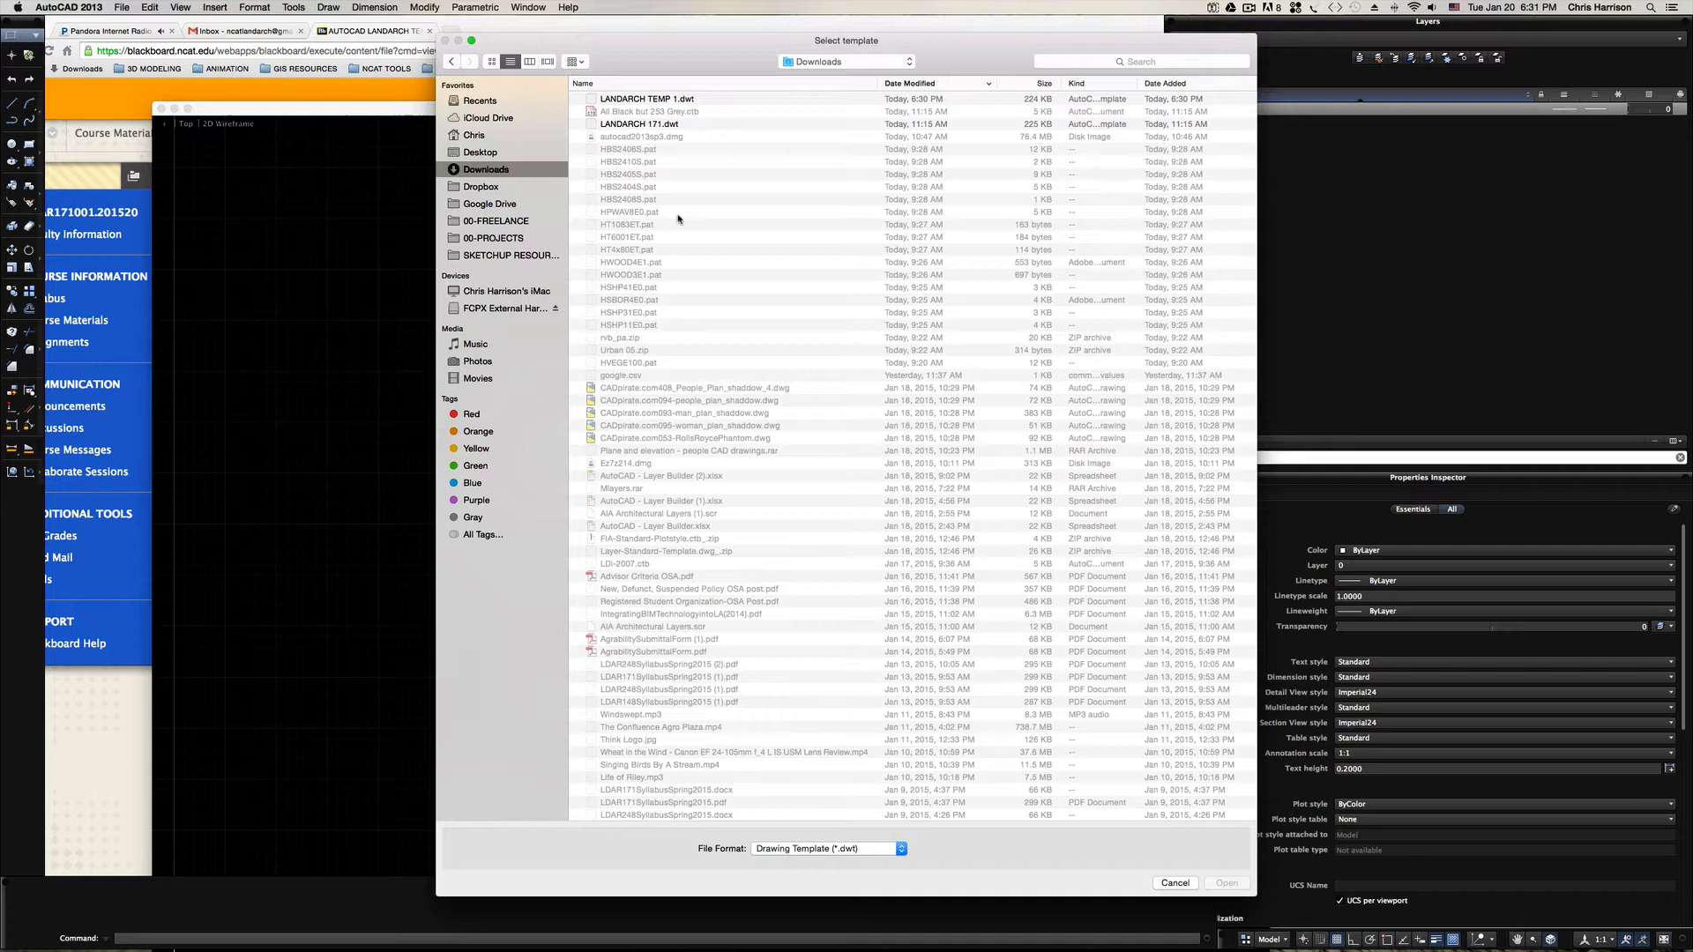
{"action": "left_click", "coordinate": [669, 97]}
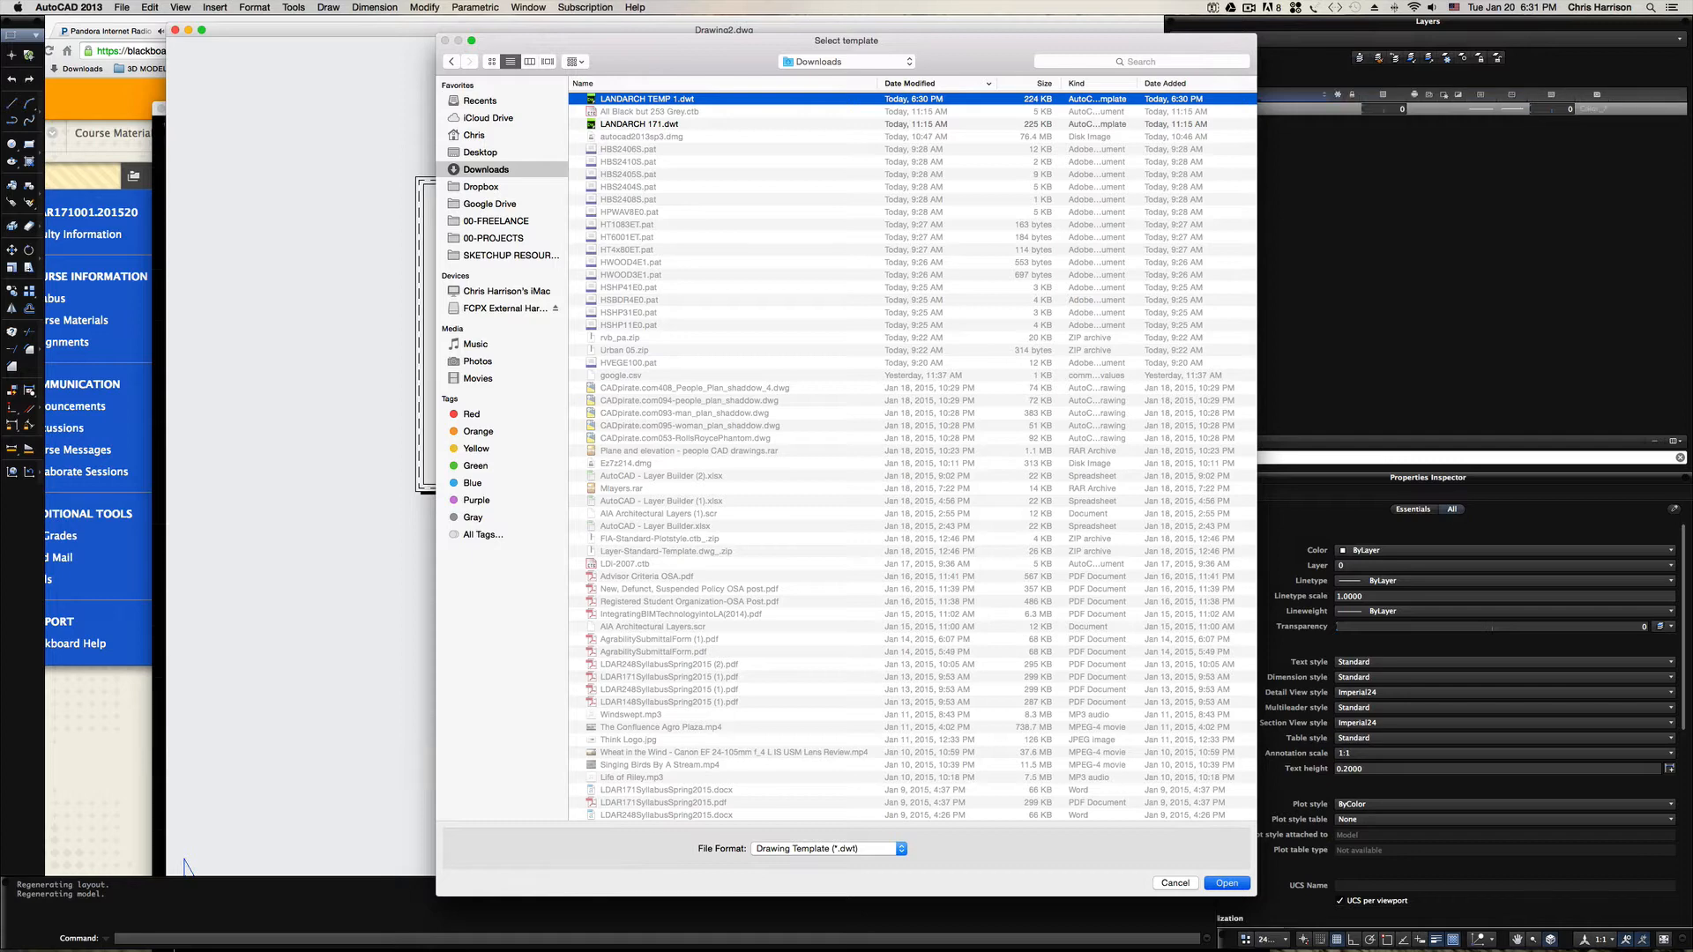
{"action": "left_click", "coordinate": [1226, 884]}
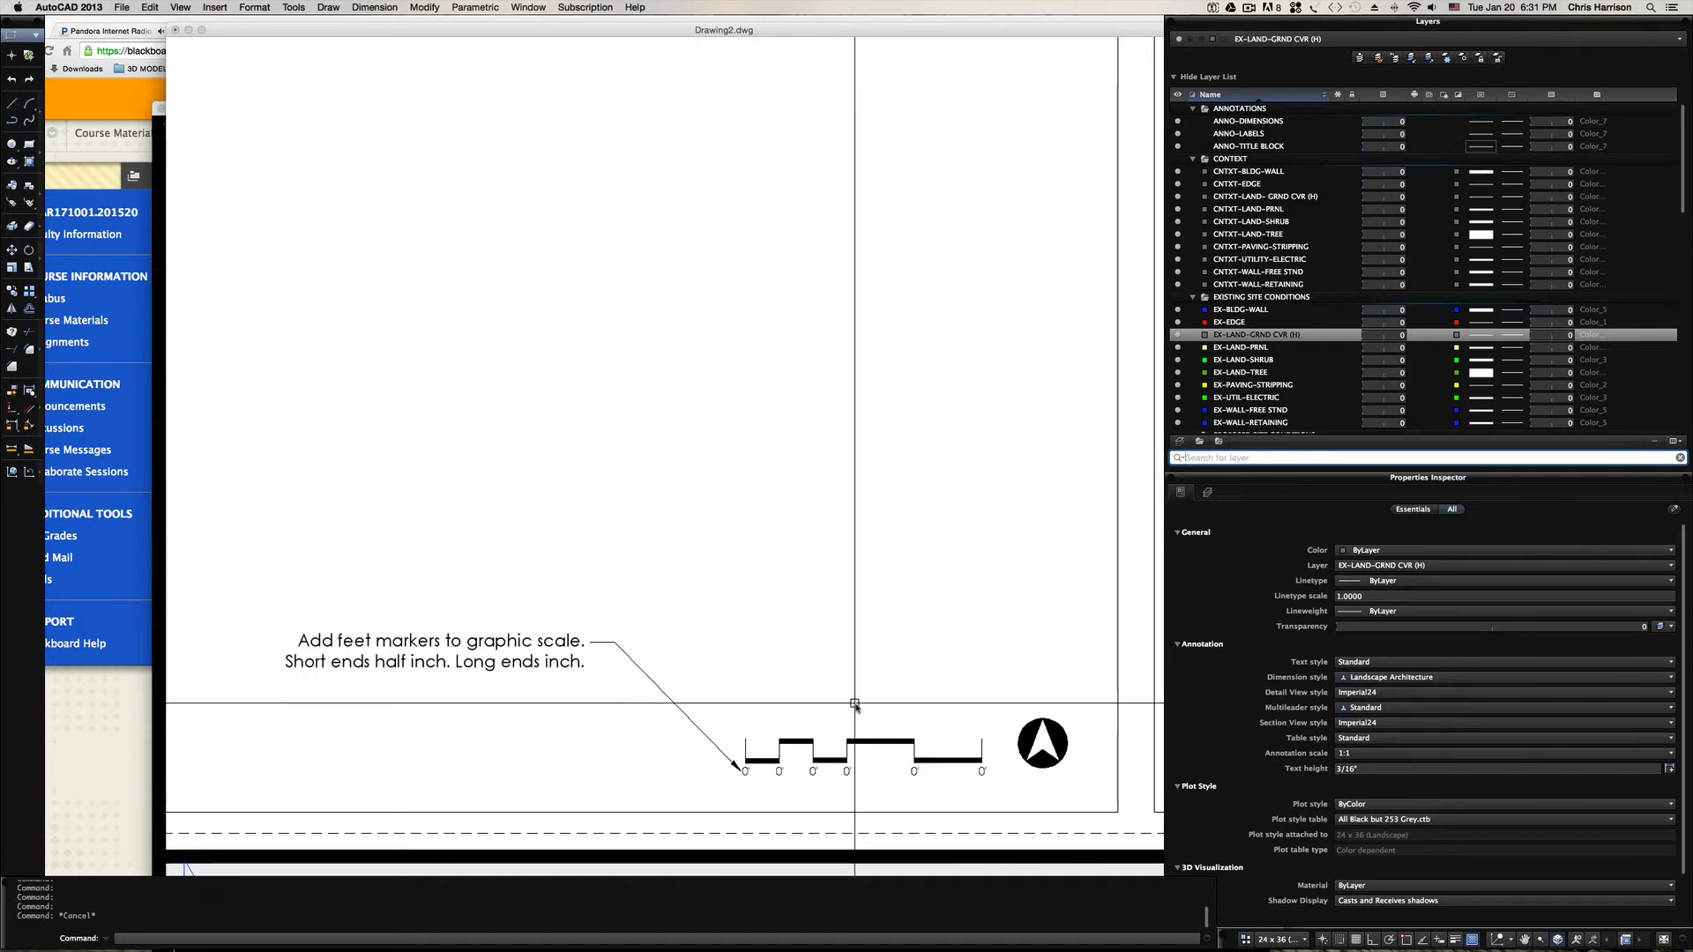
{"action": "scroll", "scroll_direction": "down", "scroll_amount": 3}
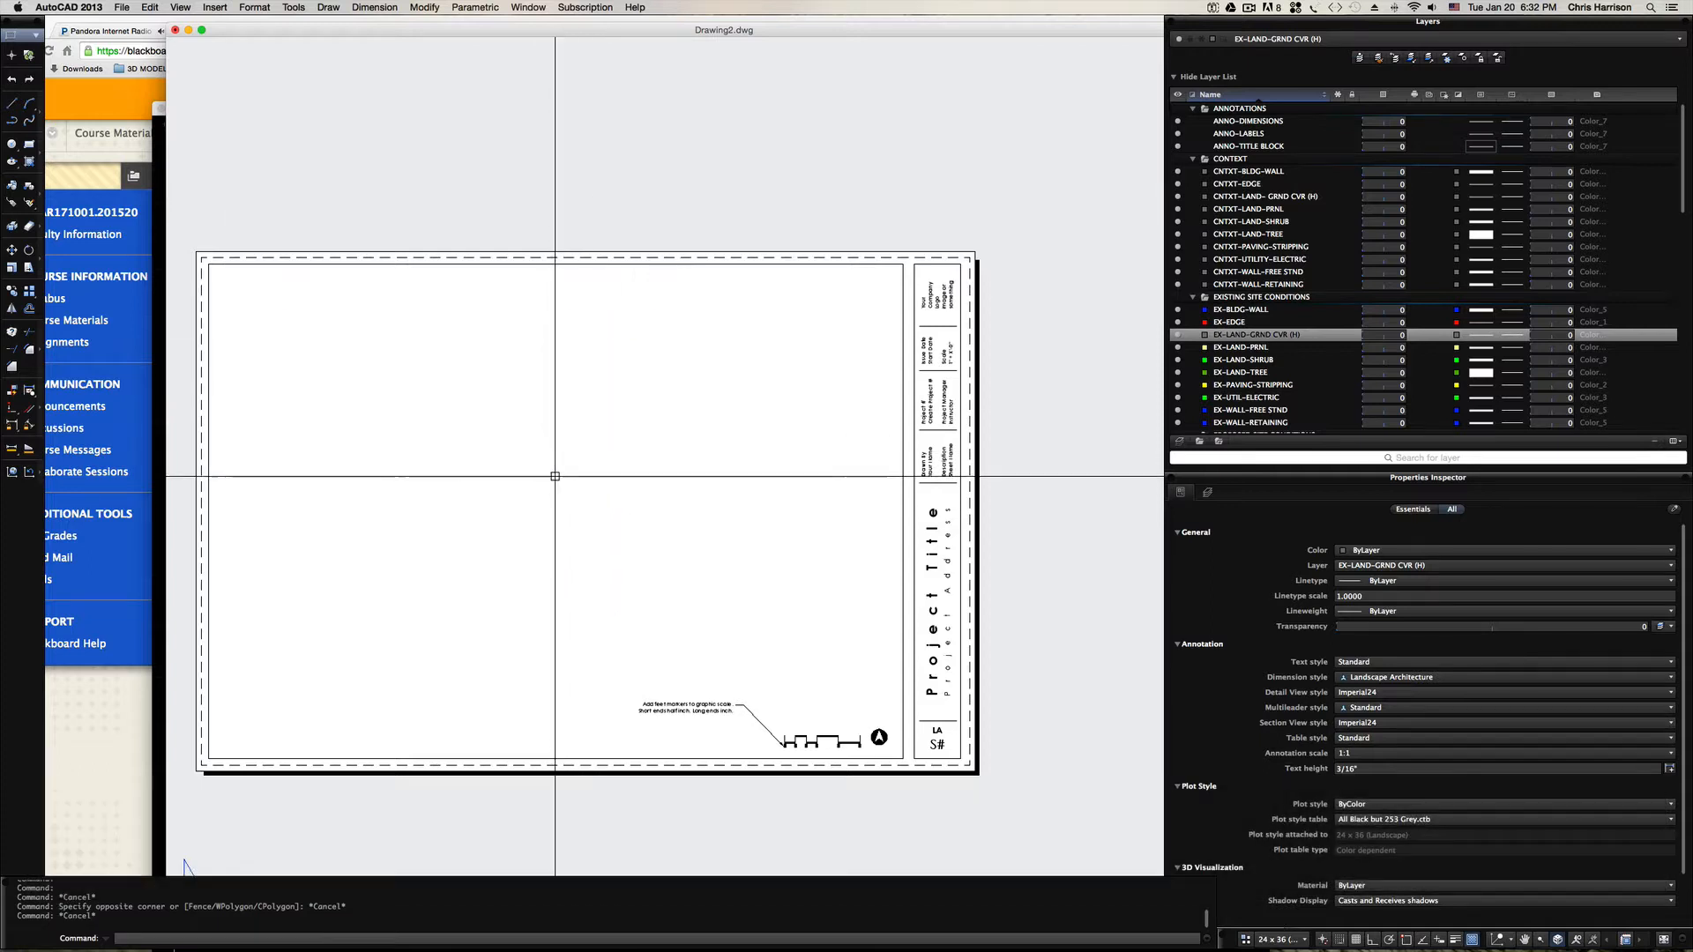
{"action": "mouse_move", "coordinate": [931, 466]}
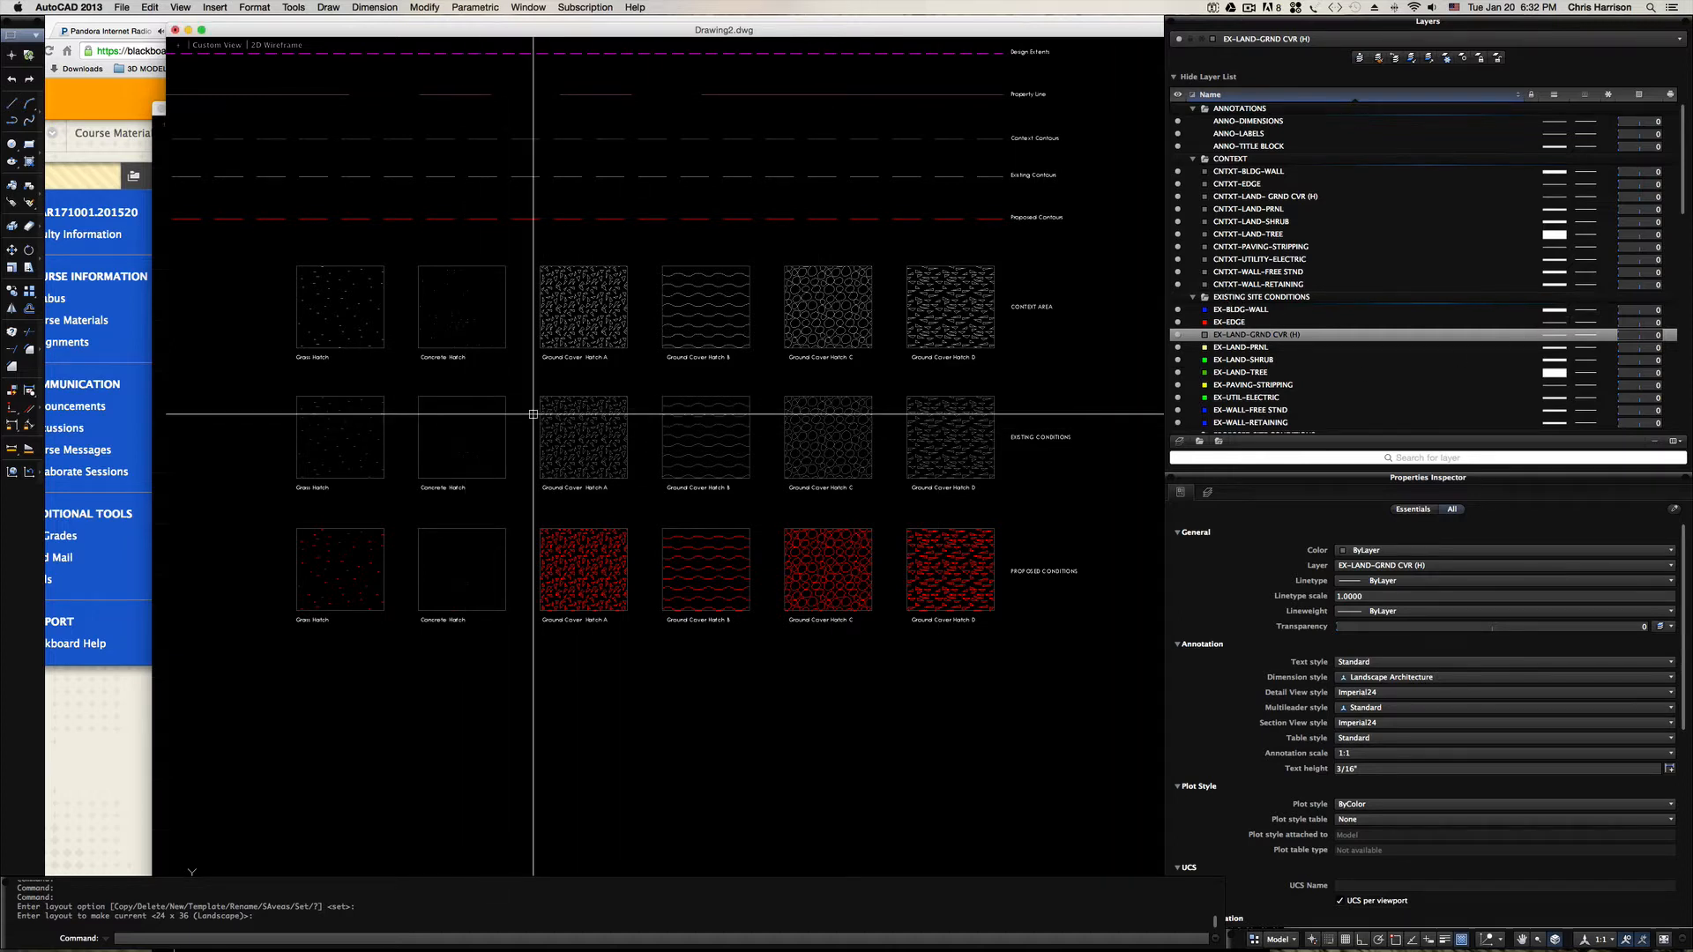
{"action": "mouse_move", "coordinate": [575, 380]}
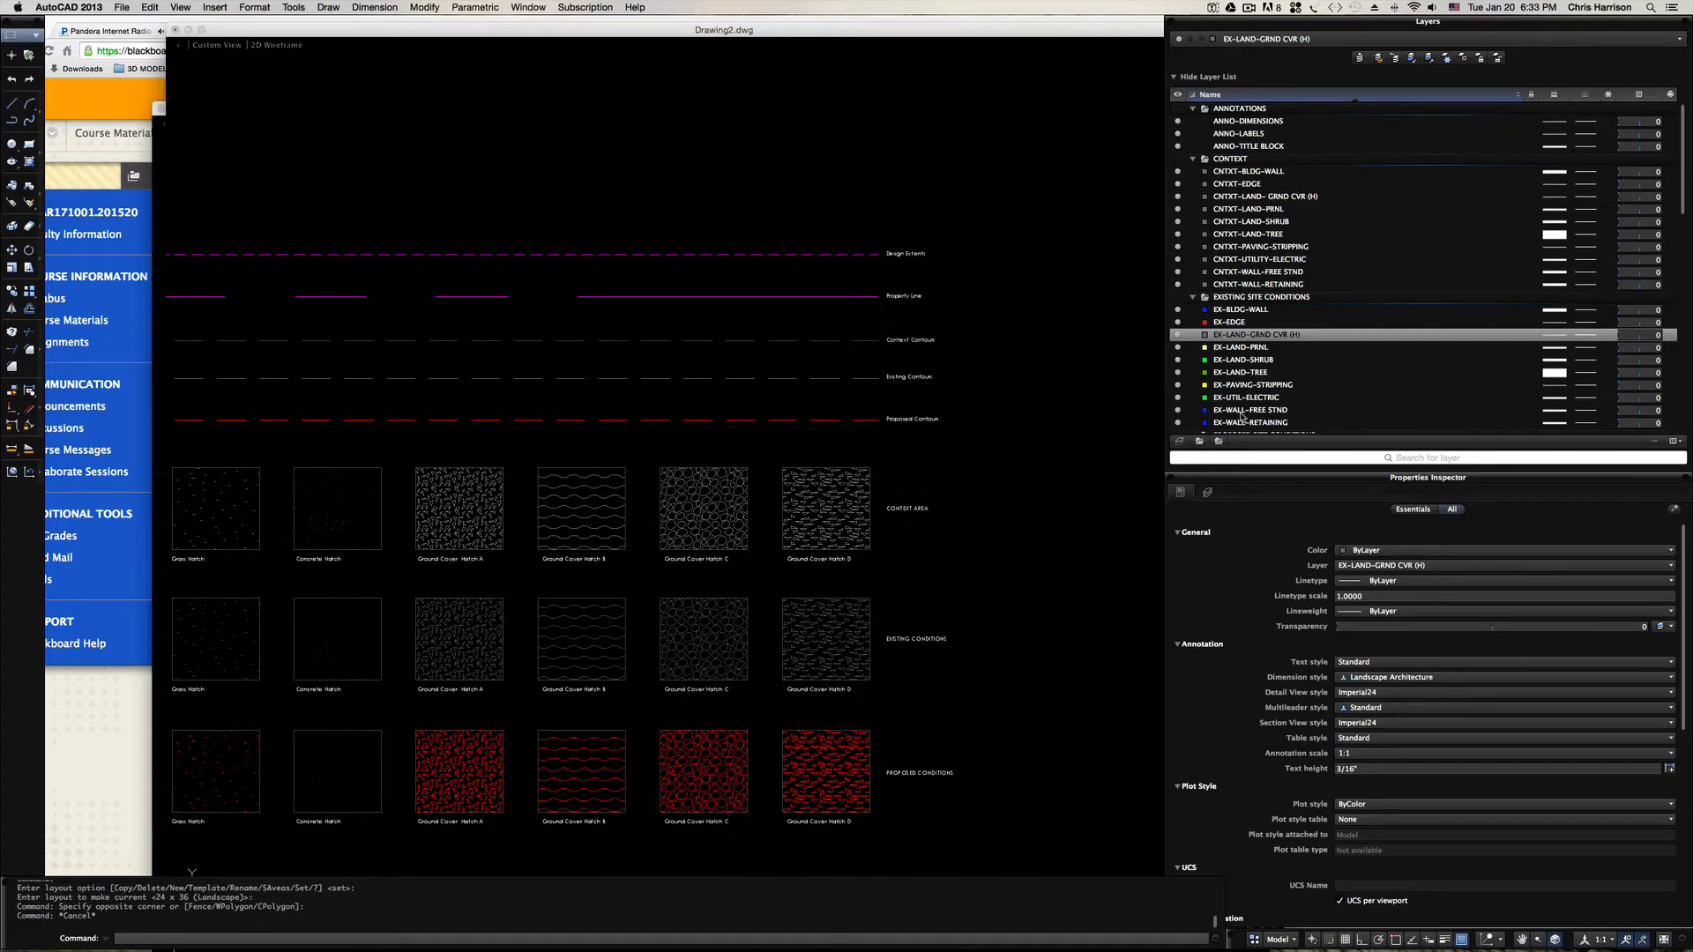
{"action": "mouse_move", "coordinate": [1245, 326]}
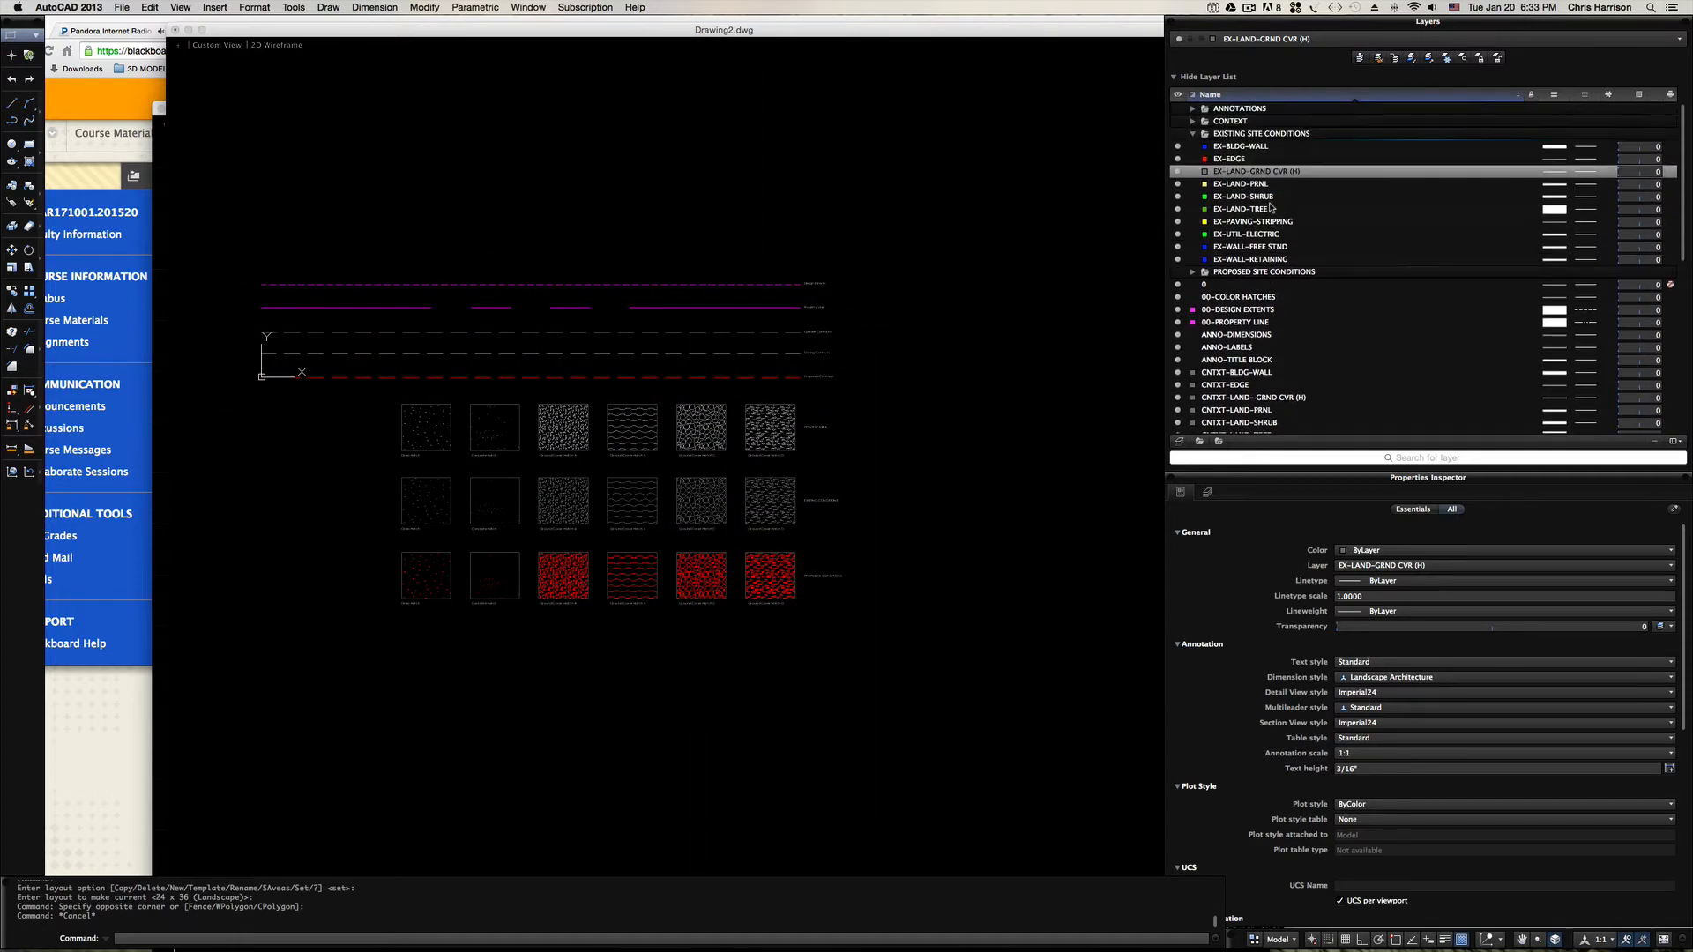
List all template layers without group folders and scroll through them.
{"action": "left_click", "coordinate": [1192, 133]}
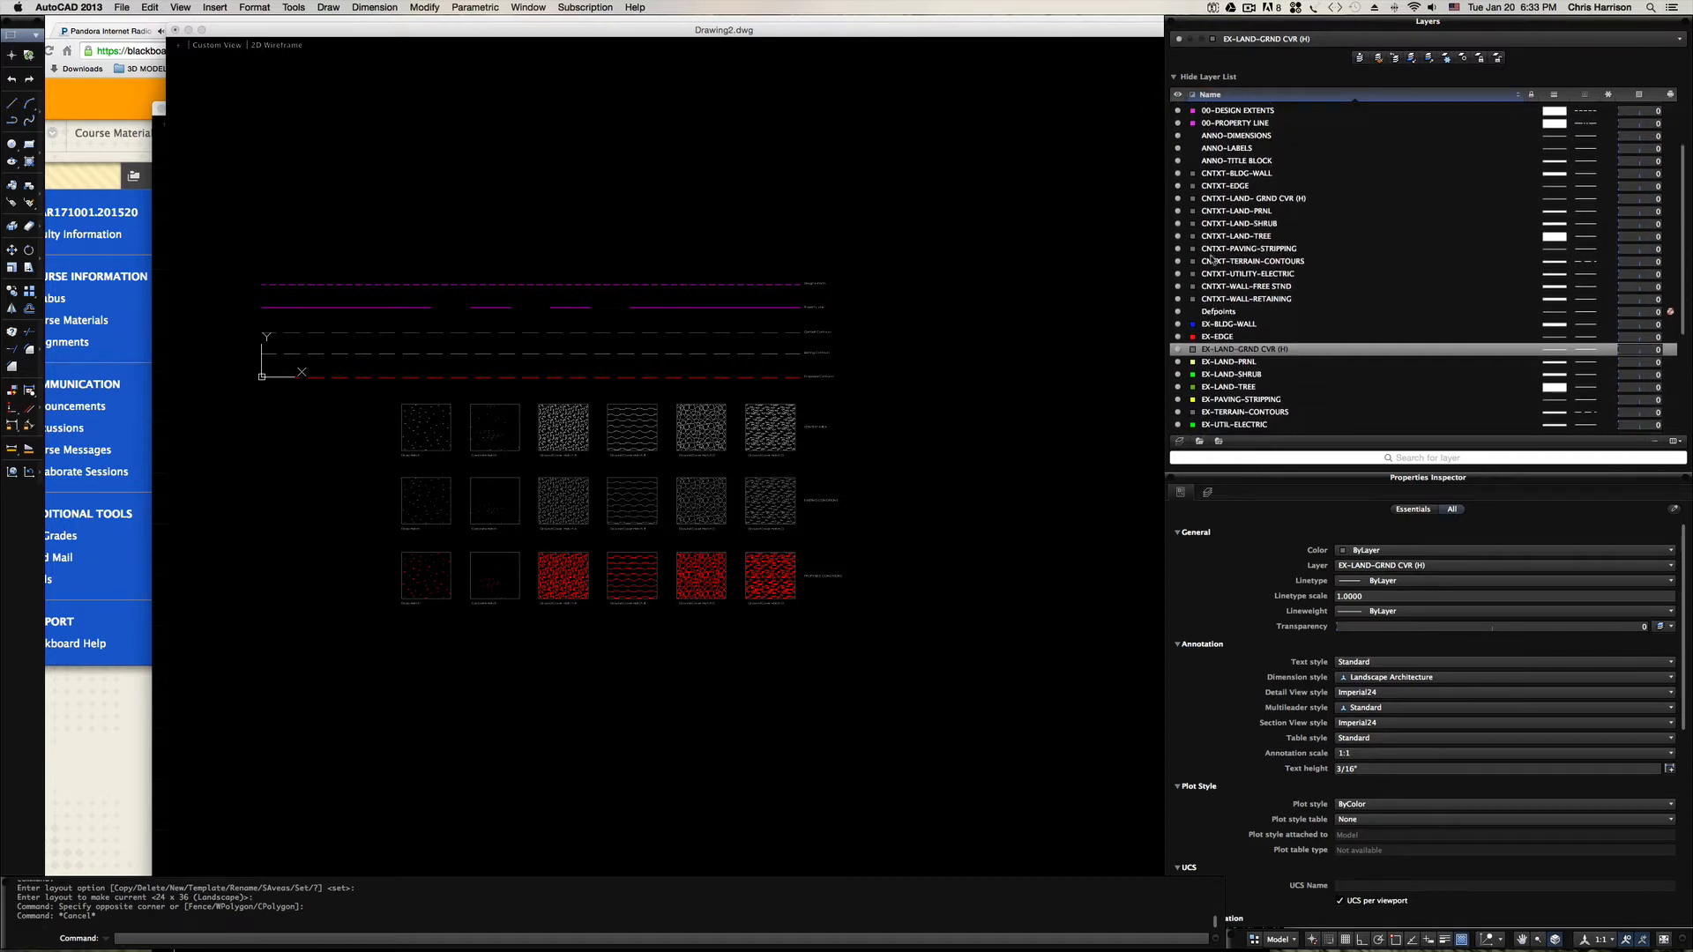
{"action": "mouse_move", "coordinate": [610, 221]}
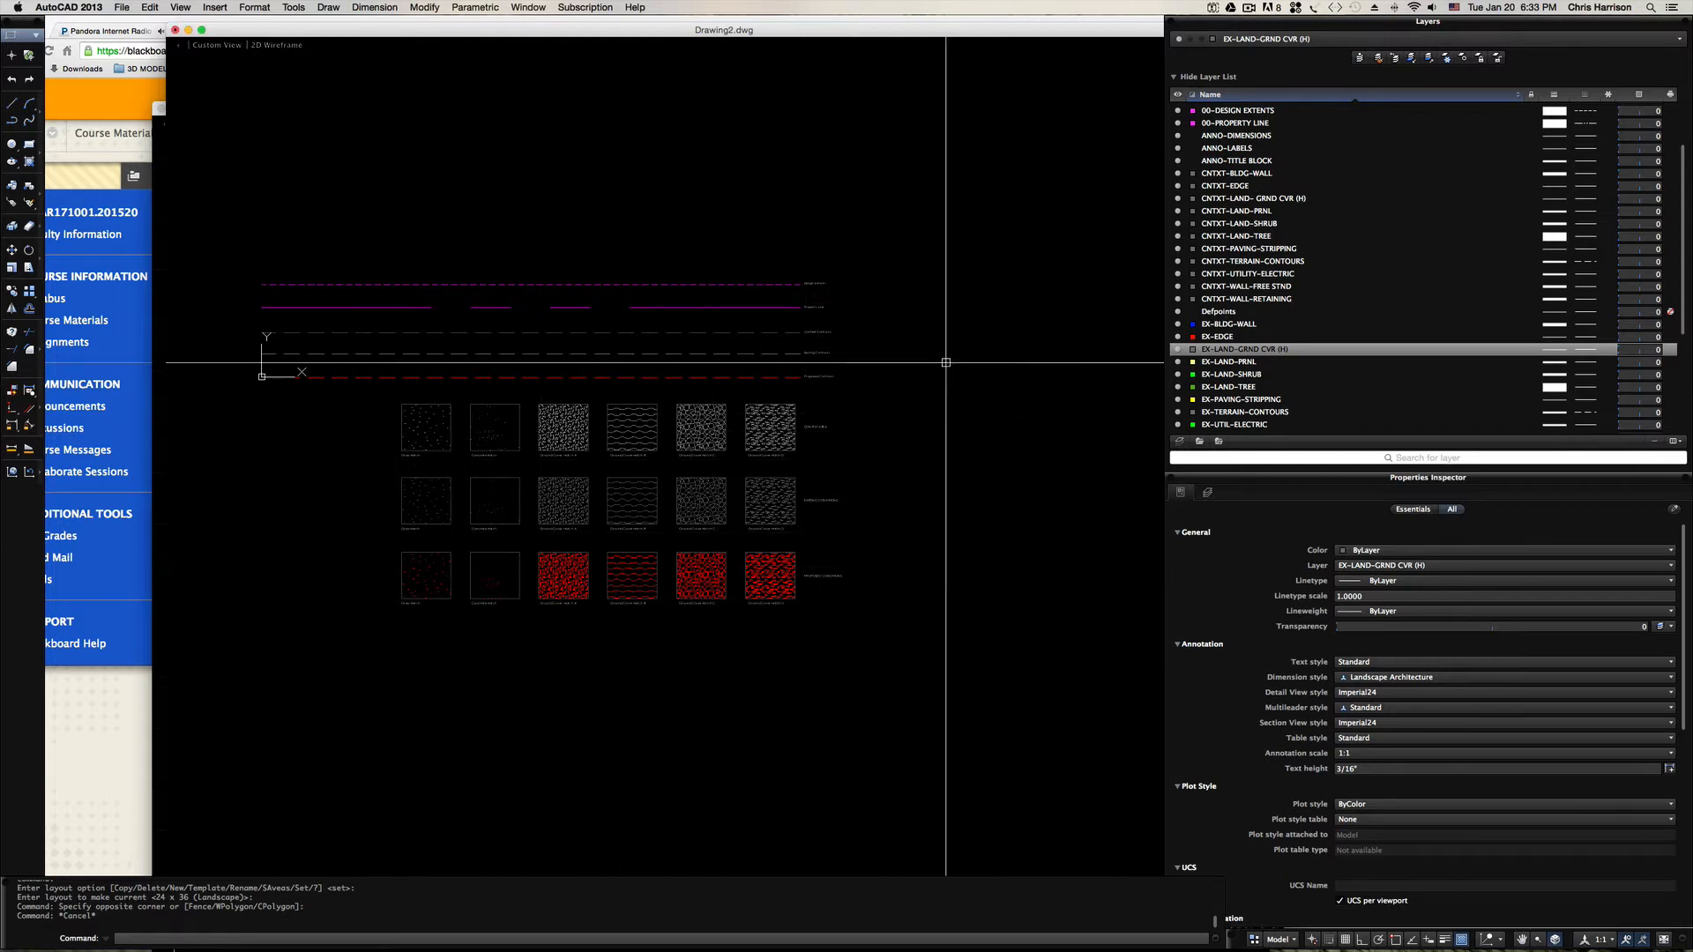
{"action": "mouse_move", "coordinate": [851, 542]}
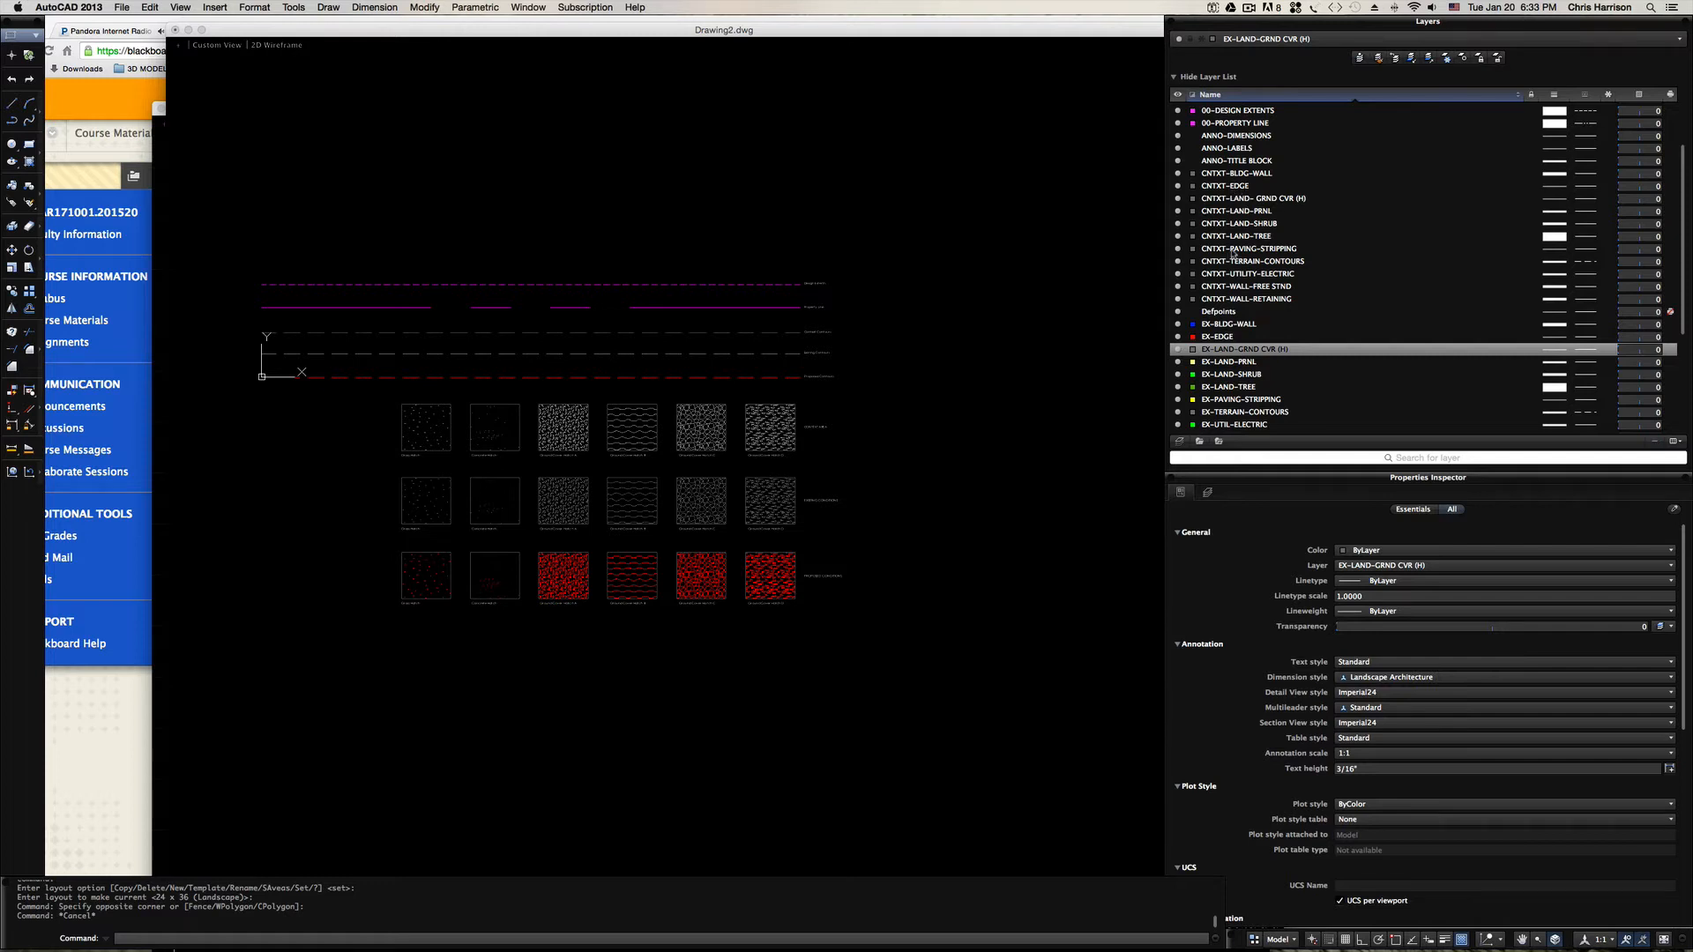
{"action": "mouse_move", "coordinate": [1285, 225]}
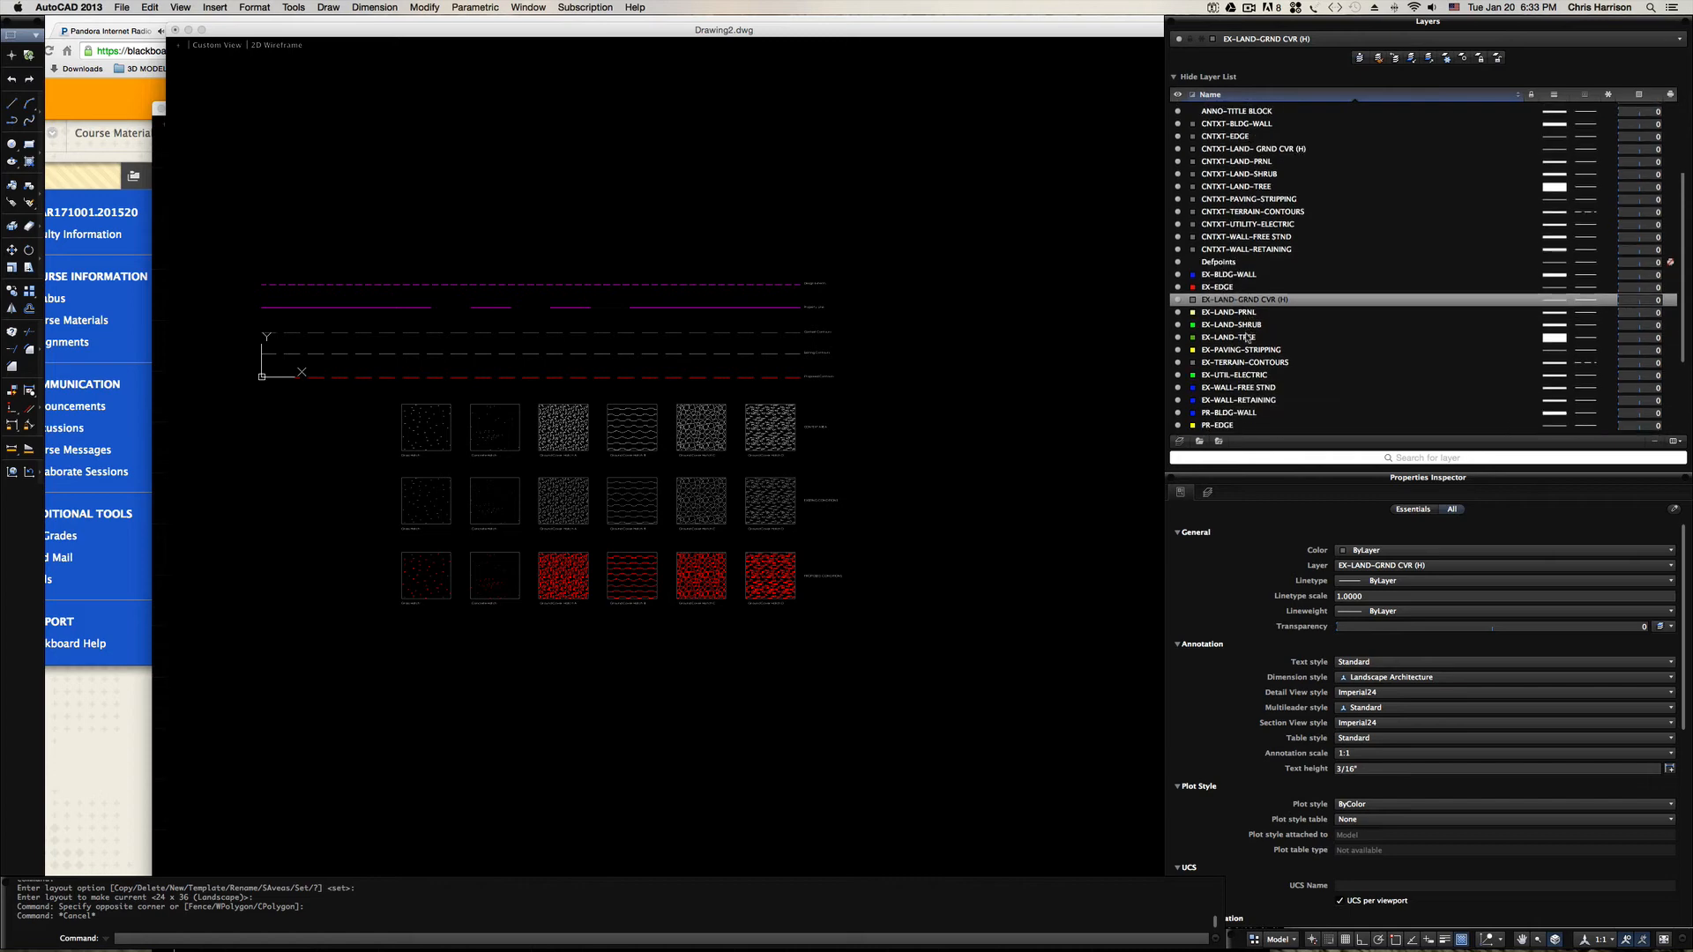
{"action": "scroll", "scroll_direction": "down", "scroll_amount": 3}
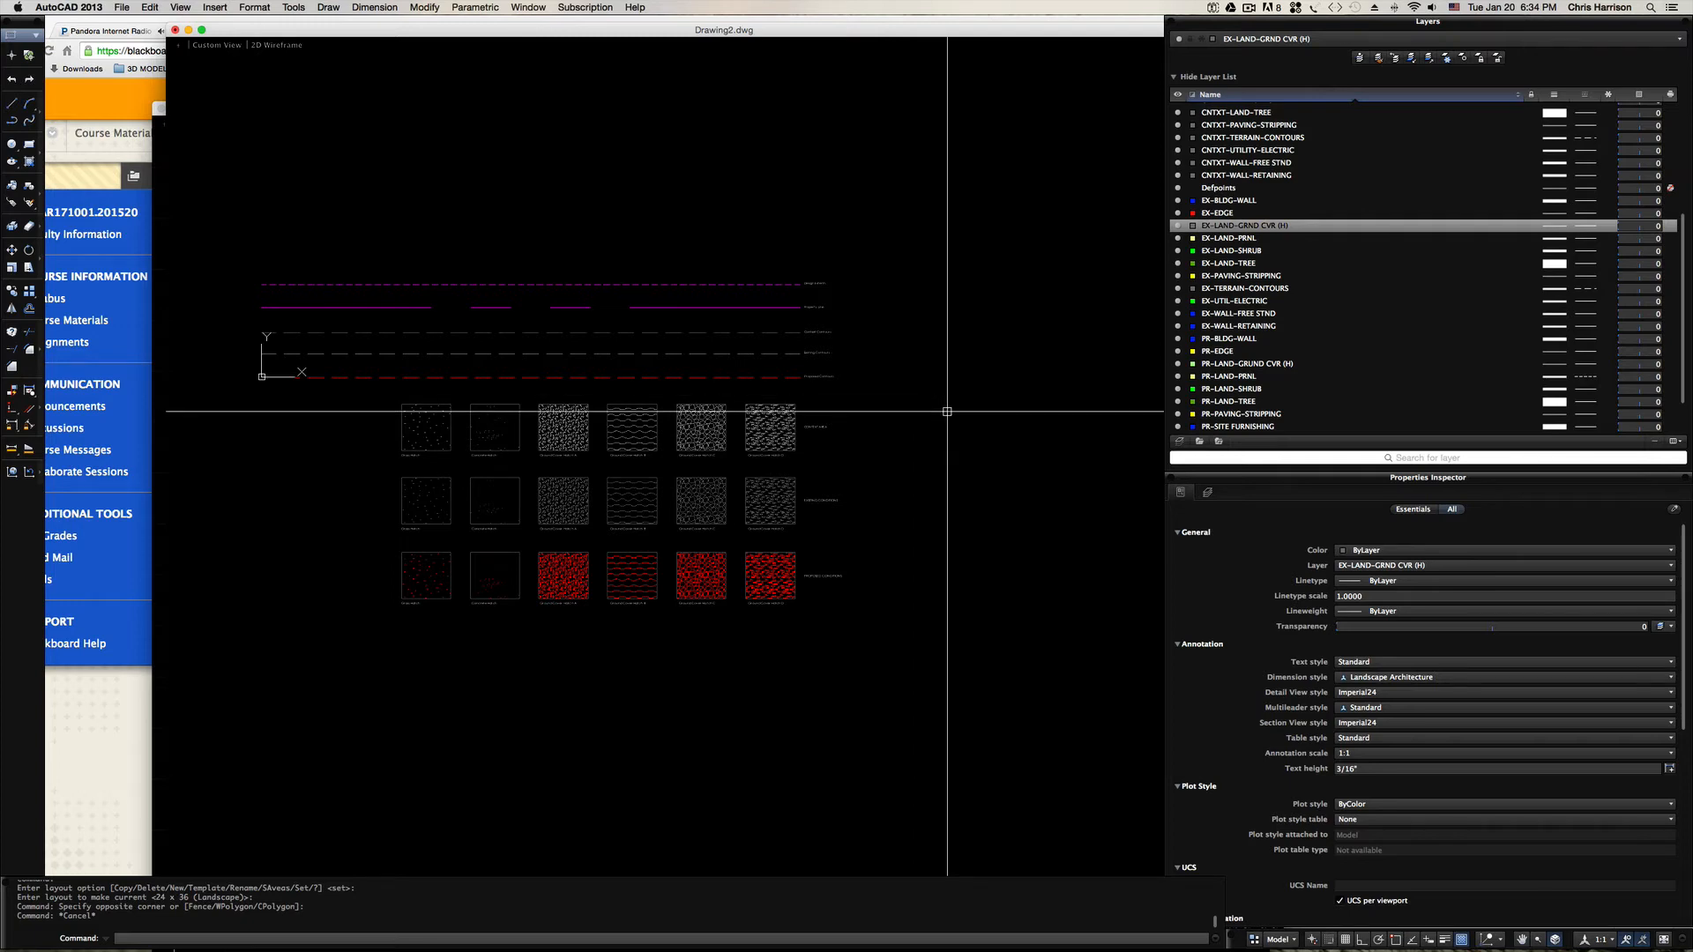
{"action": "mouse_move", "coordinate": [994, 470]}
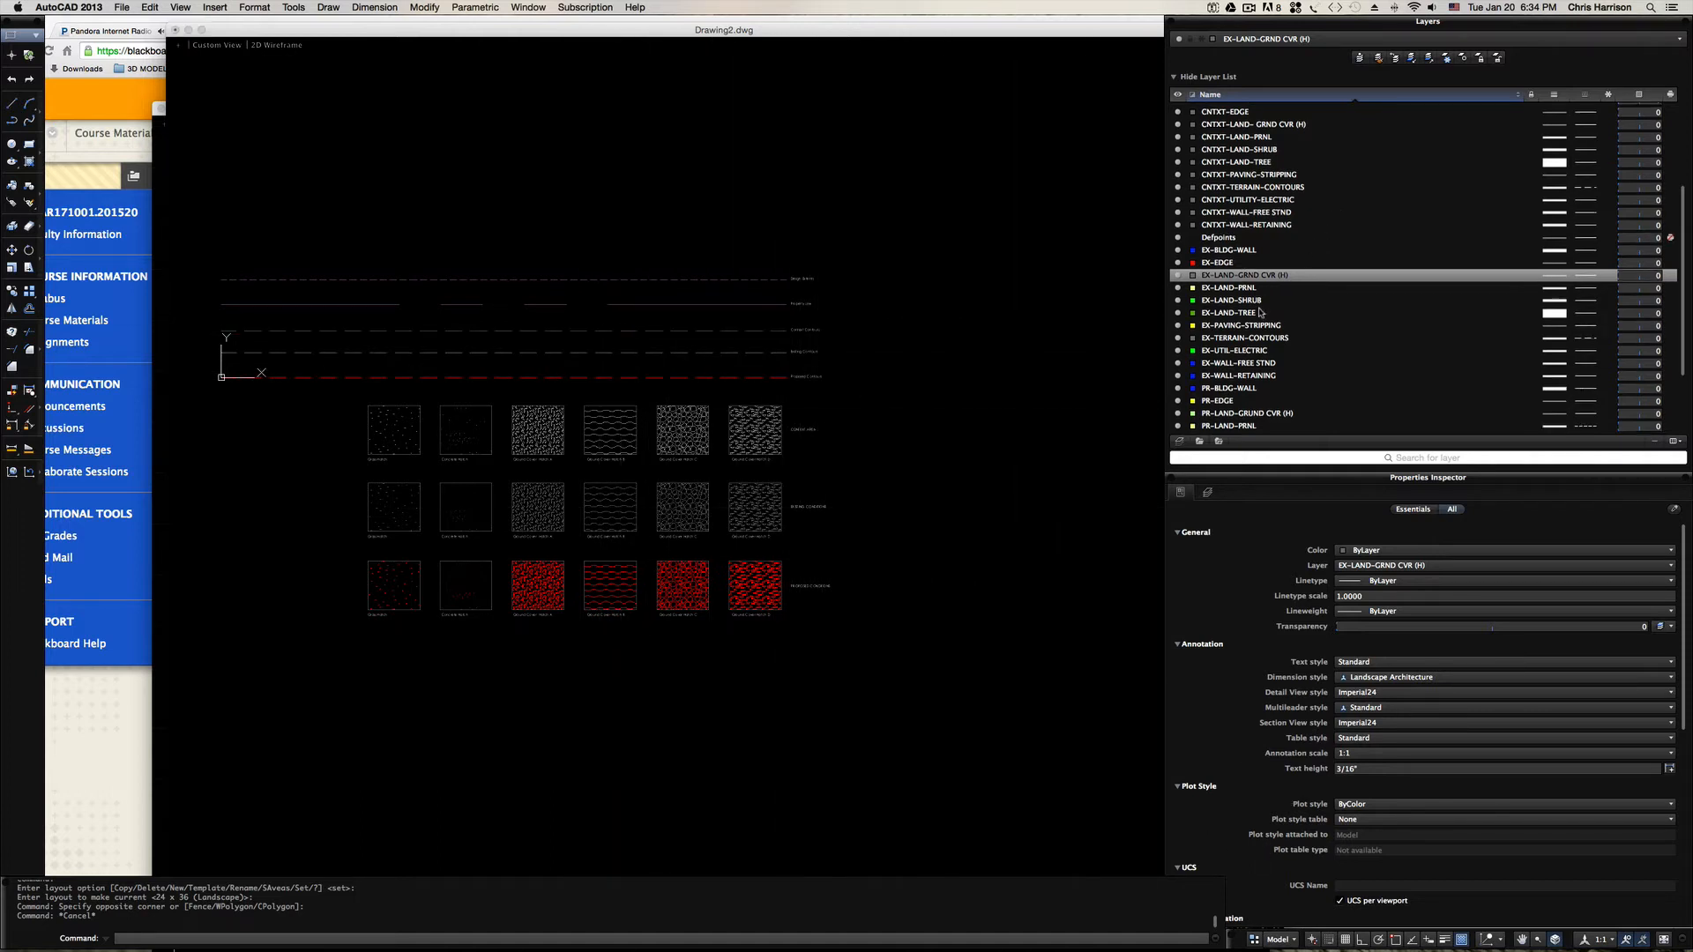
{"action": "scroll", "scroll_direction": "down", "scroll_amount": 3}
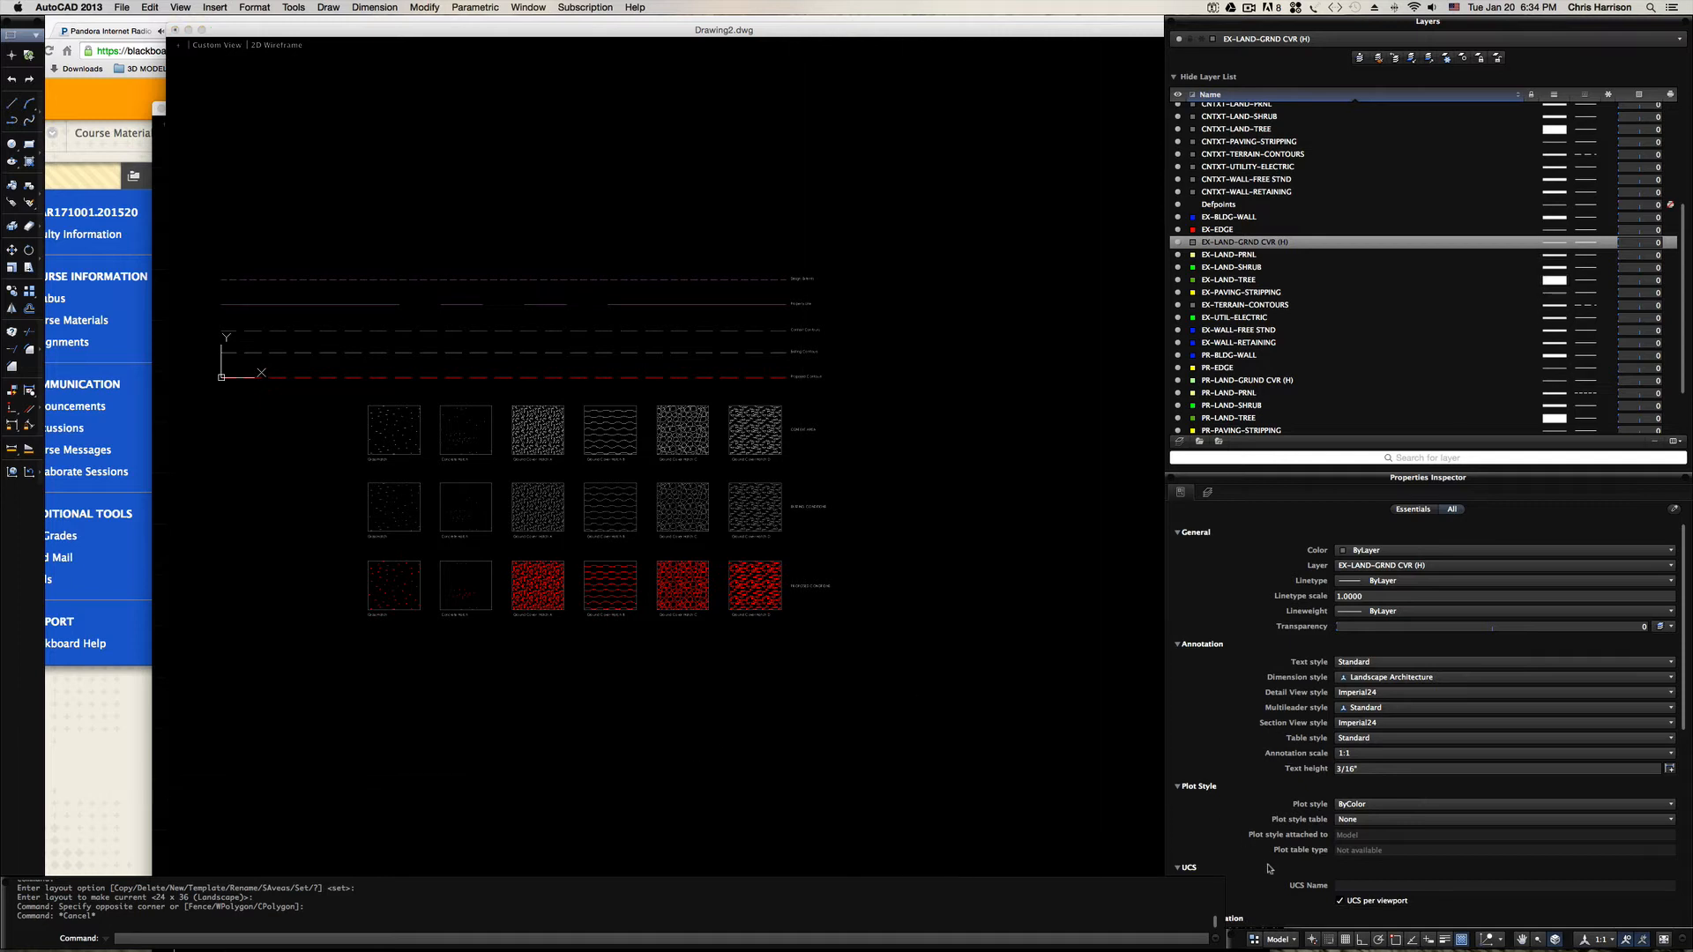
{"action": "mouse_move", "coordinate": [1255, 939]}
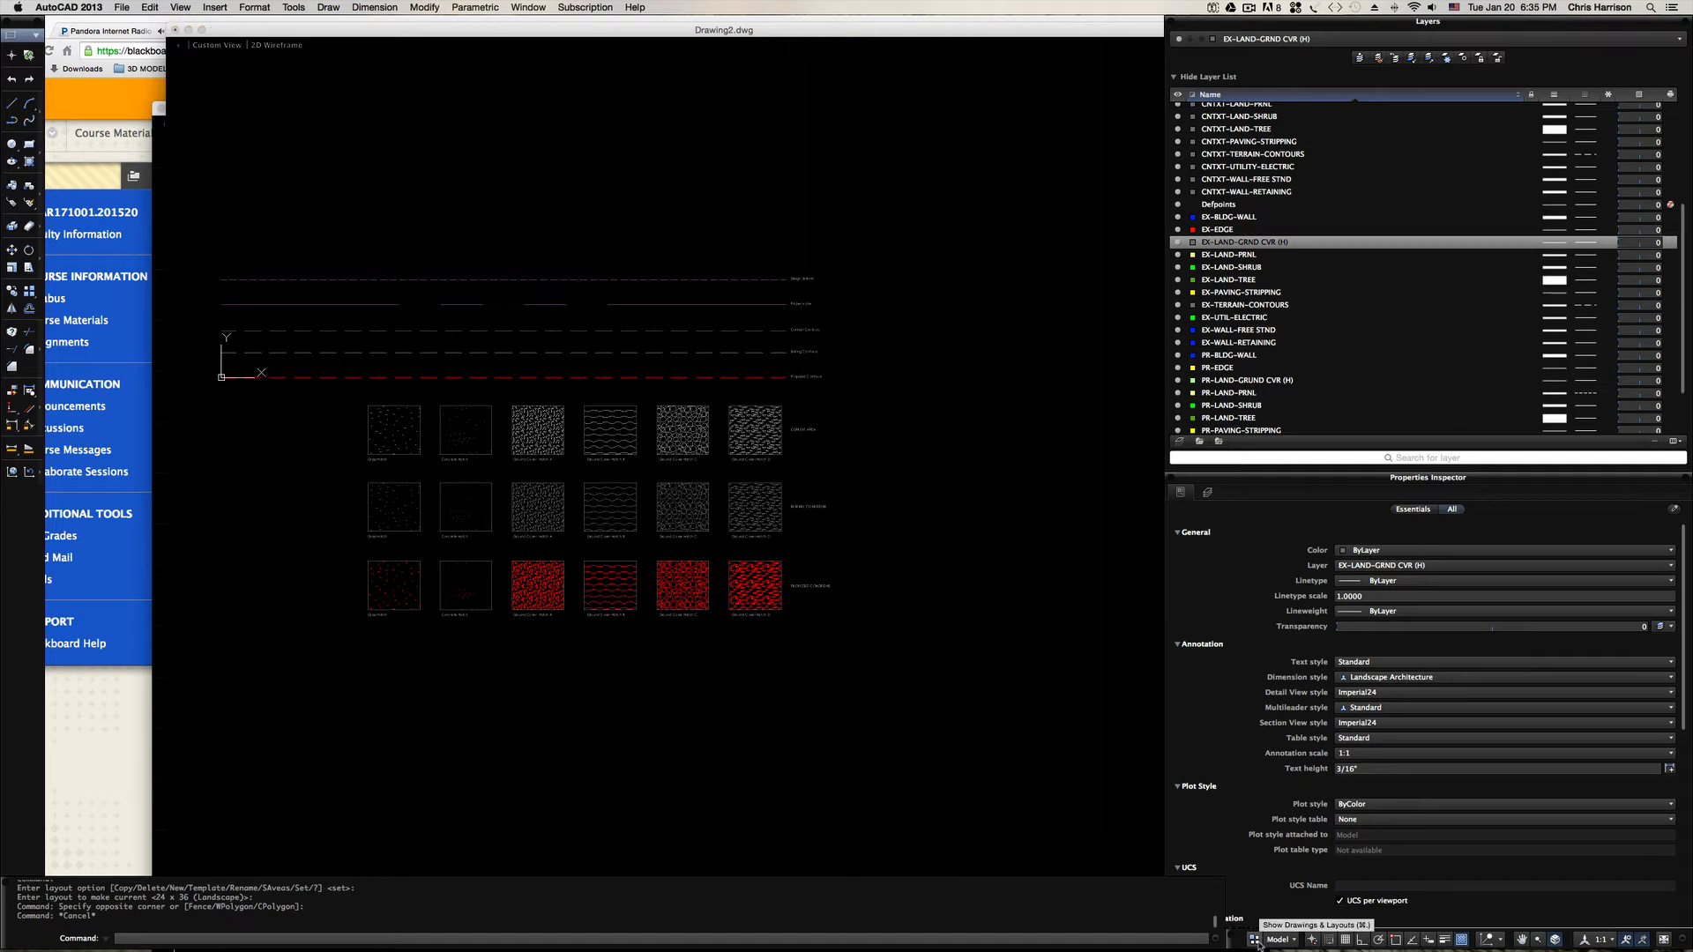
Switch from model space to the 24 x 36 (Landscape) layout via the layouts list.
{"action": "left_click", "coordinate": [1280, 939]}
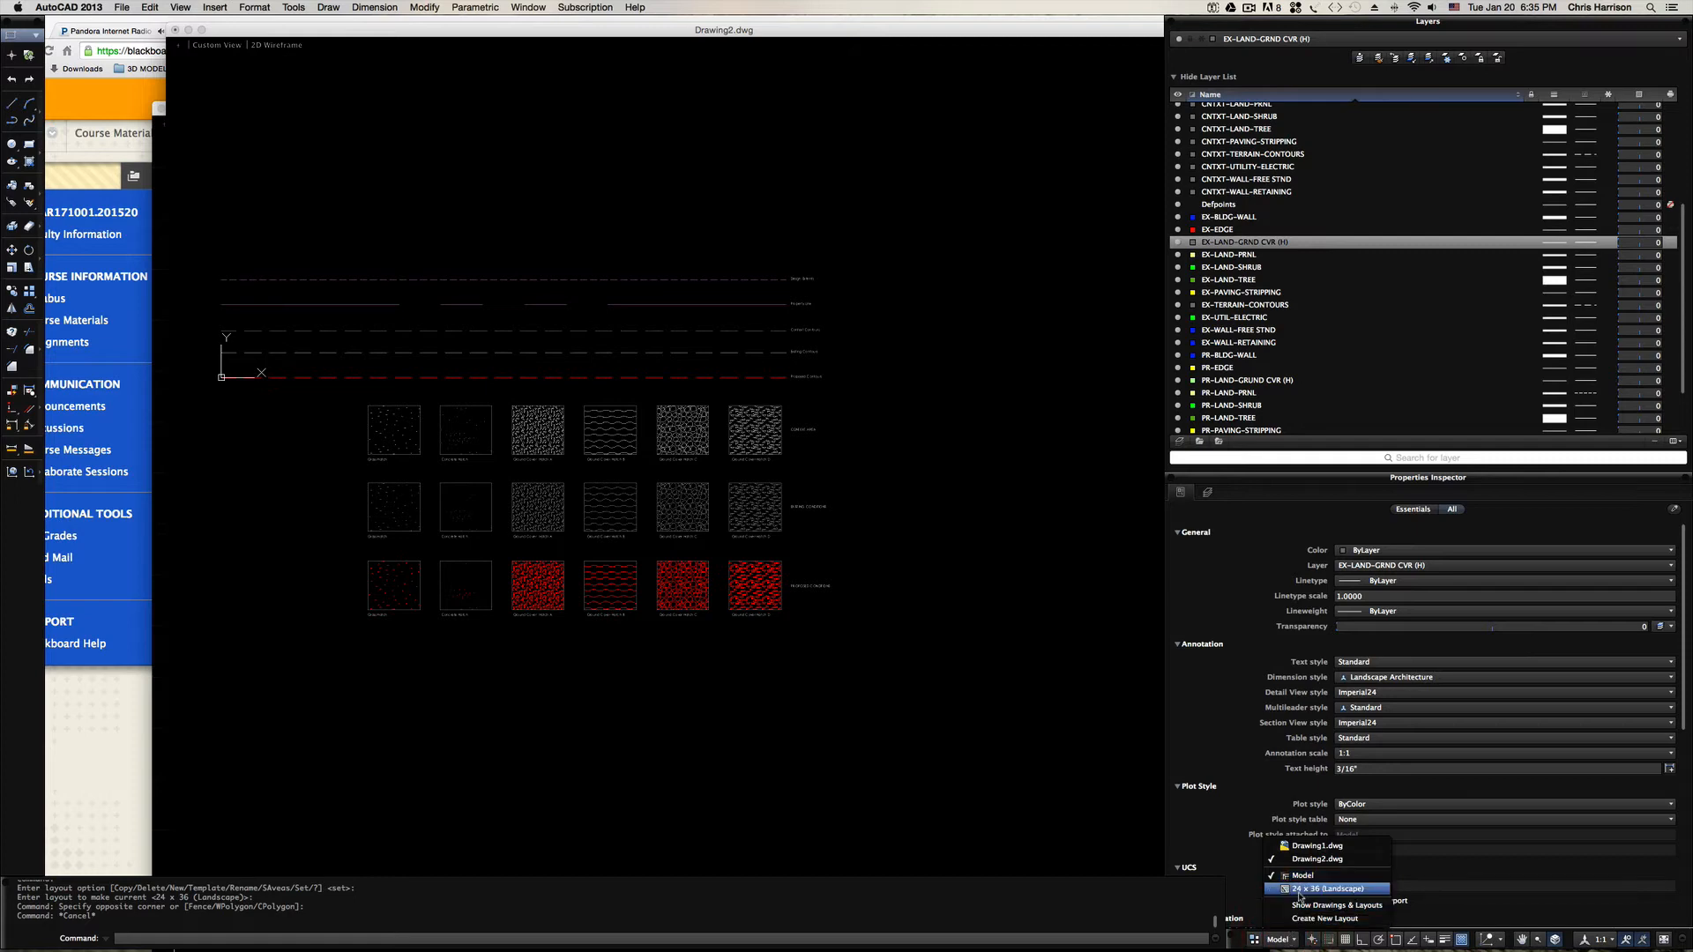
{"action": "left_click", "coordinate": [1329, 889]}
{"action": "type", "text": "Z"}
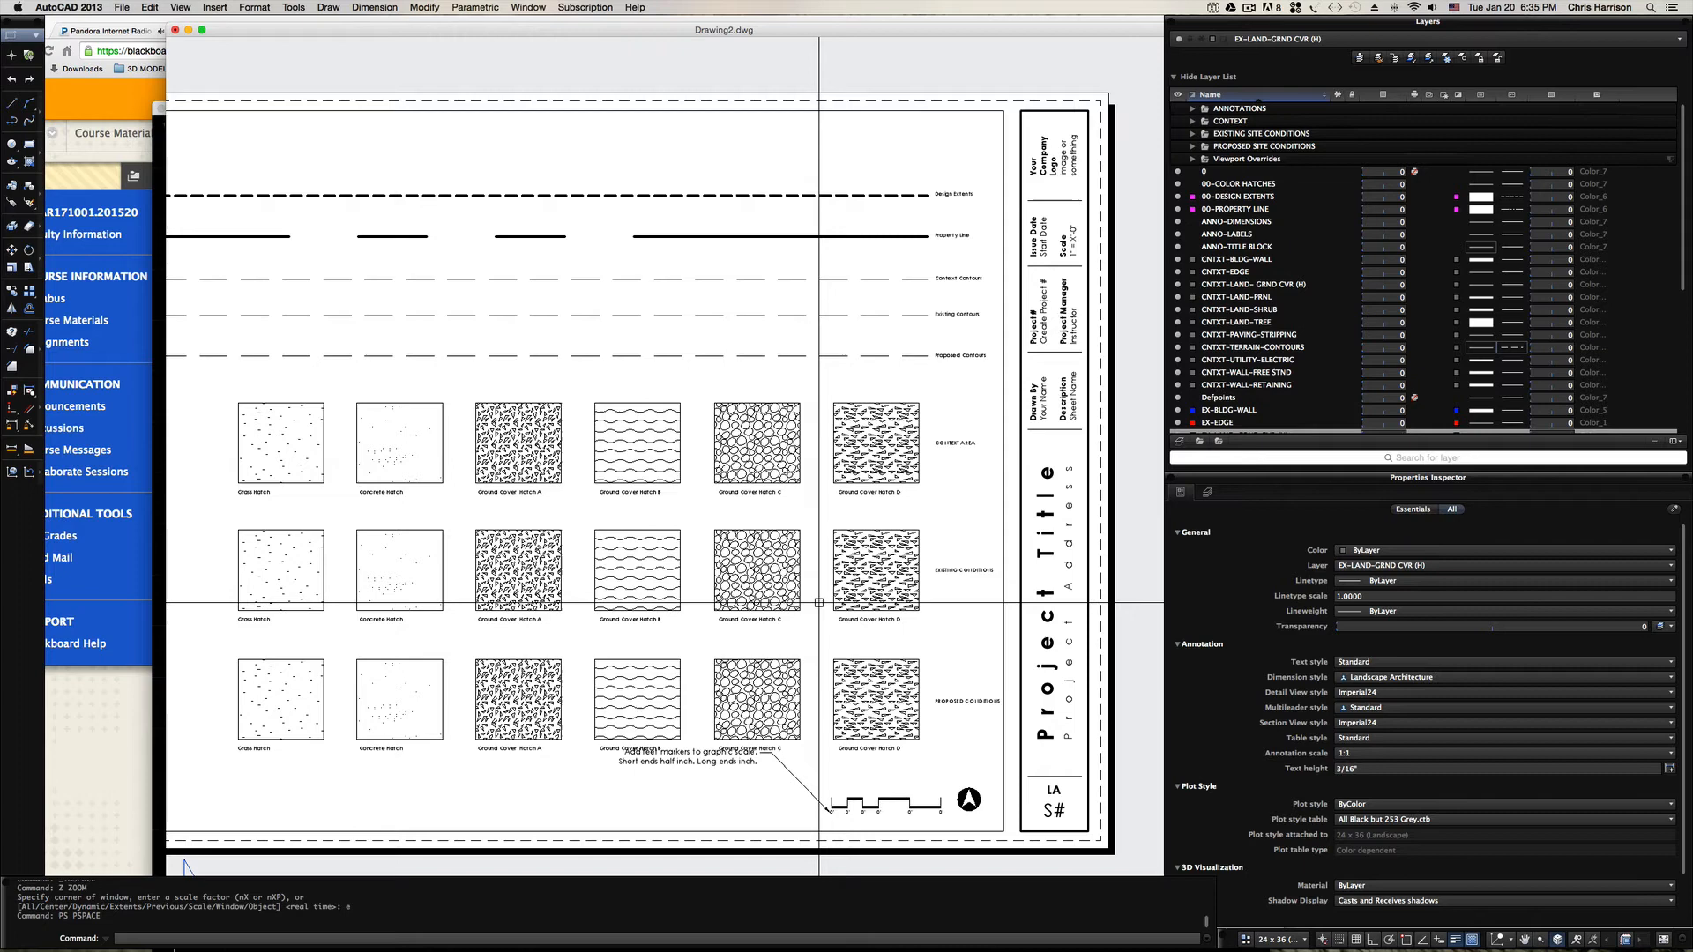
{"action": "mouse_move", "coordinate": [783, 621]}
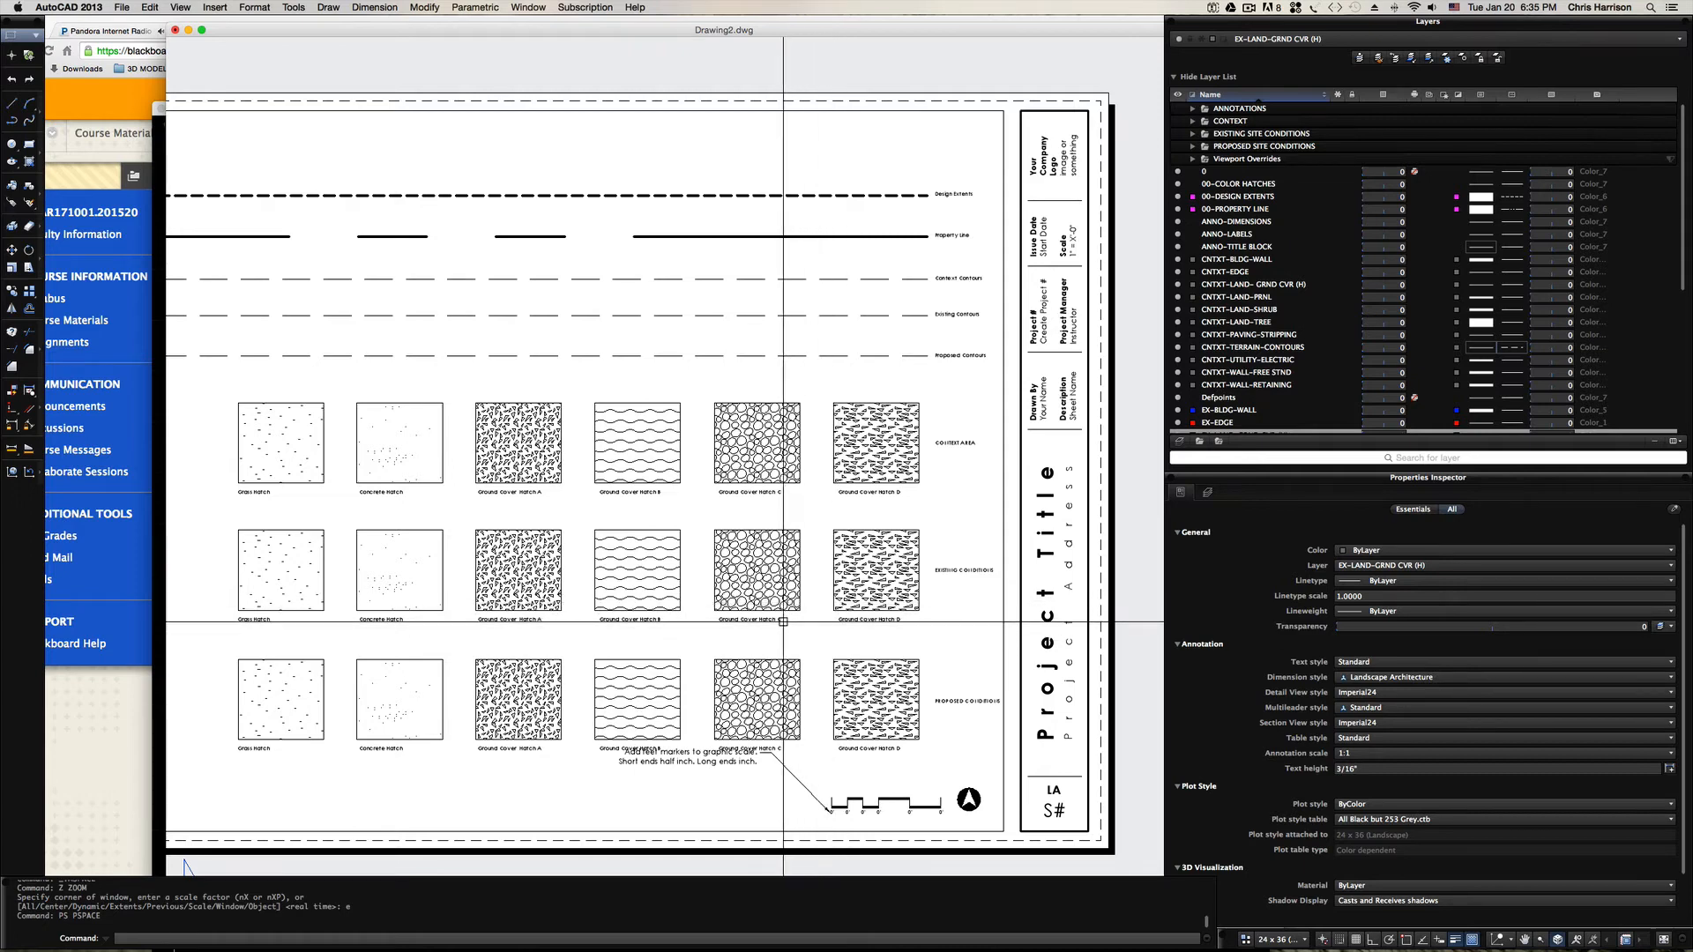
{"action": "mouse_move", "coordinate": [797, 614]}
{"action": "type", "text": "AutoCAD Template"}
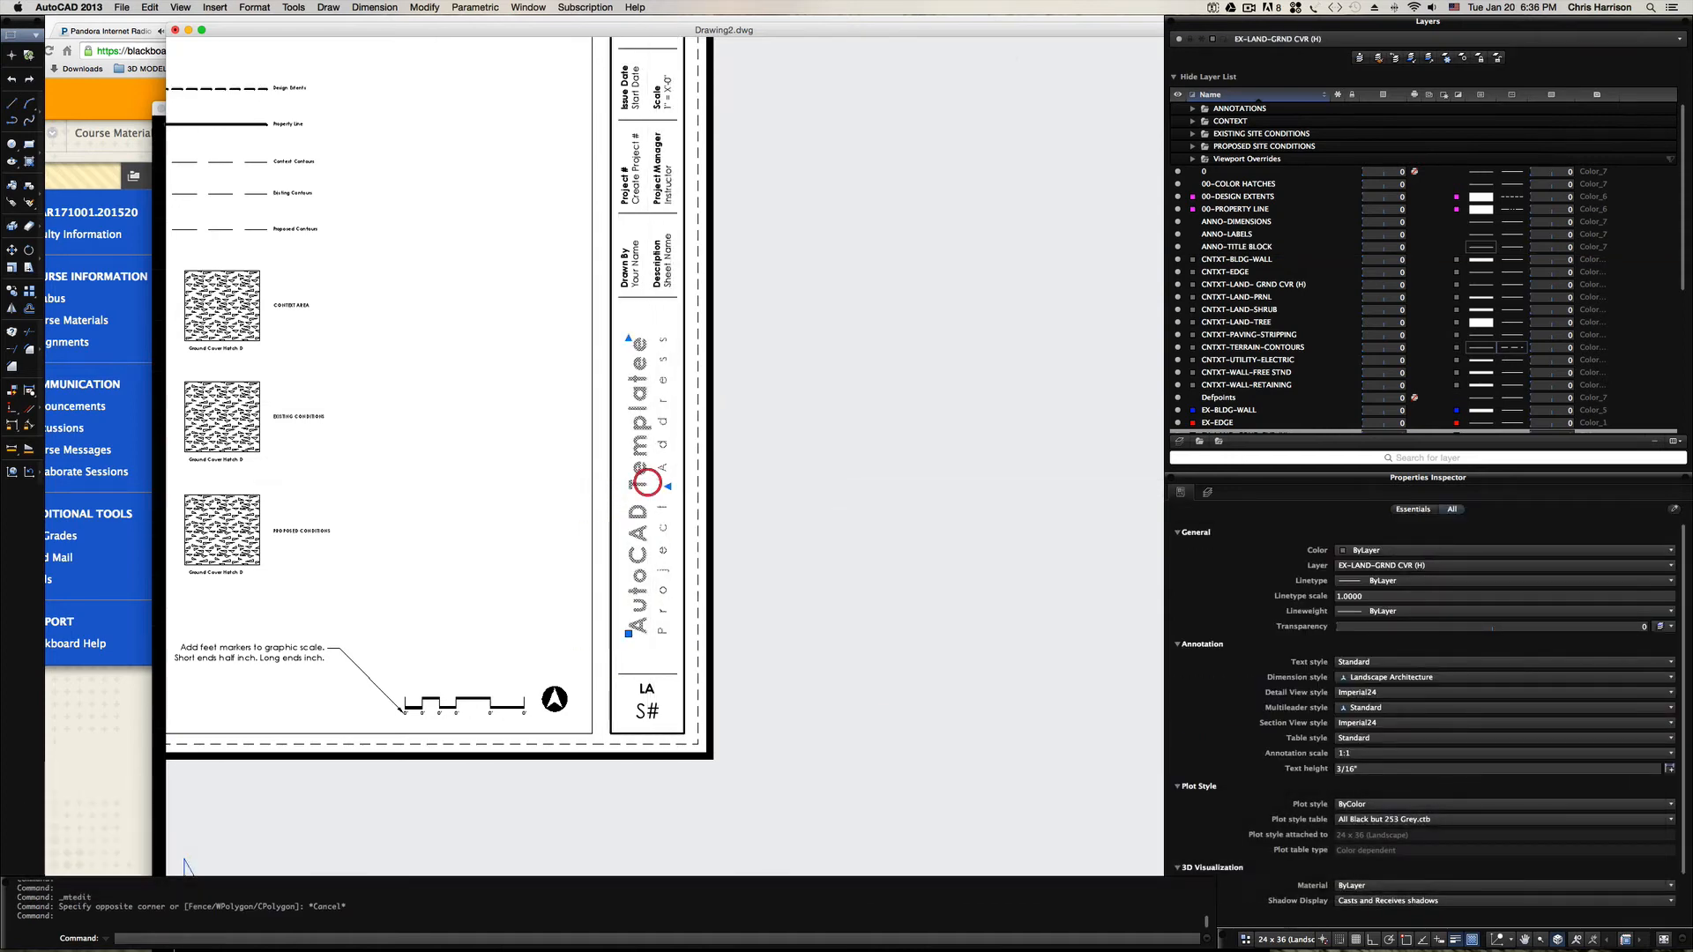
Replace the Project Address placeholder with 'Greensboro North Carolina'.
{"action": "double_click", "coordinate": [648, 482]}
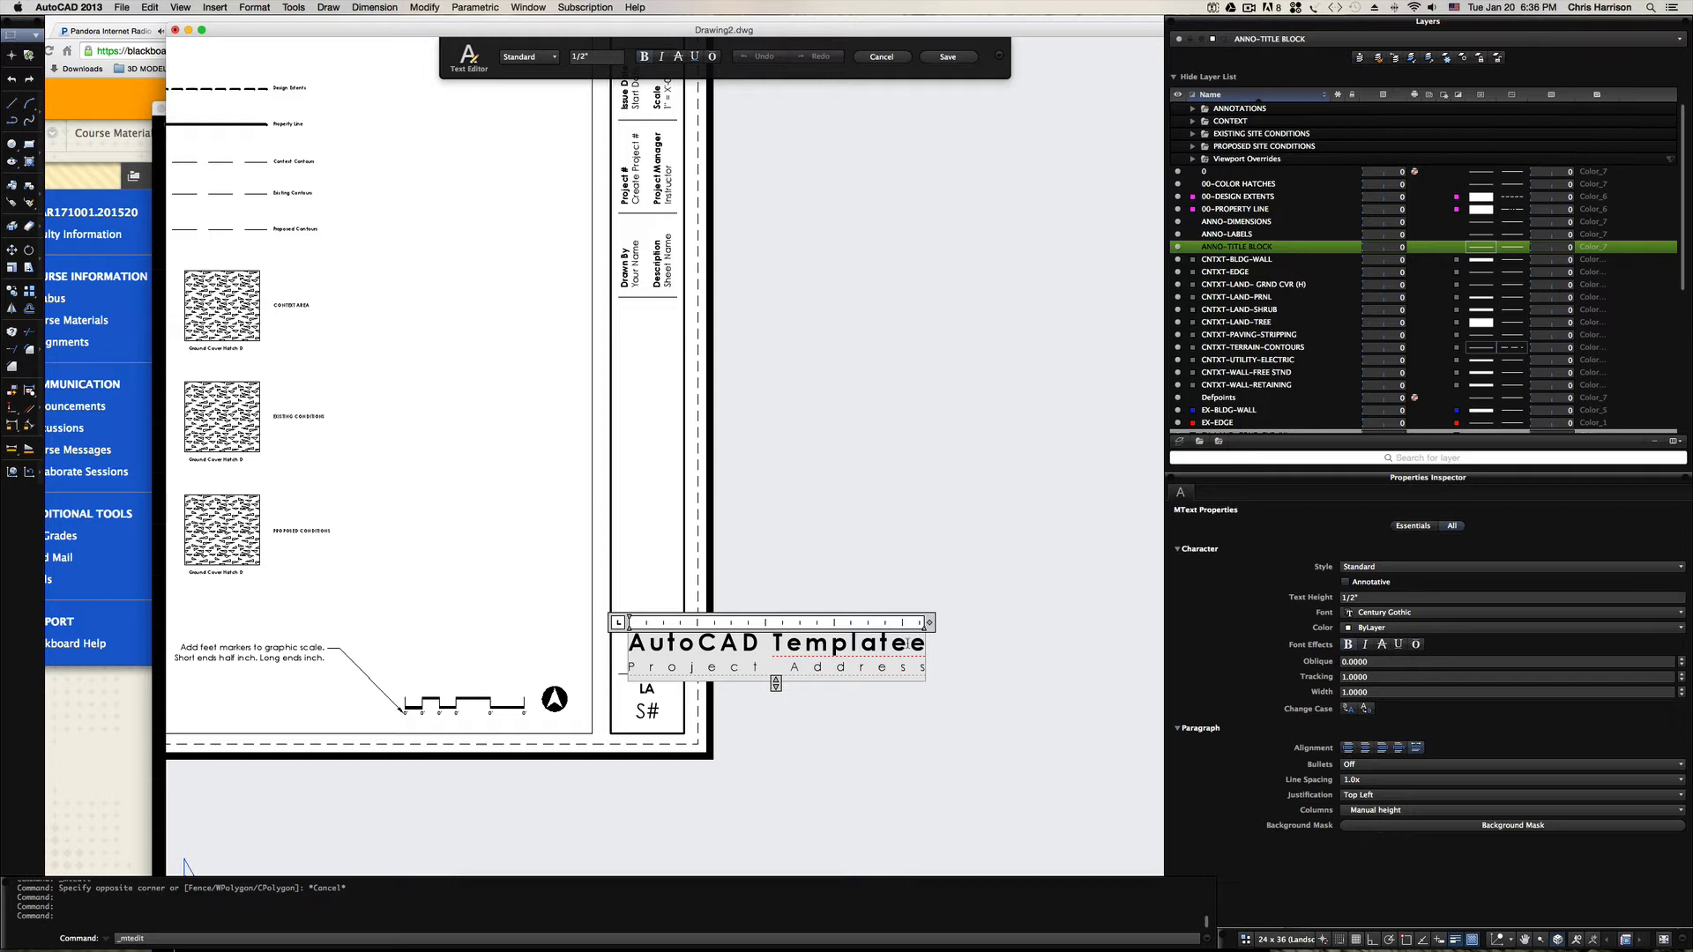
{"action": "key", "text": "backspace"}
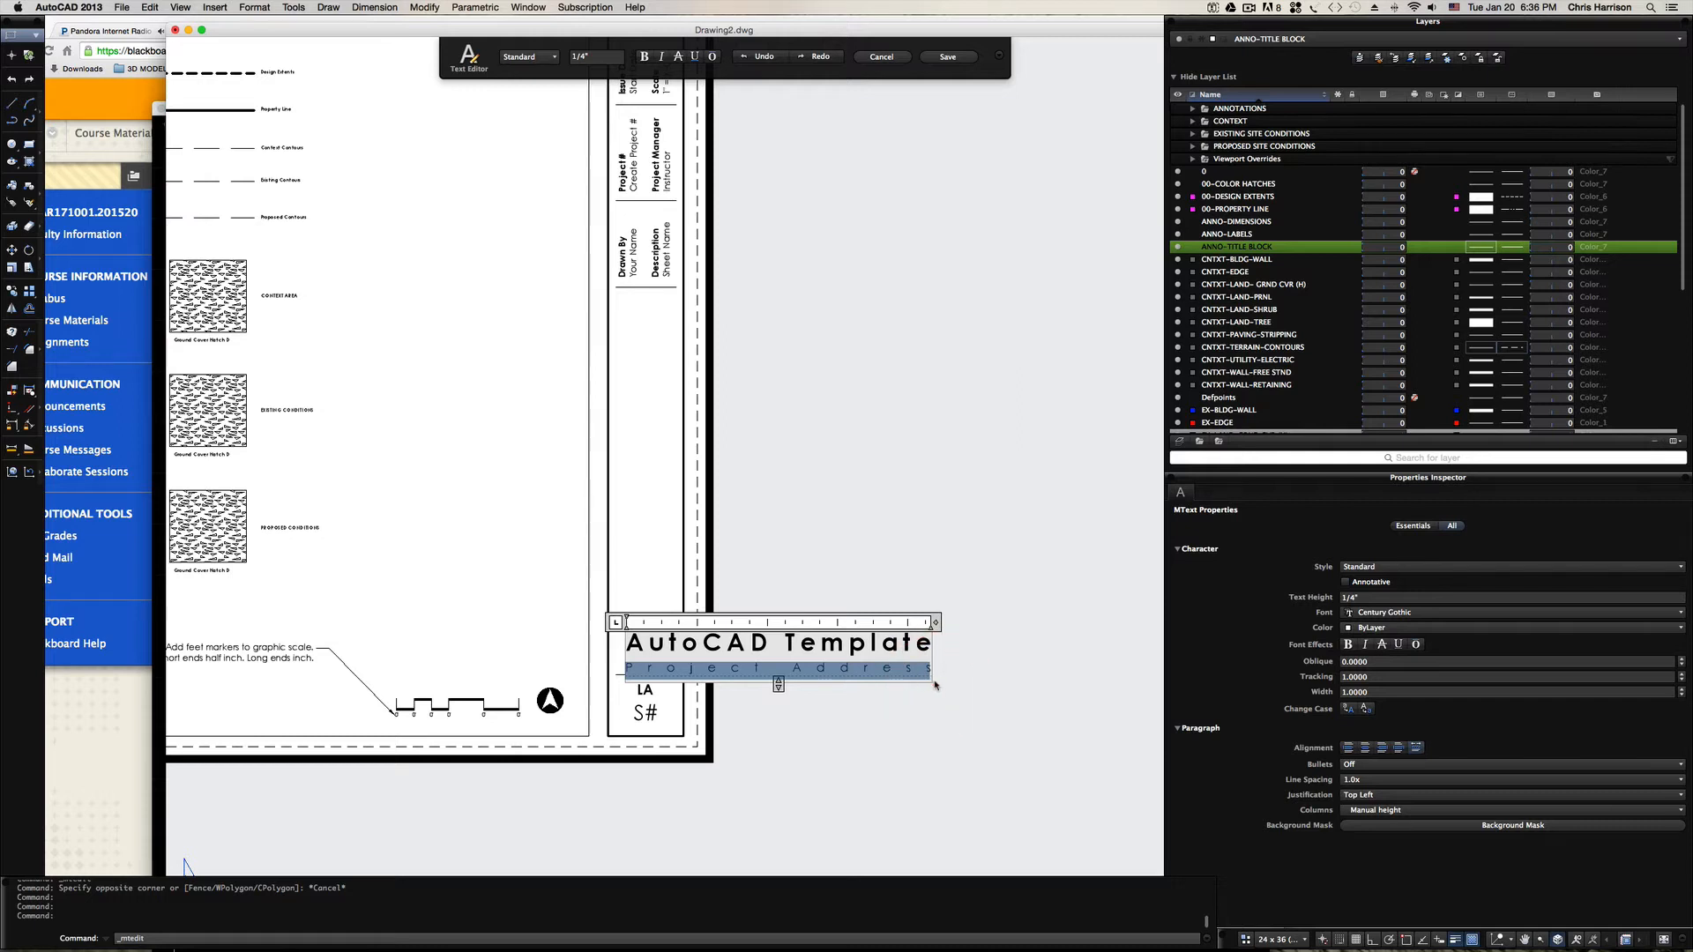
{"action": "type", "text": "Greensboro"}
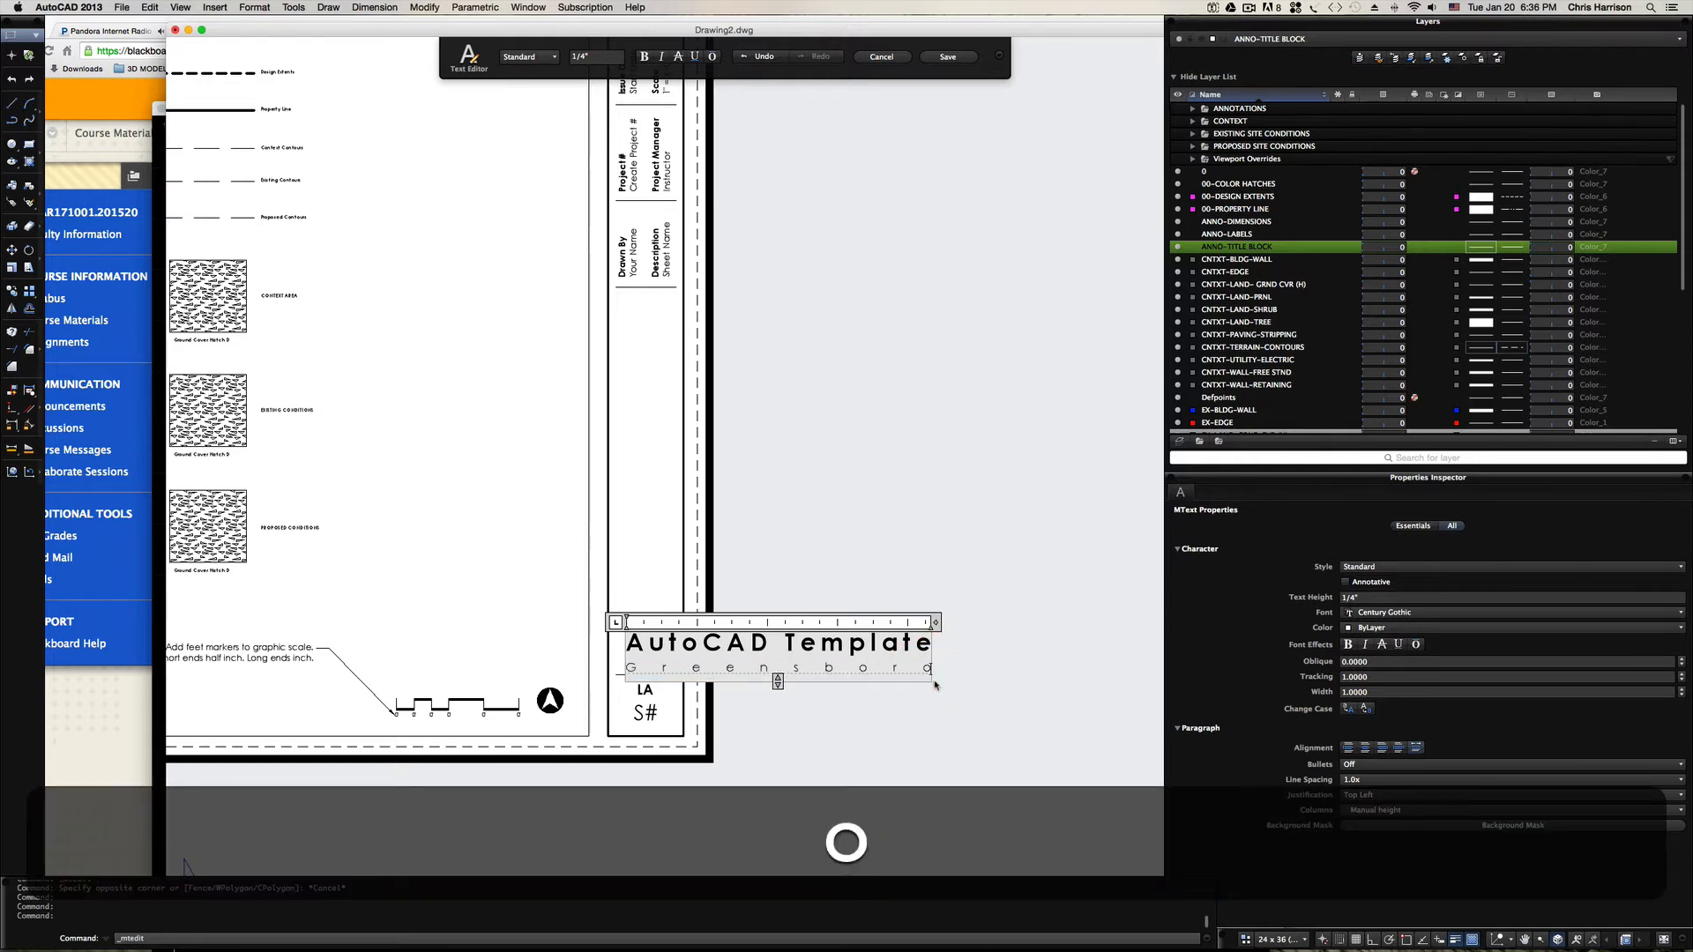
{"action": "type", "text": "NOR"}
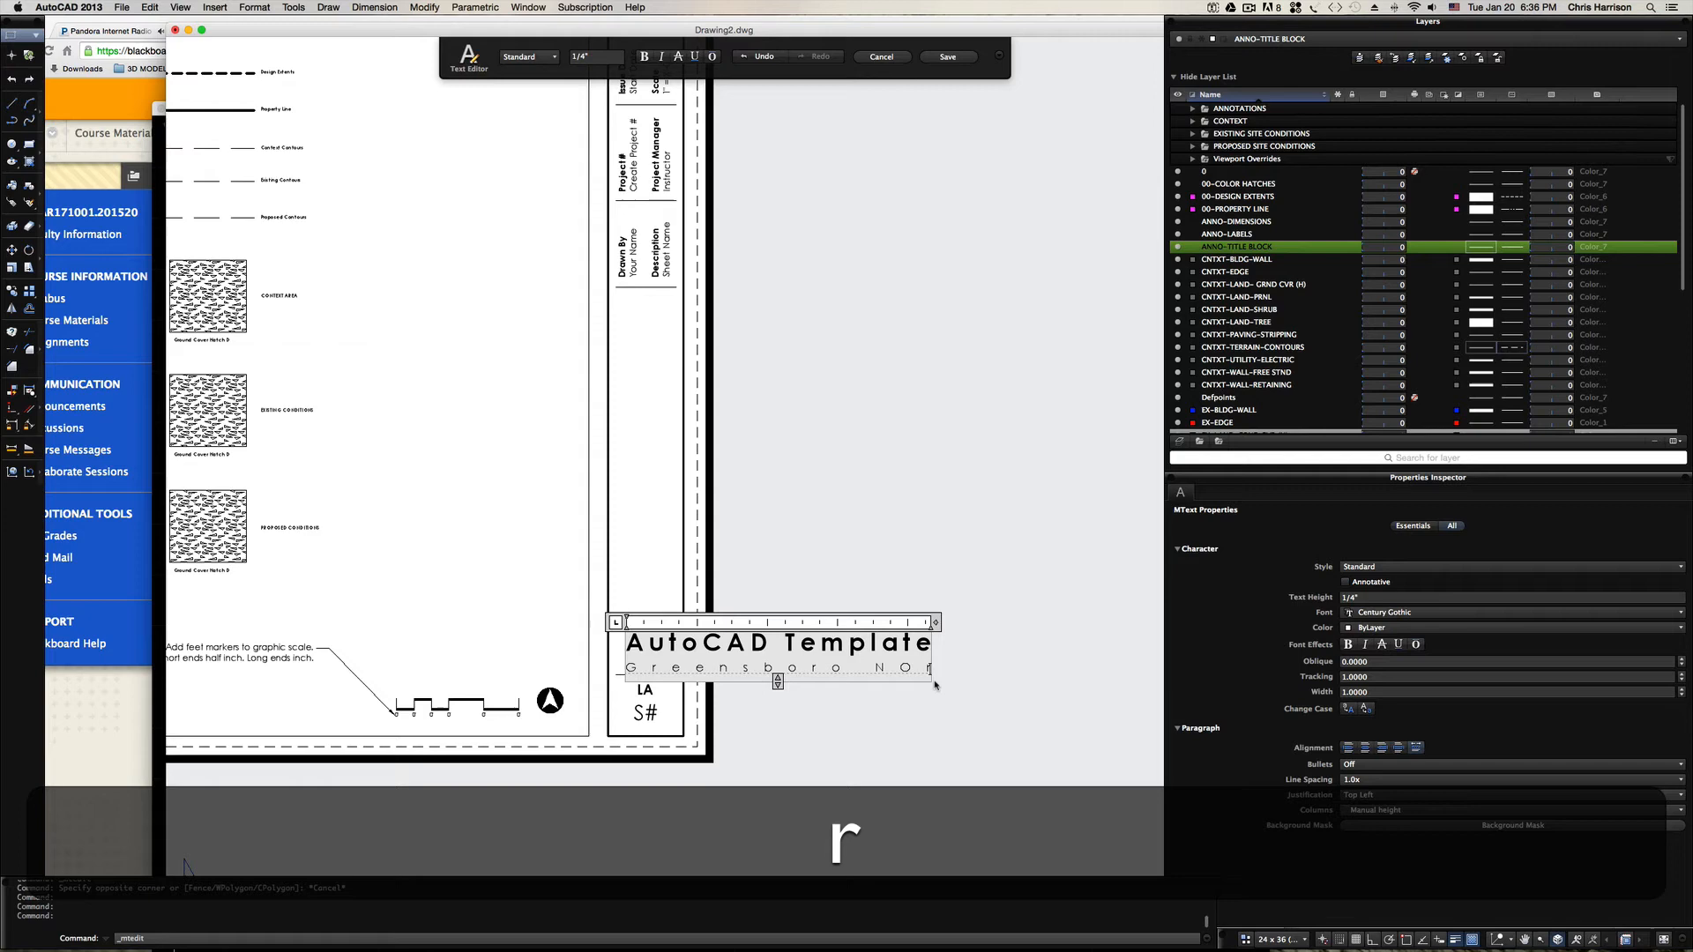
{"action": "type", "text": "h"}
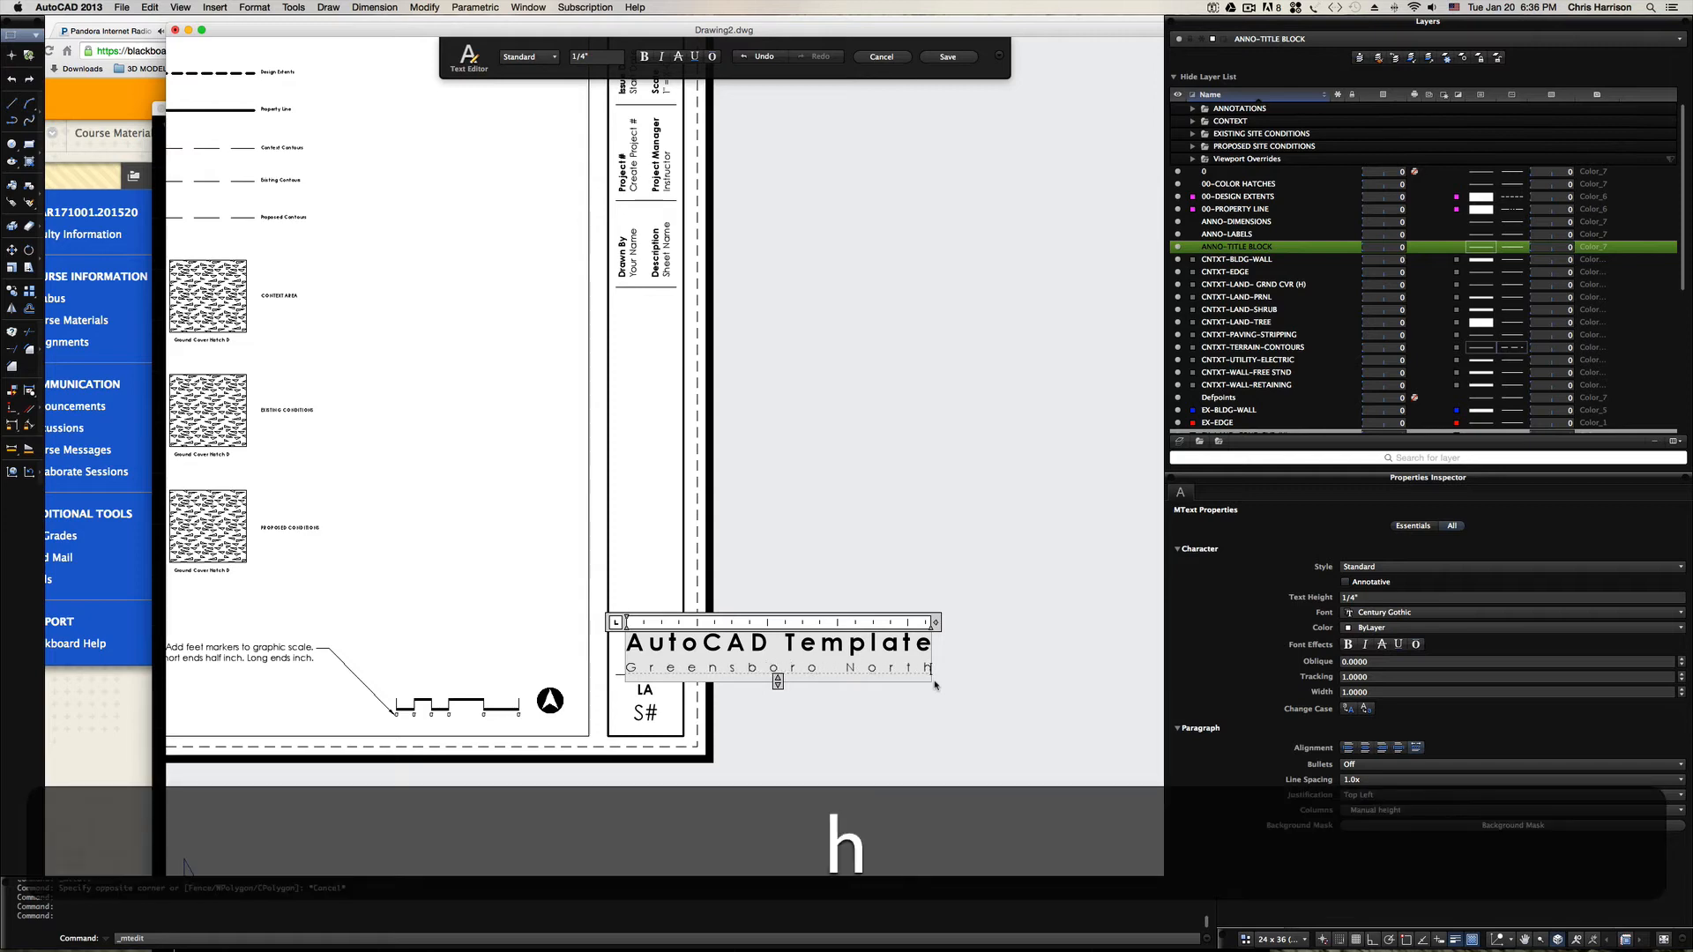
{"action": "type", "text": "Carolina"}
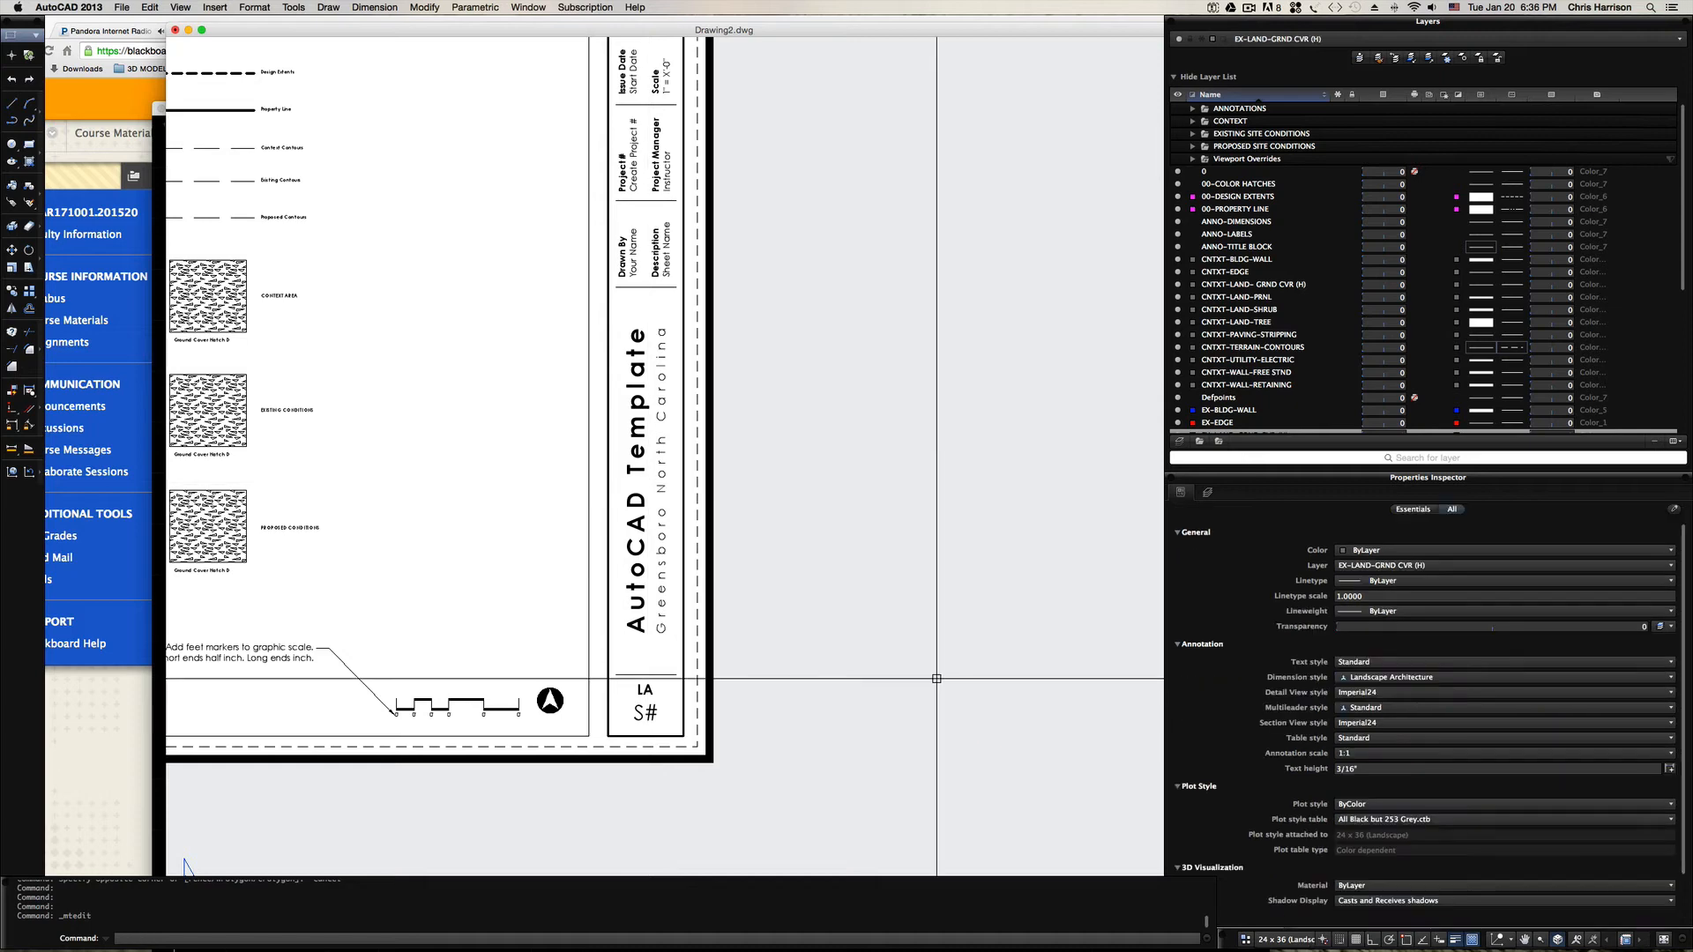
Set the project manager to 'Prof. Ch...' in place of Instructor and the project number to 100.
{"action": "double_click", "coordinate": [645, 711]}
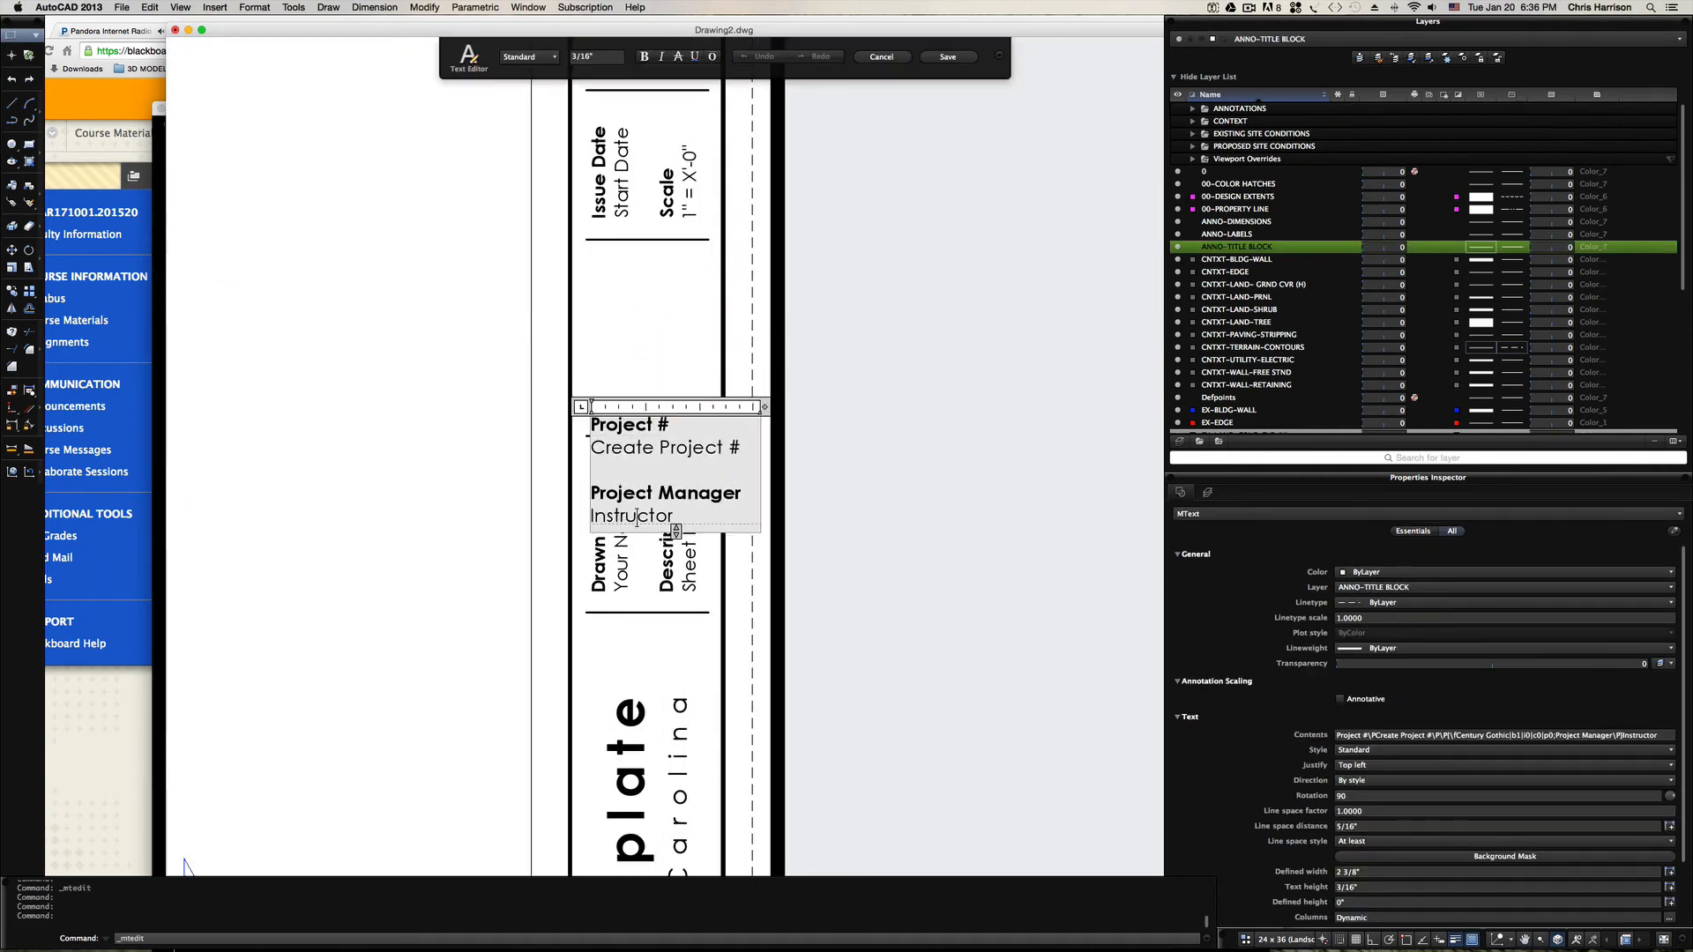
{"action": "double_click", "coordinate": [631, 516]}
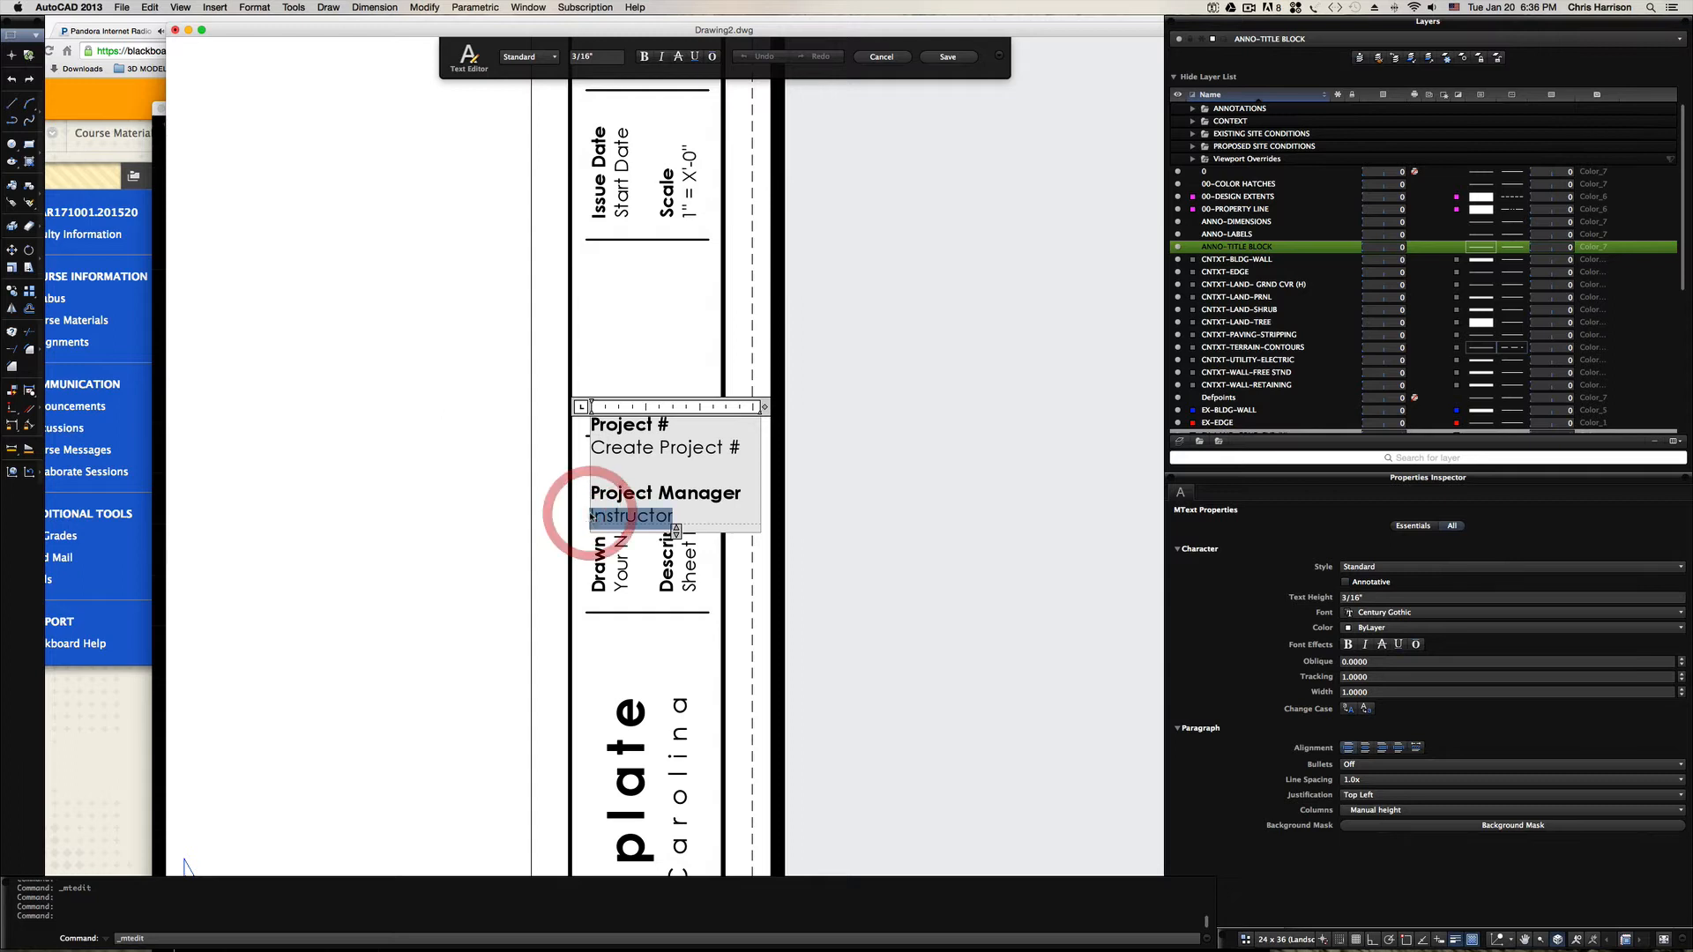
{"action": "type", "text": "Prof. Chris Harrison"}
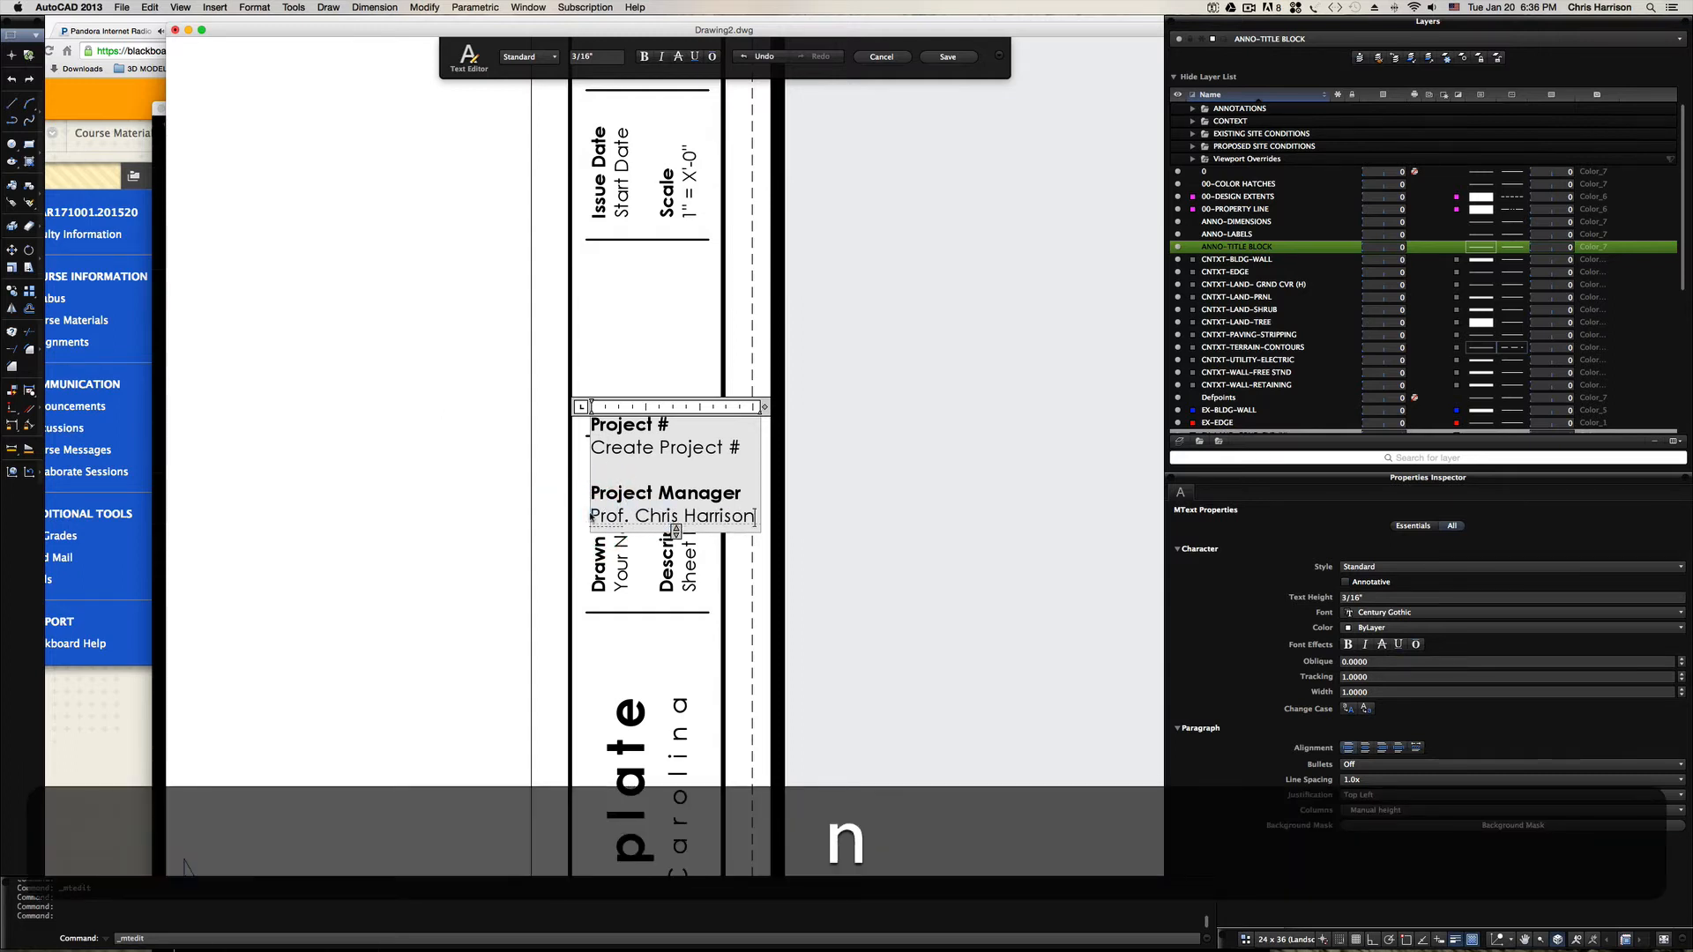
{"action": "left_click", "coordinate": [947, 56]}
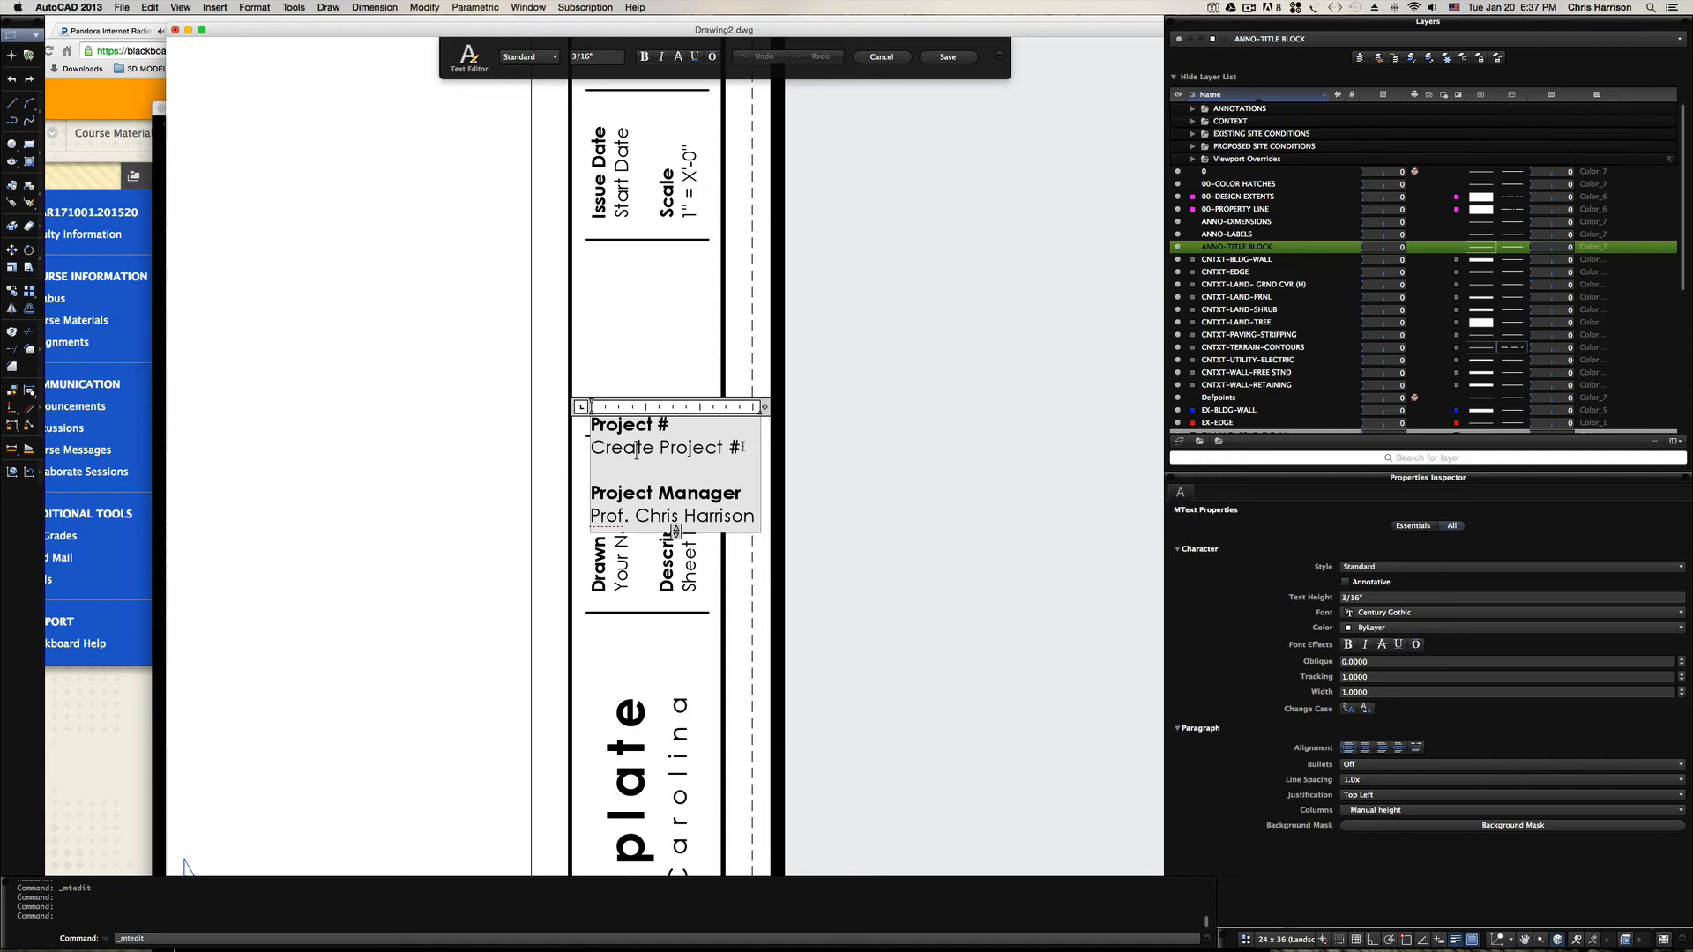
{"action": "triple_click", "coordinate": [663, 447]}
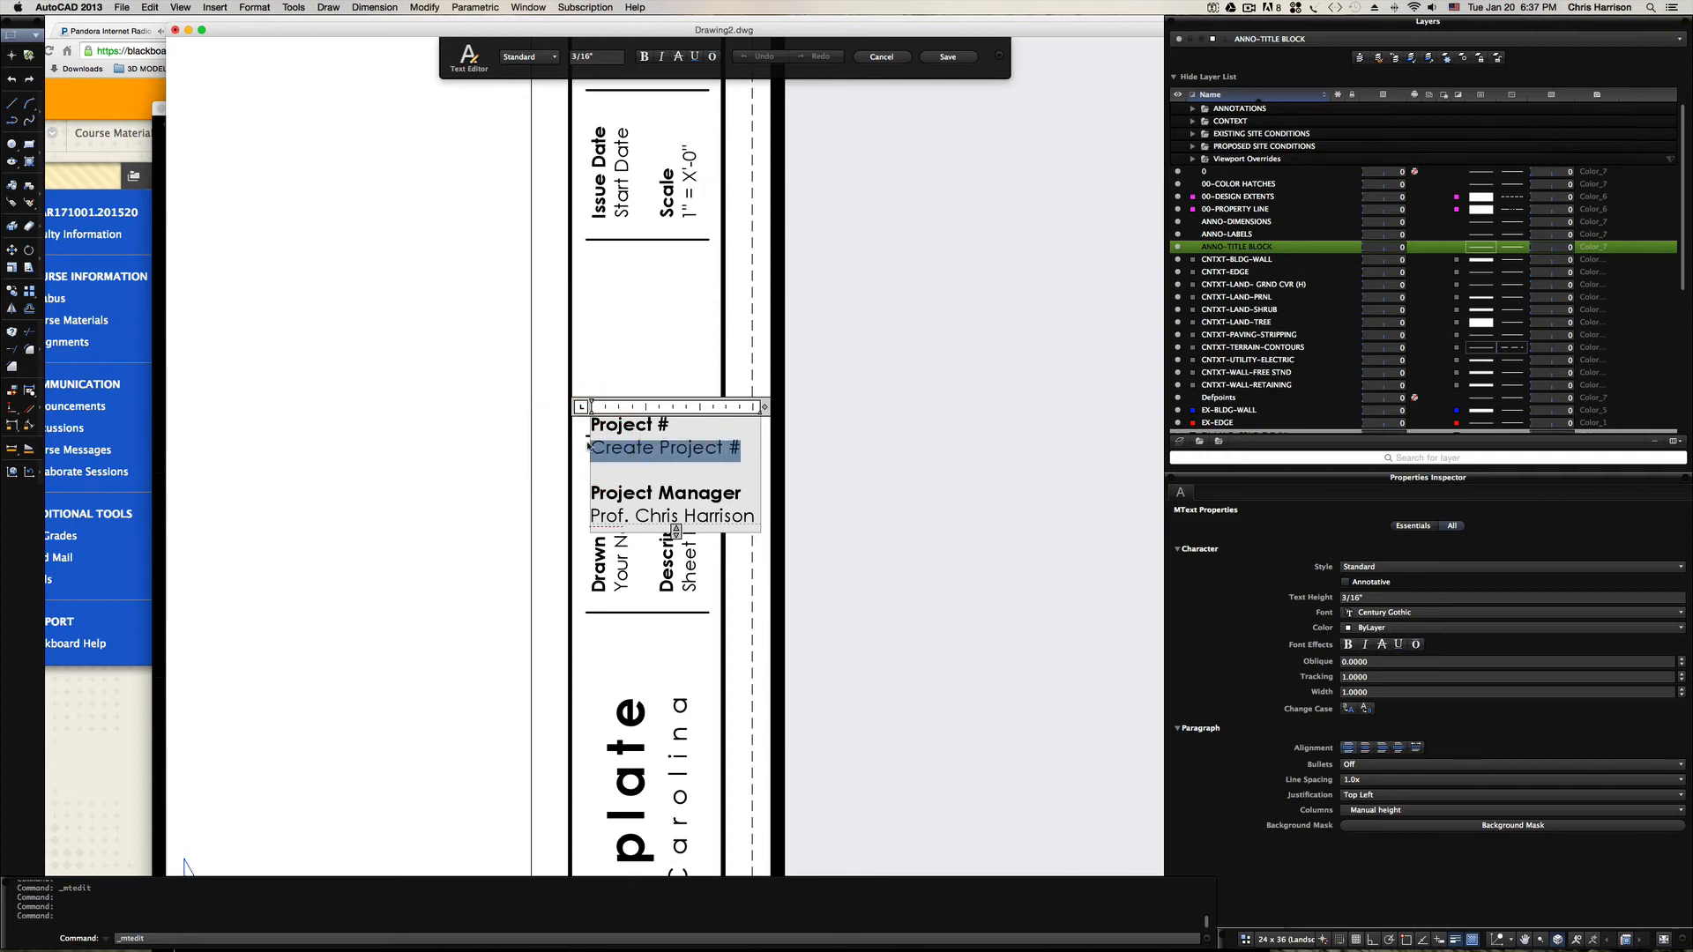
{"action": "type", "text": "100"}
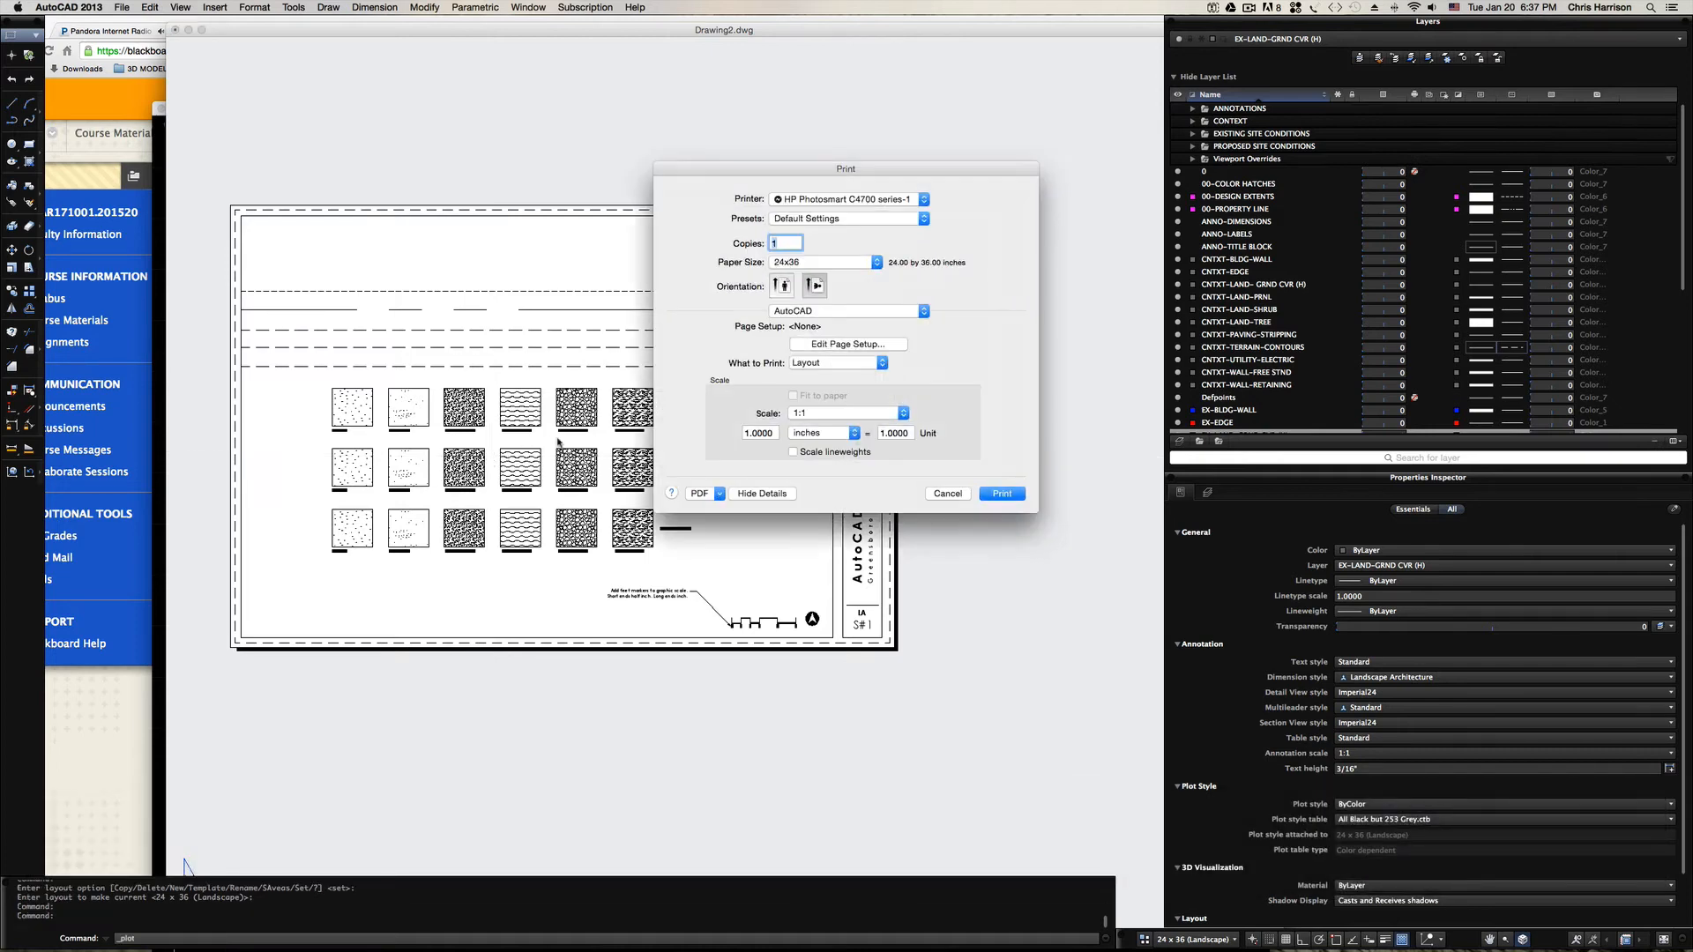
Cancel printing and reach the plot style table editor from the 24 x 36 layout's Page Setup options.
{"action": "left_click", "coordinate": [1000, 494]}
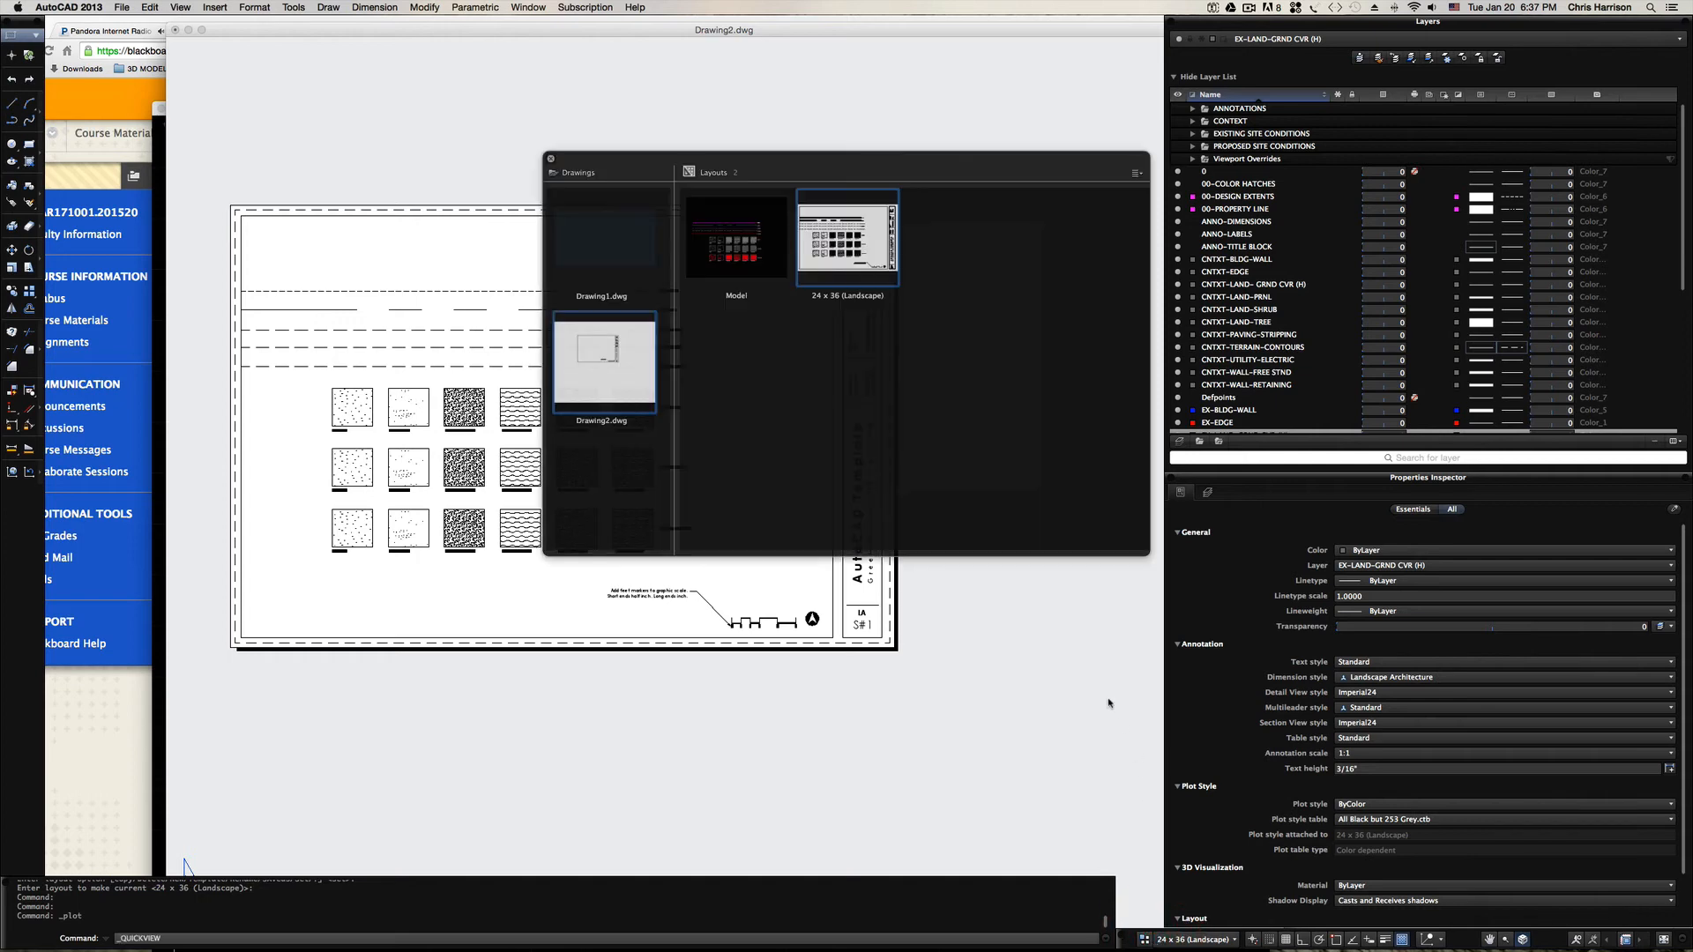
{"action": "right_click", "coordinate": [846, 237]}
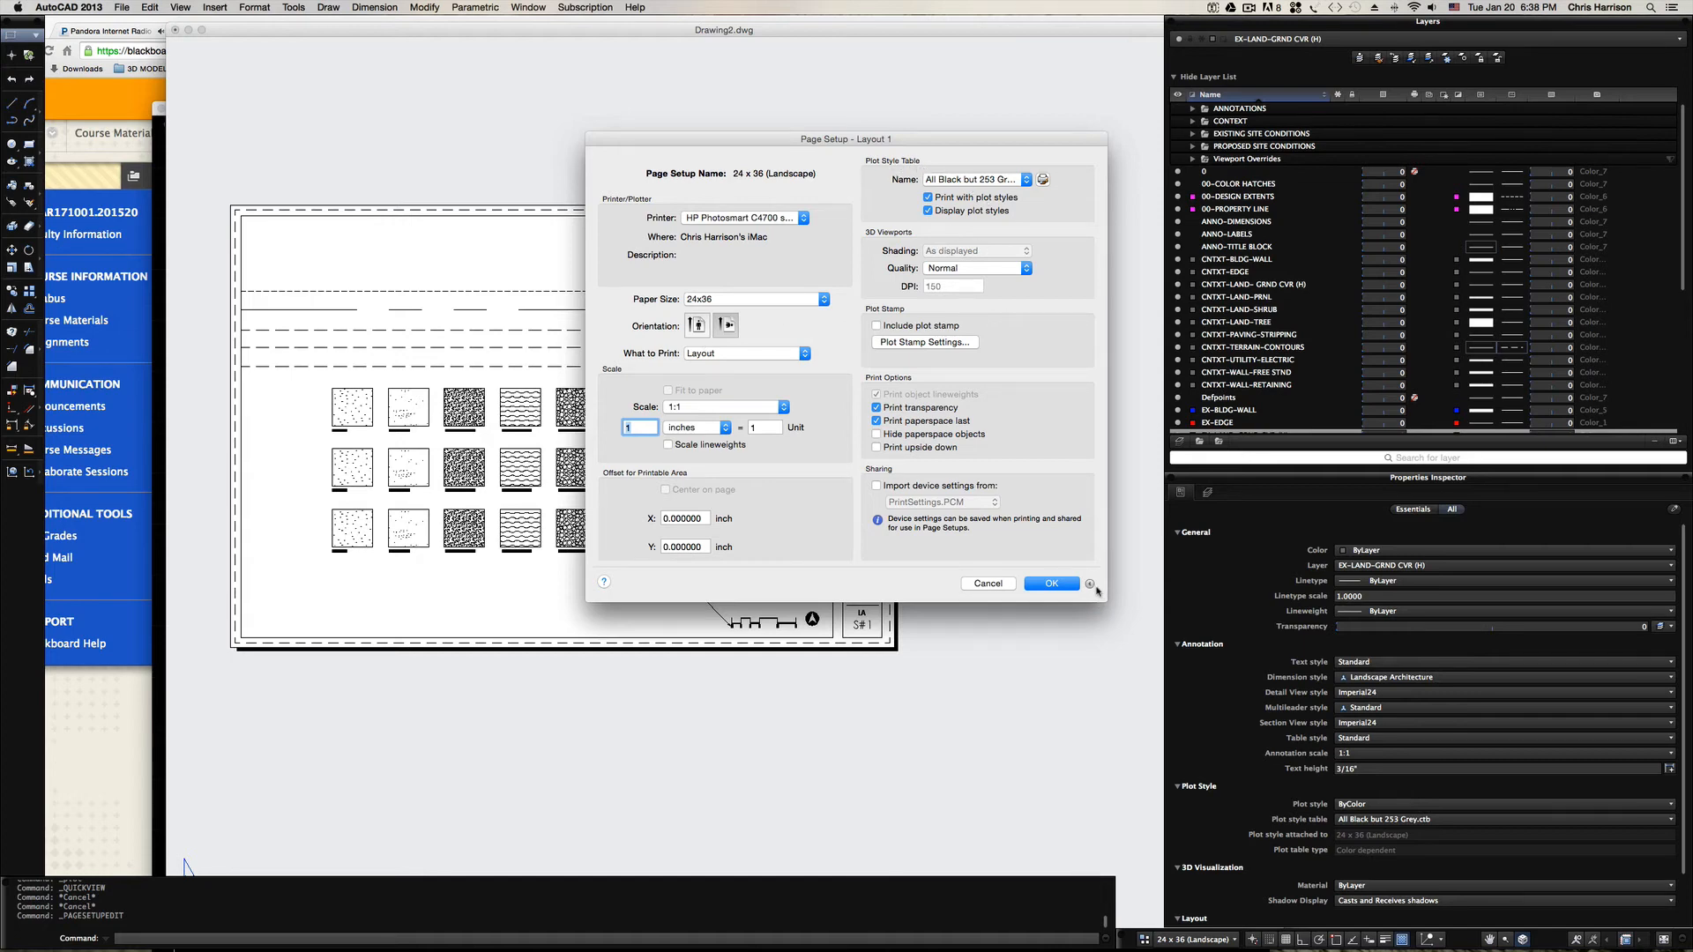
{"action": "left_click", "coordinate": [1090, 583]}
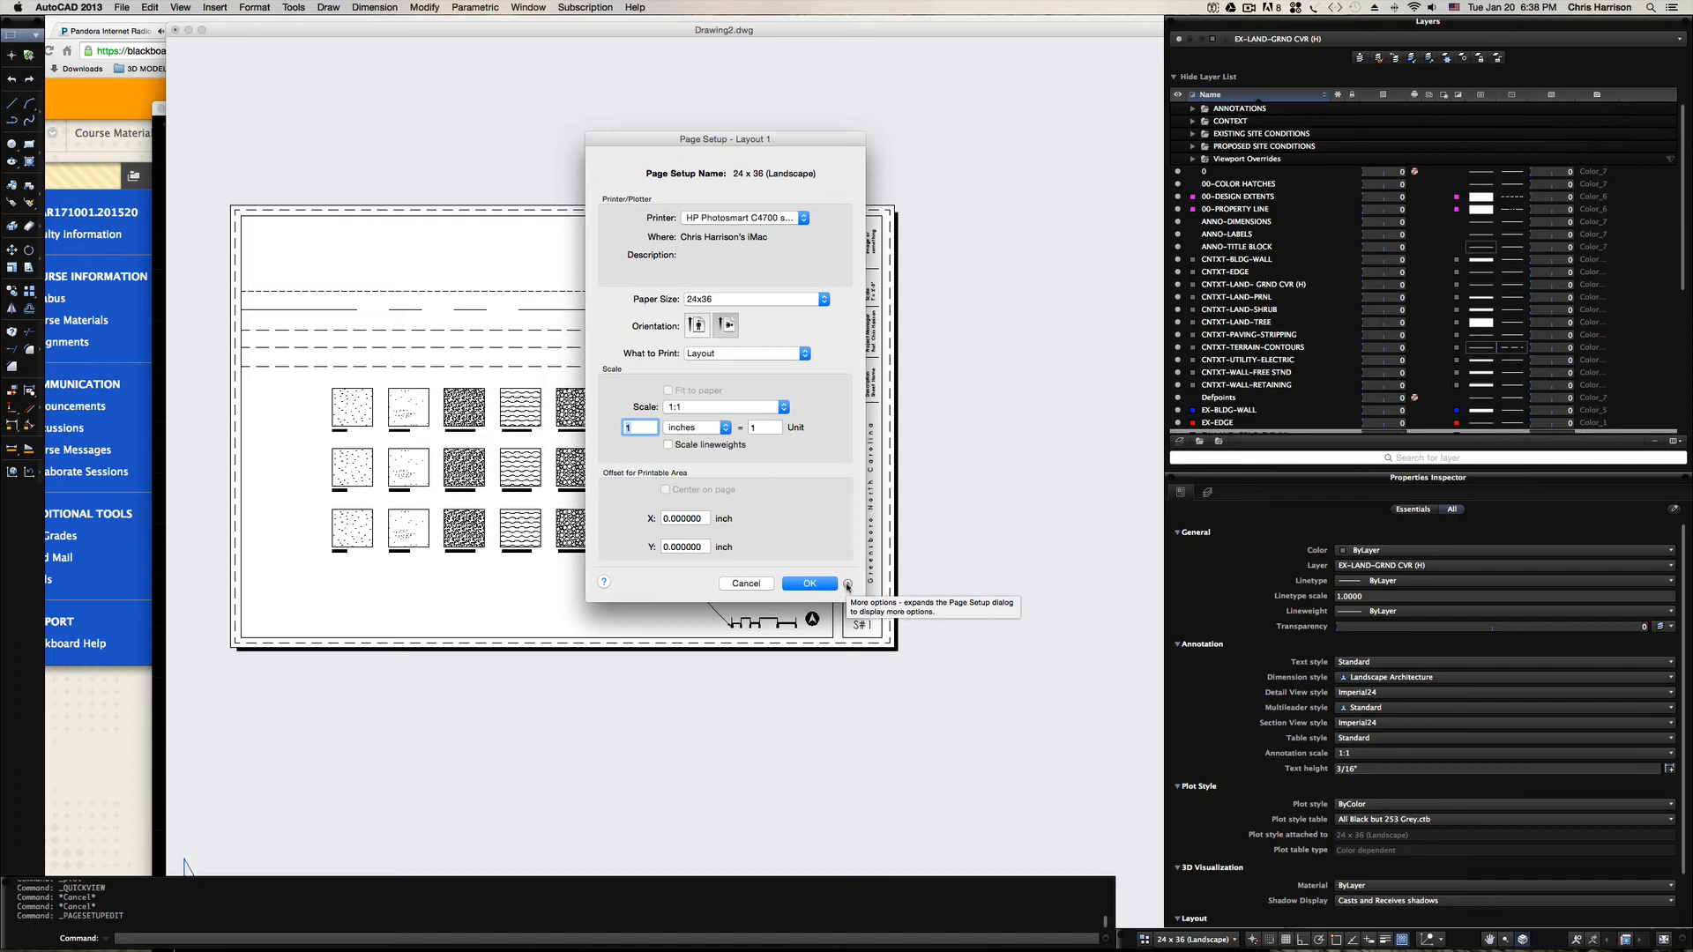
{"action": "left_click", "coordinate": [847, 583]}
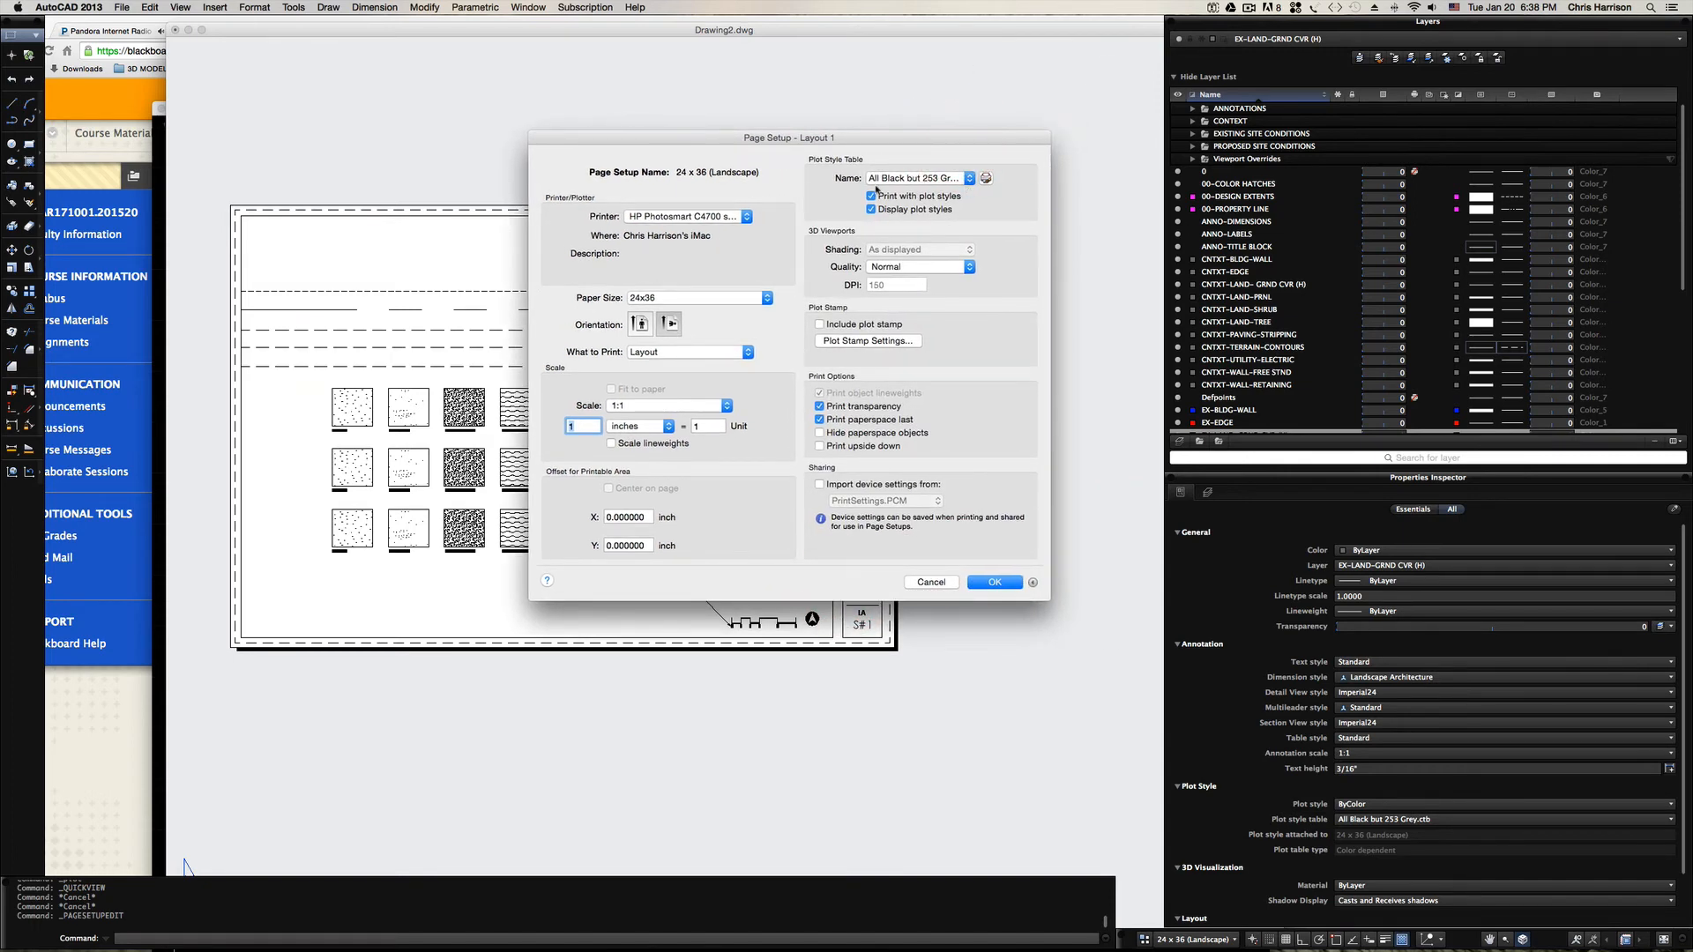
{"action": "left_click", "coordinate": [919, 178]}
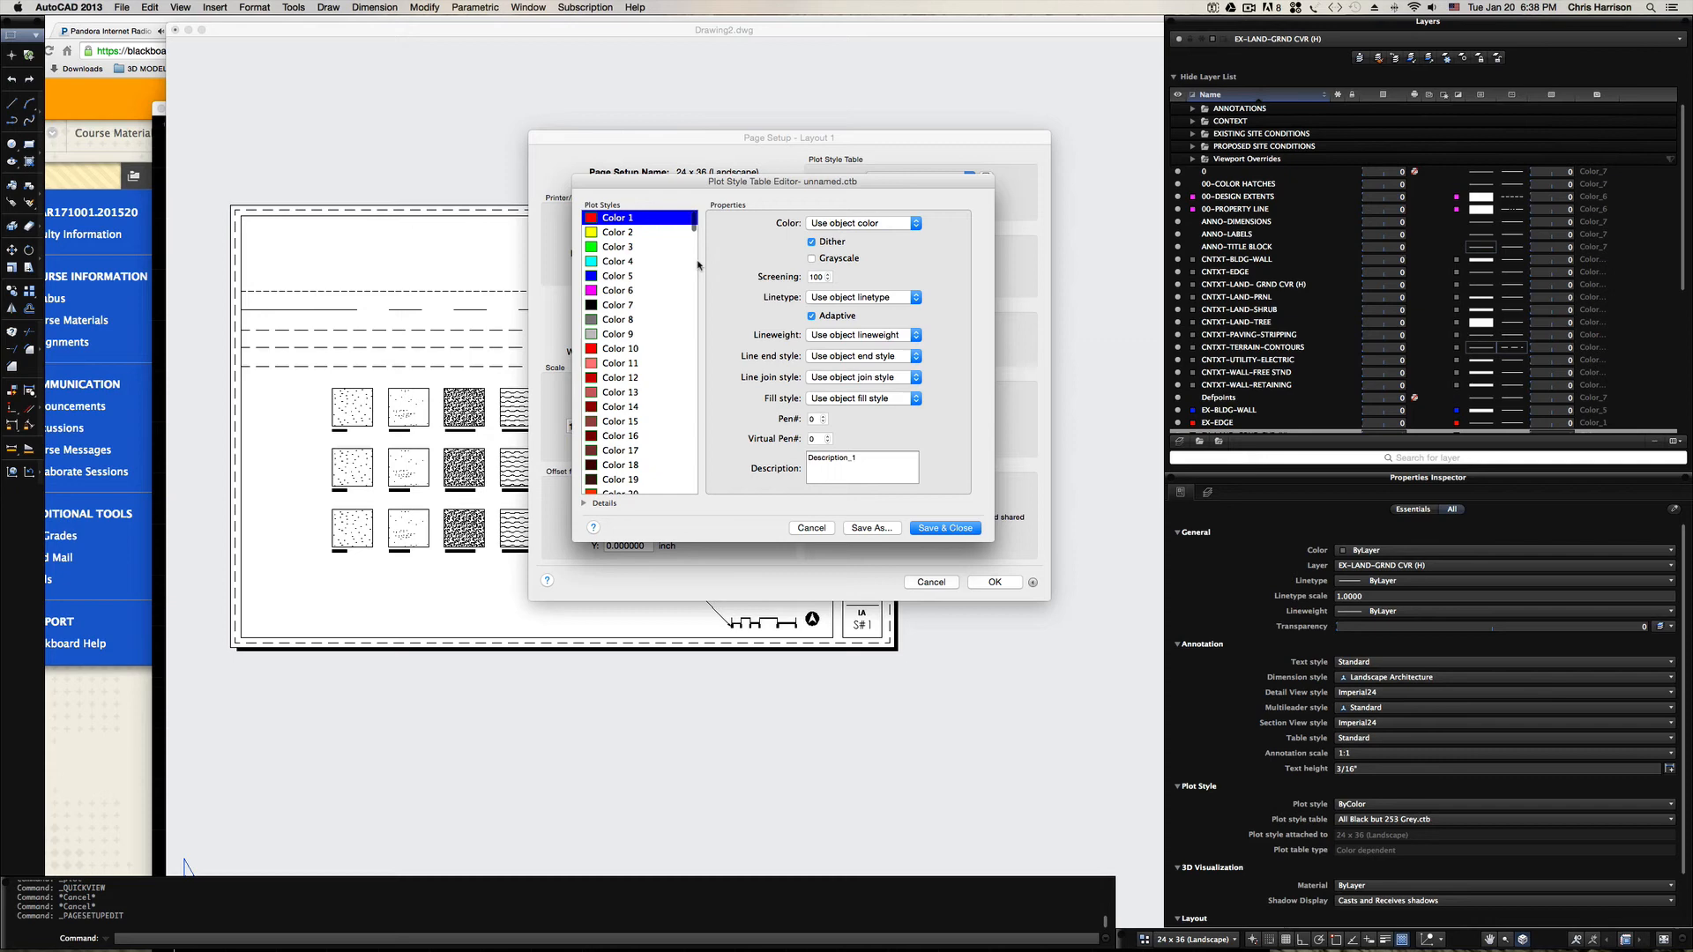
Make all plot styles print black except colour 253, saved as 'All Black but 253 Grey'.
{"action": "scroll", "scroll_direction": "down", "scroll_amount": 3}
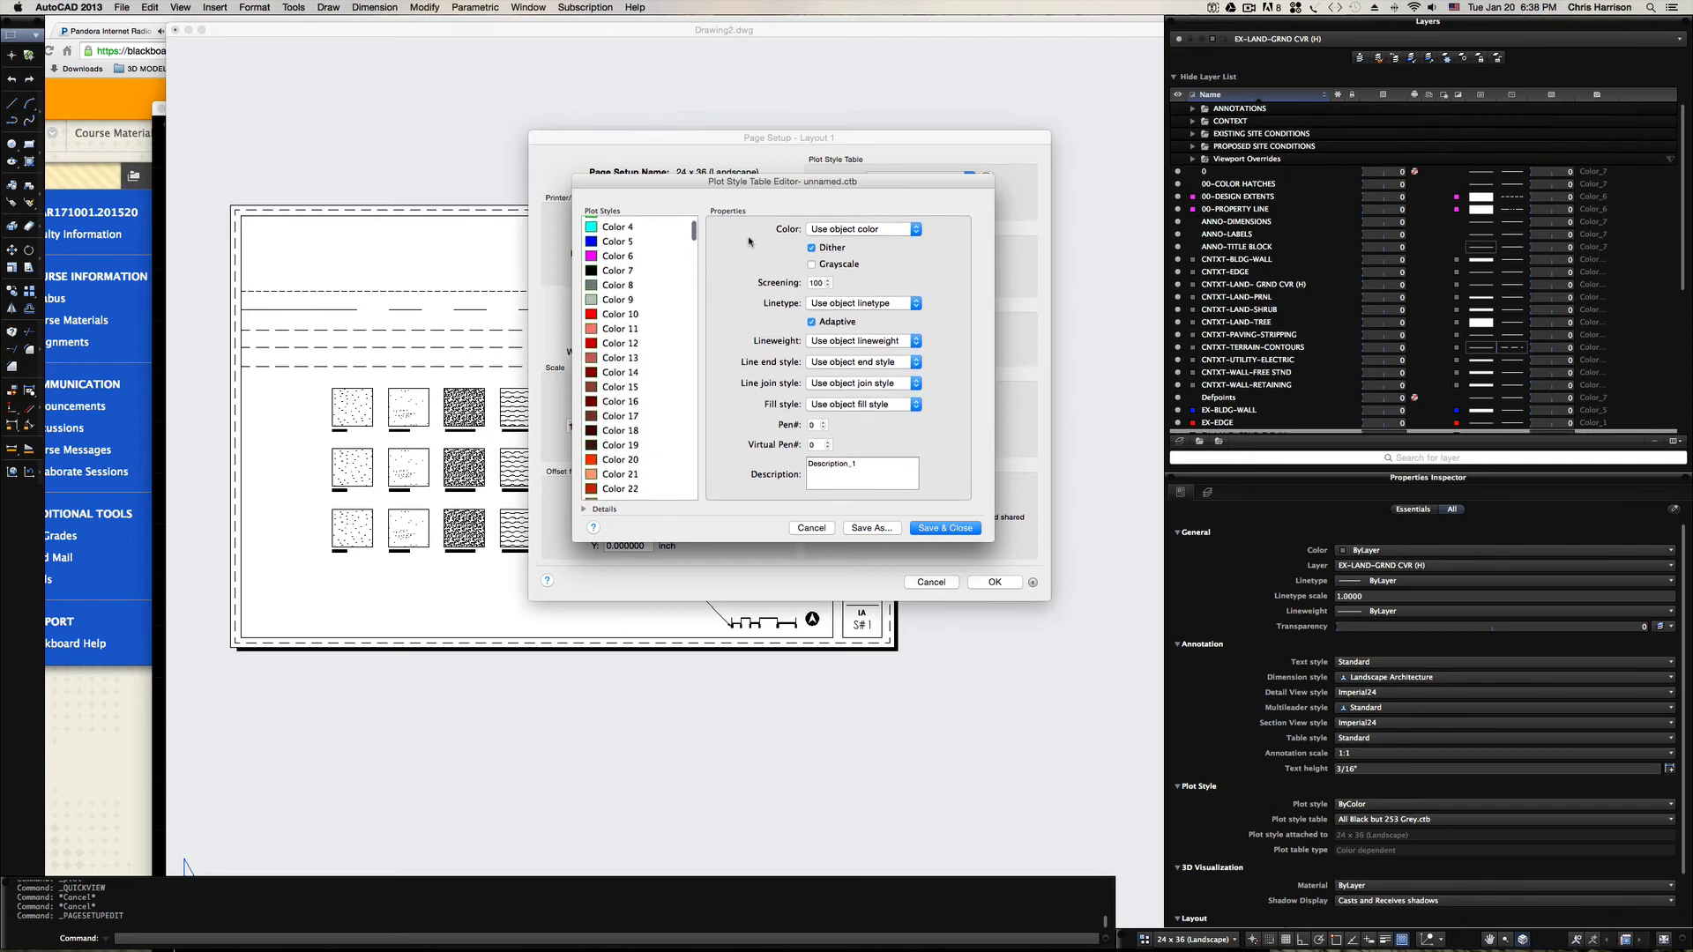
{"action": "scroll", "scroll_direction": "down", "scroll_amount": 3}
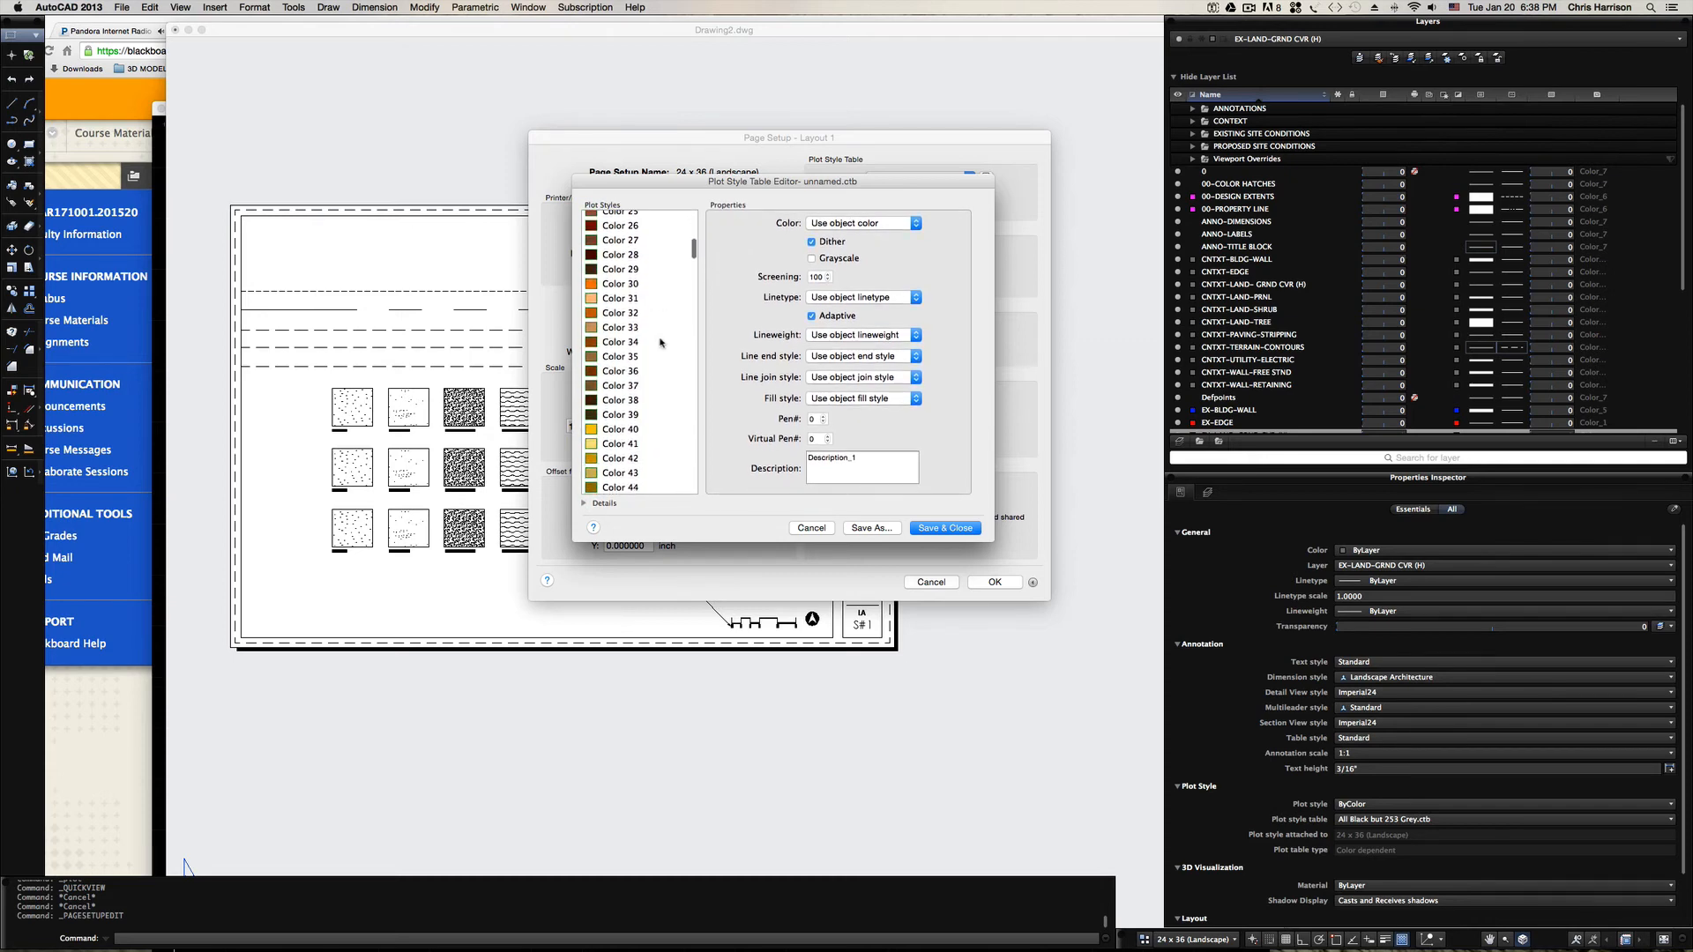
{"action": "scroll", "scroll_direction": "down", "scroll_amount": 3}
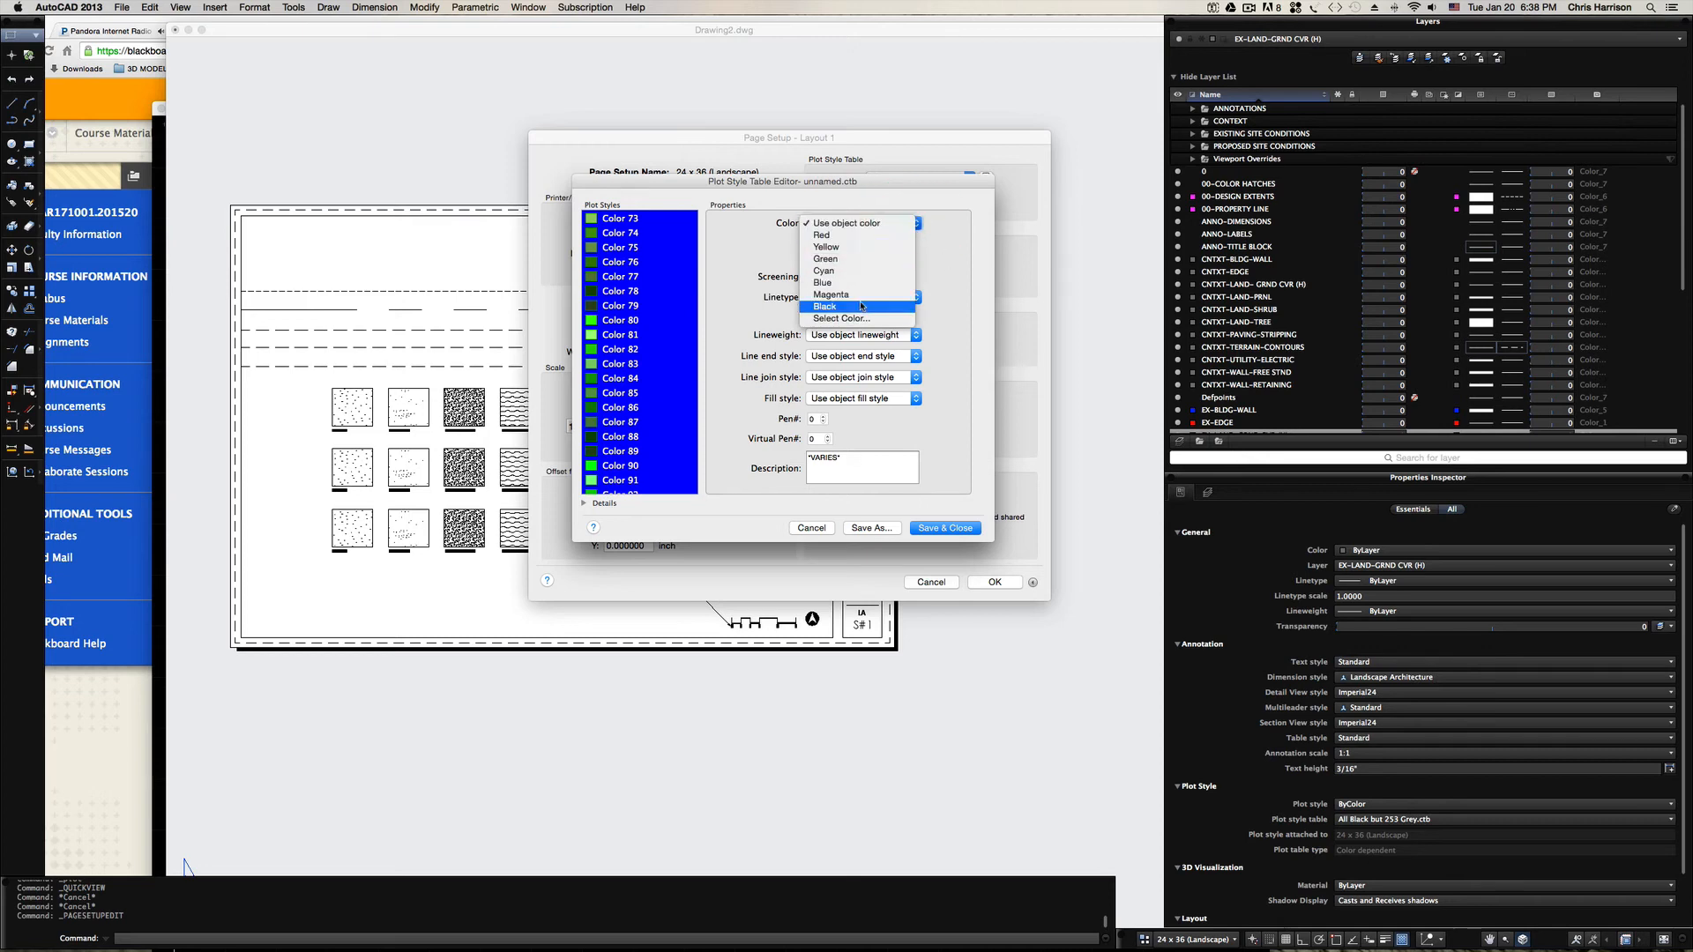
{"action": "left_click", "coordinate": [823, 306]}
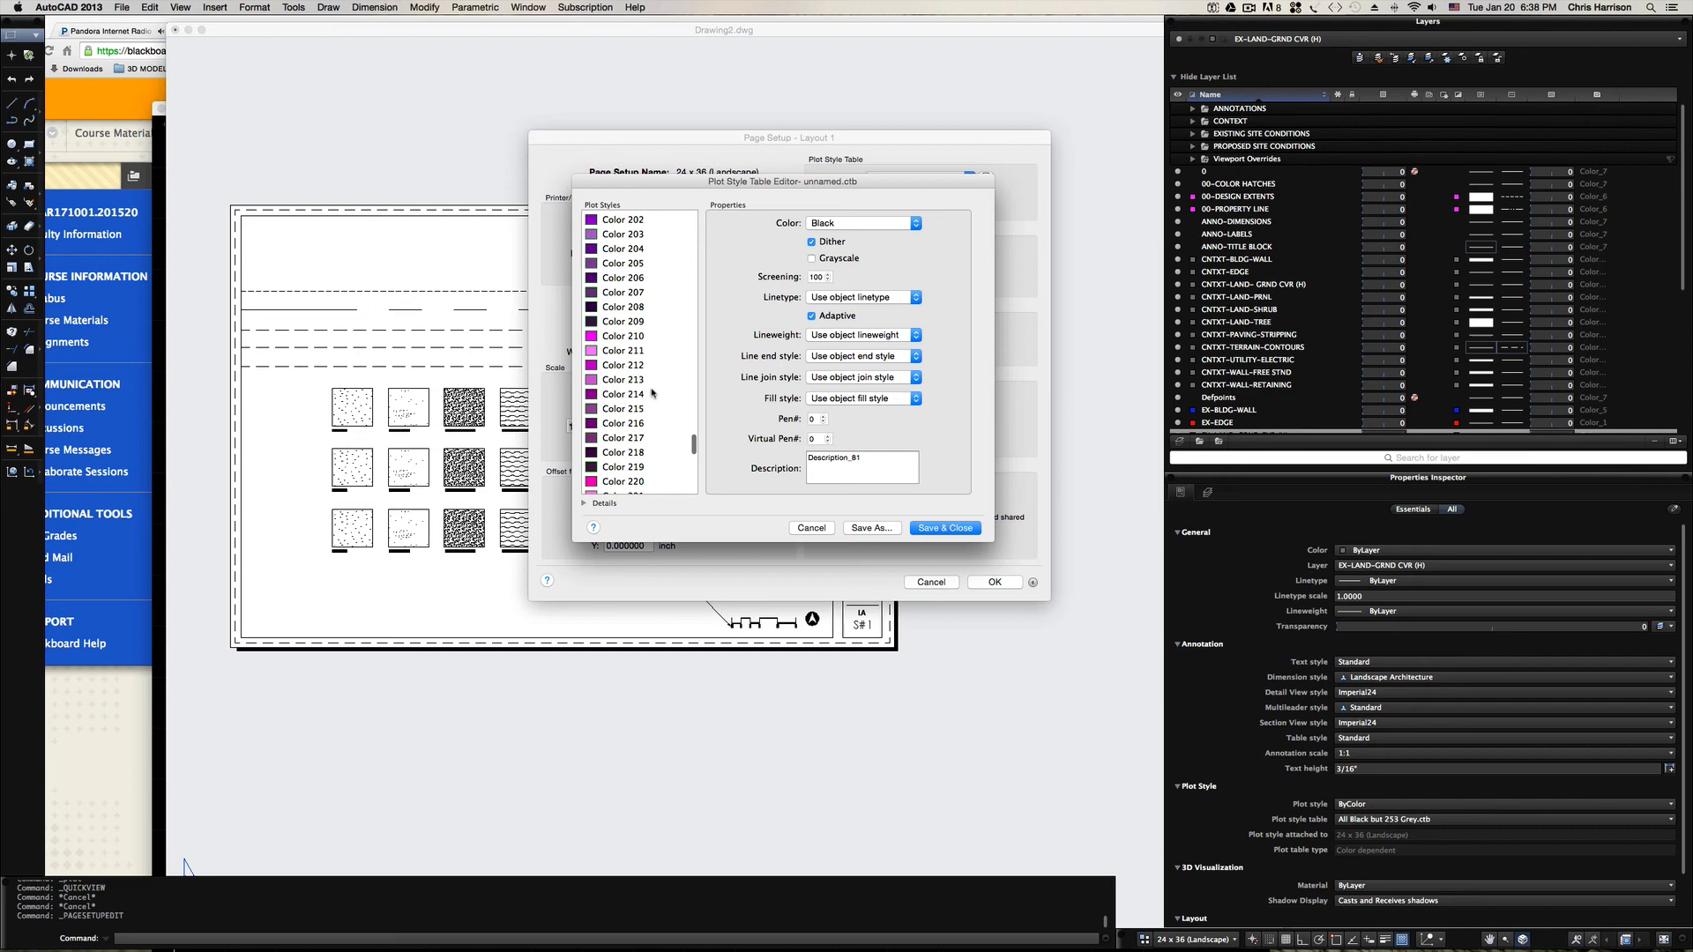
{"action": "scroll", "scroll_direction": "down", "scroll_amount": 3}
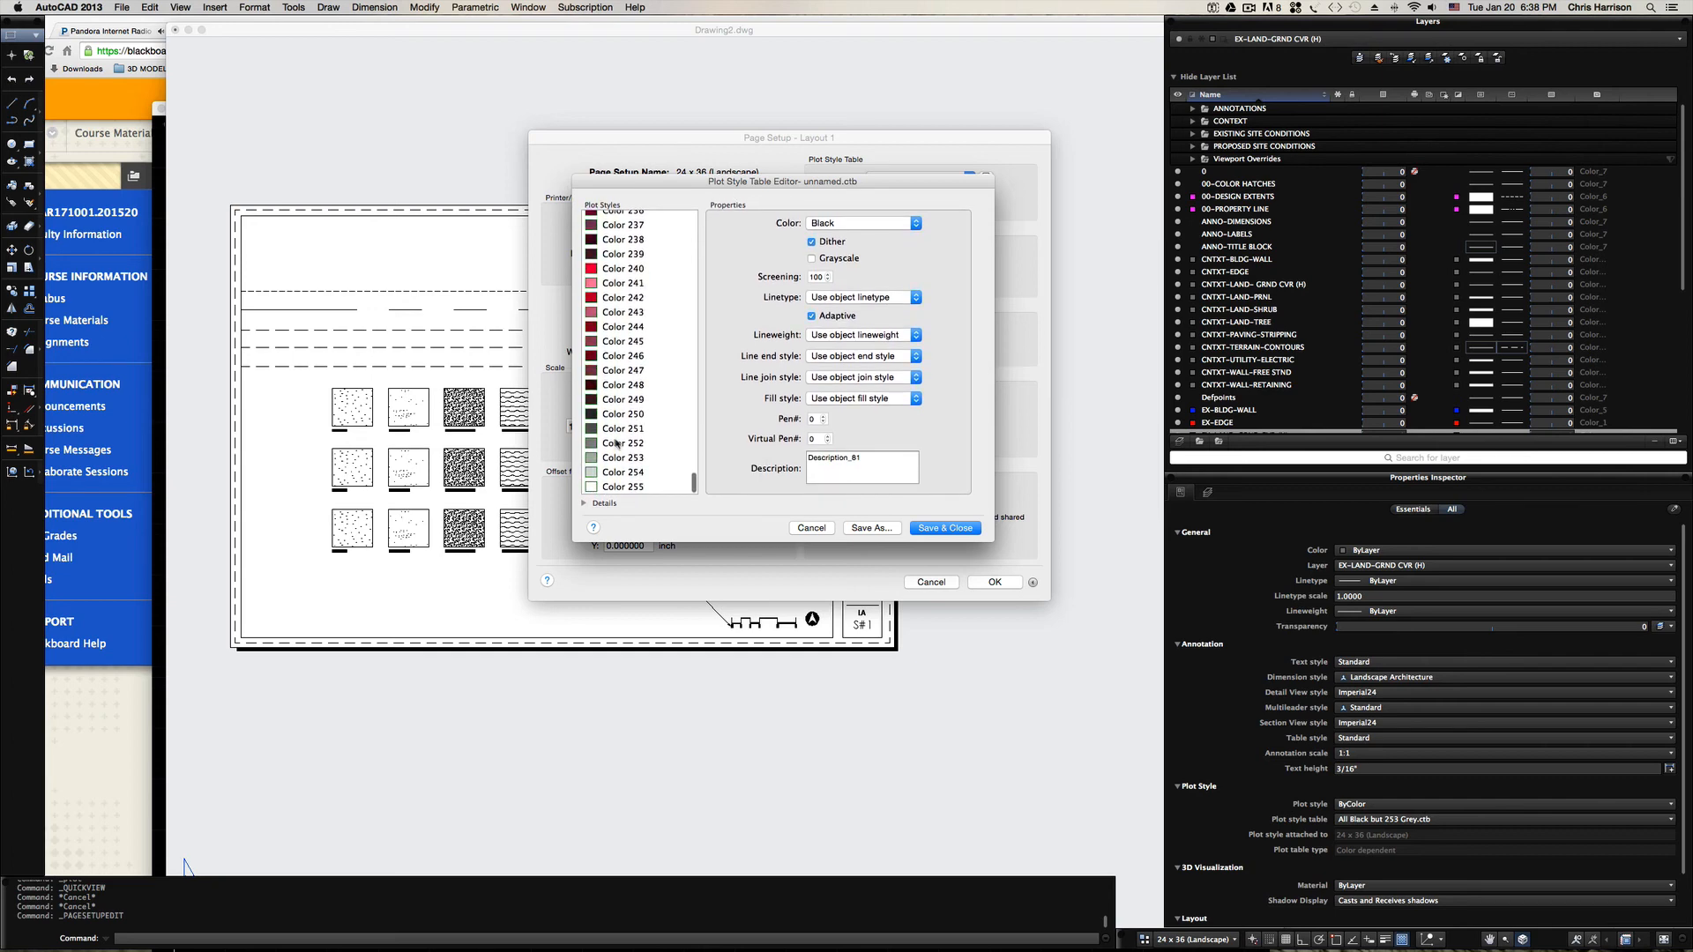
{"action": "left_click", "coordinate": [622, 457]}
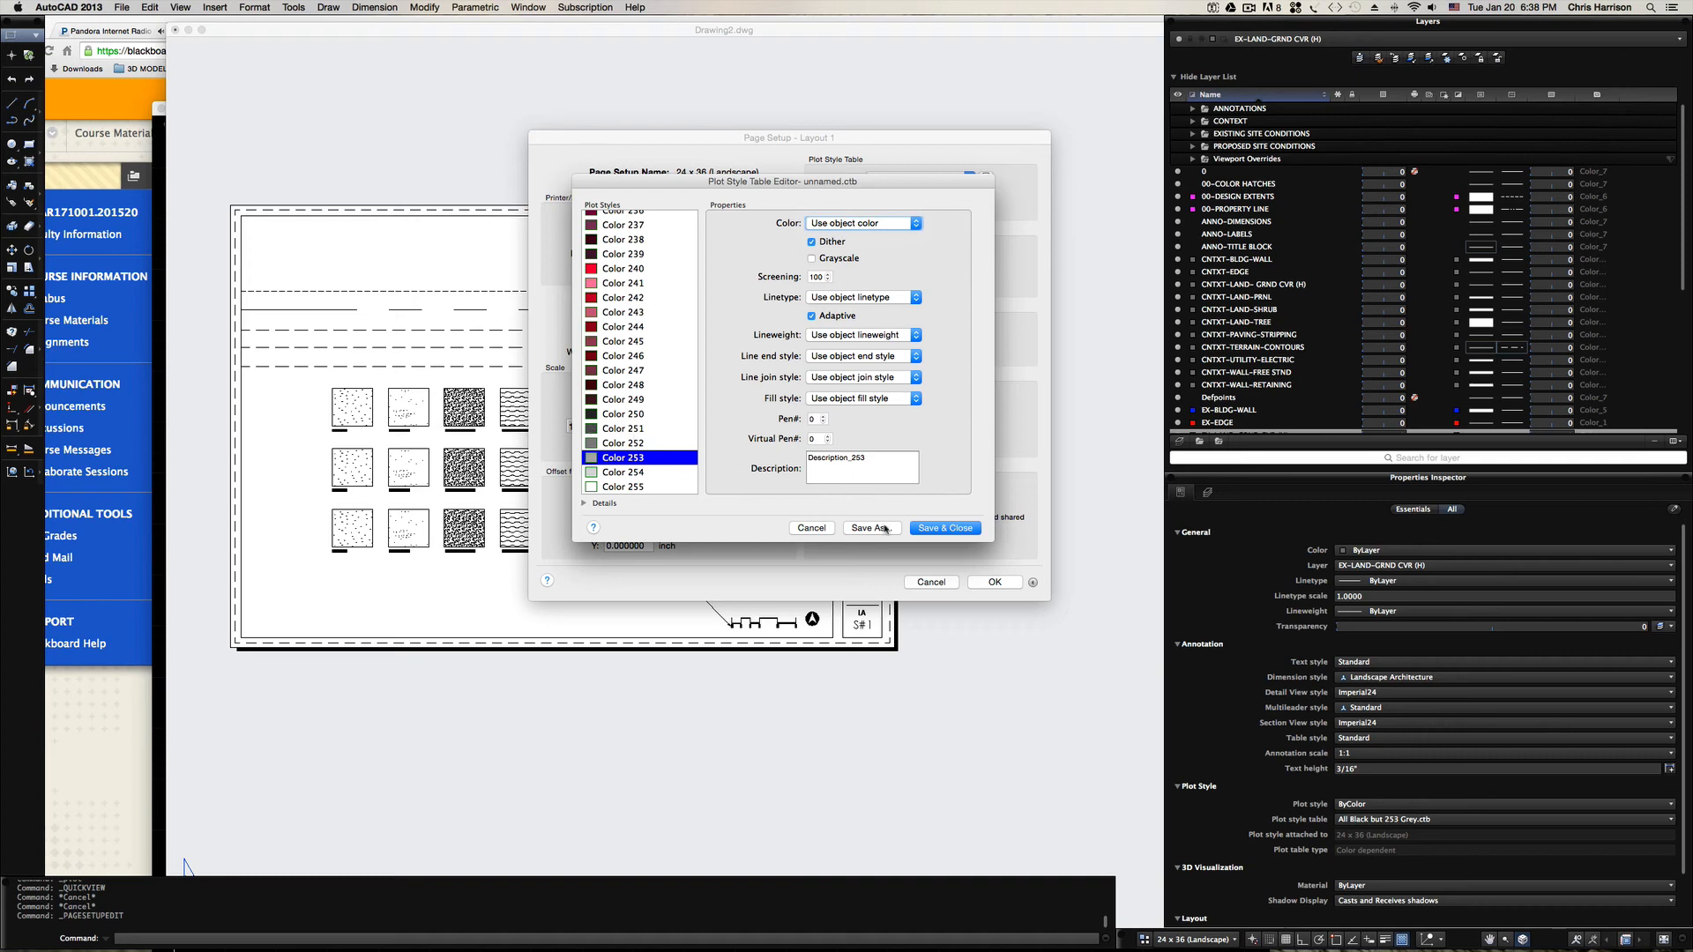
{"action": "left_click", "coordinate": [942, 529]}
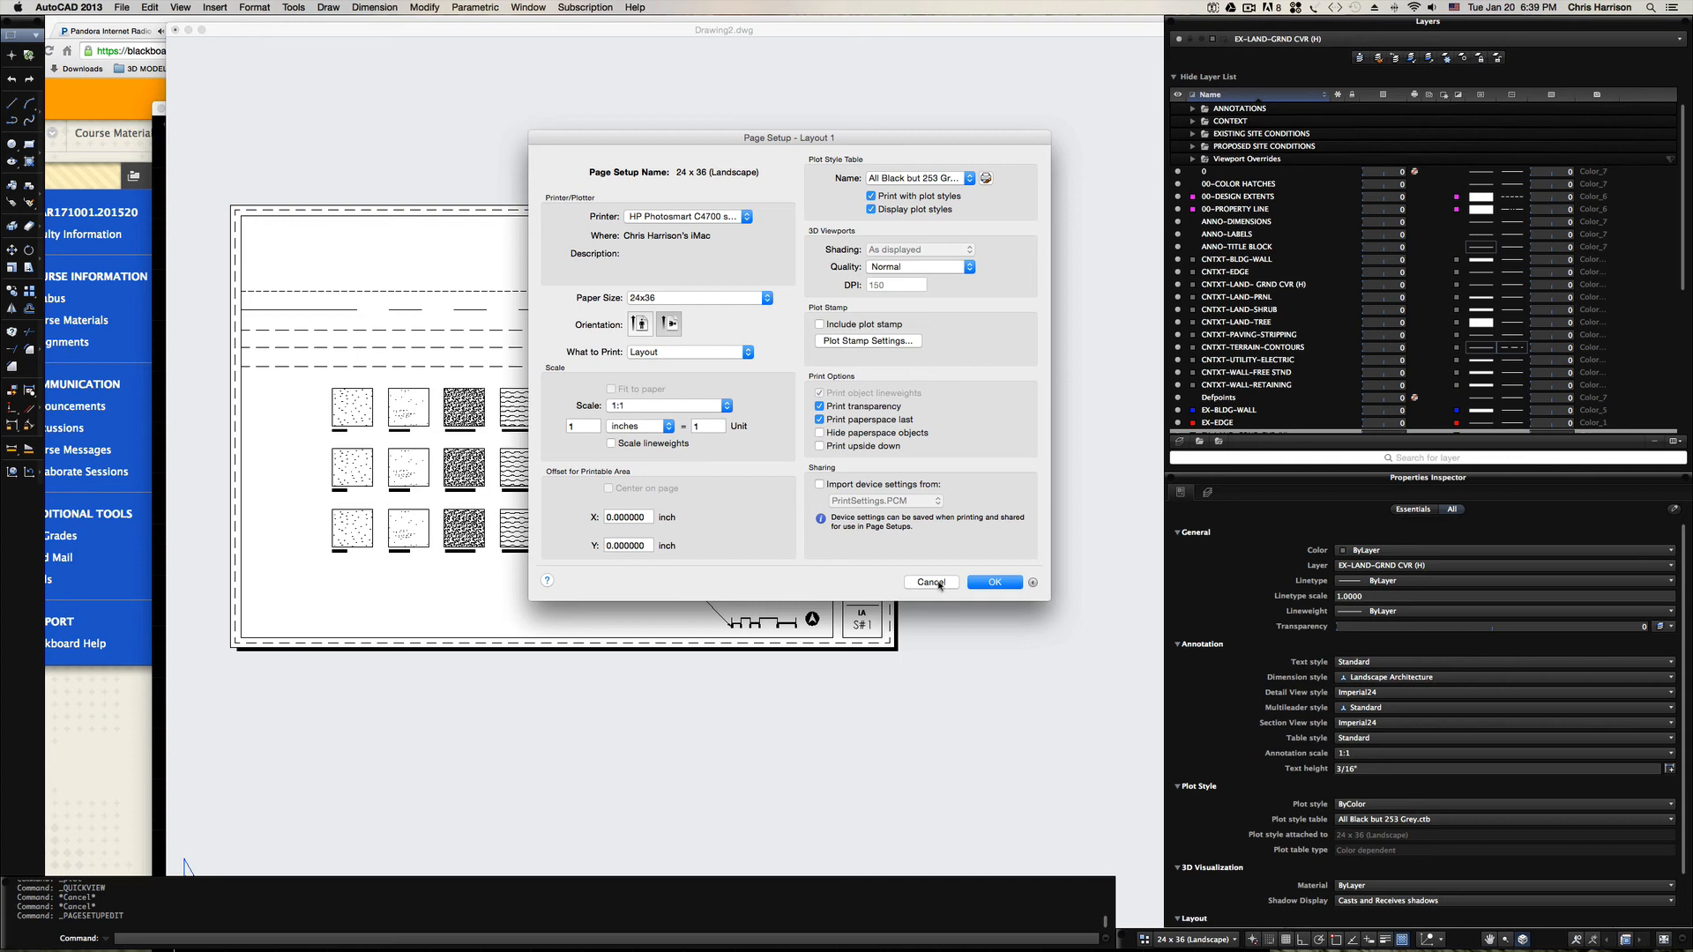
Close Page Setup and print the layout to PDF with Cmd+P, keeping the current printer.
{"action": "left_click", "coordinate": [931, 582]}
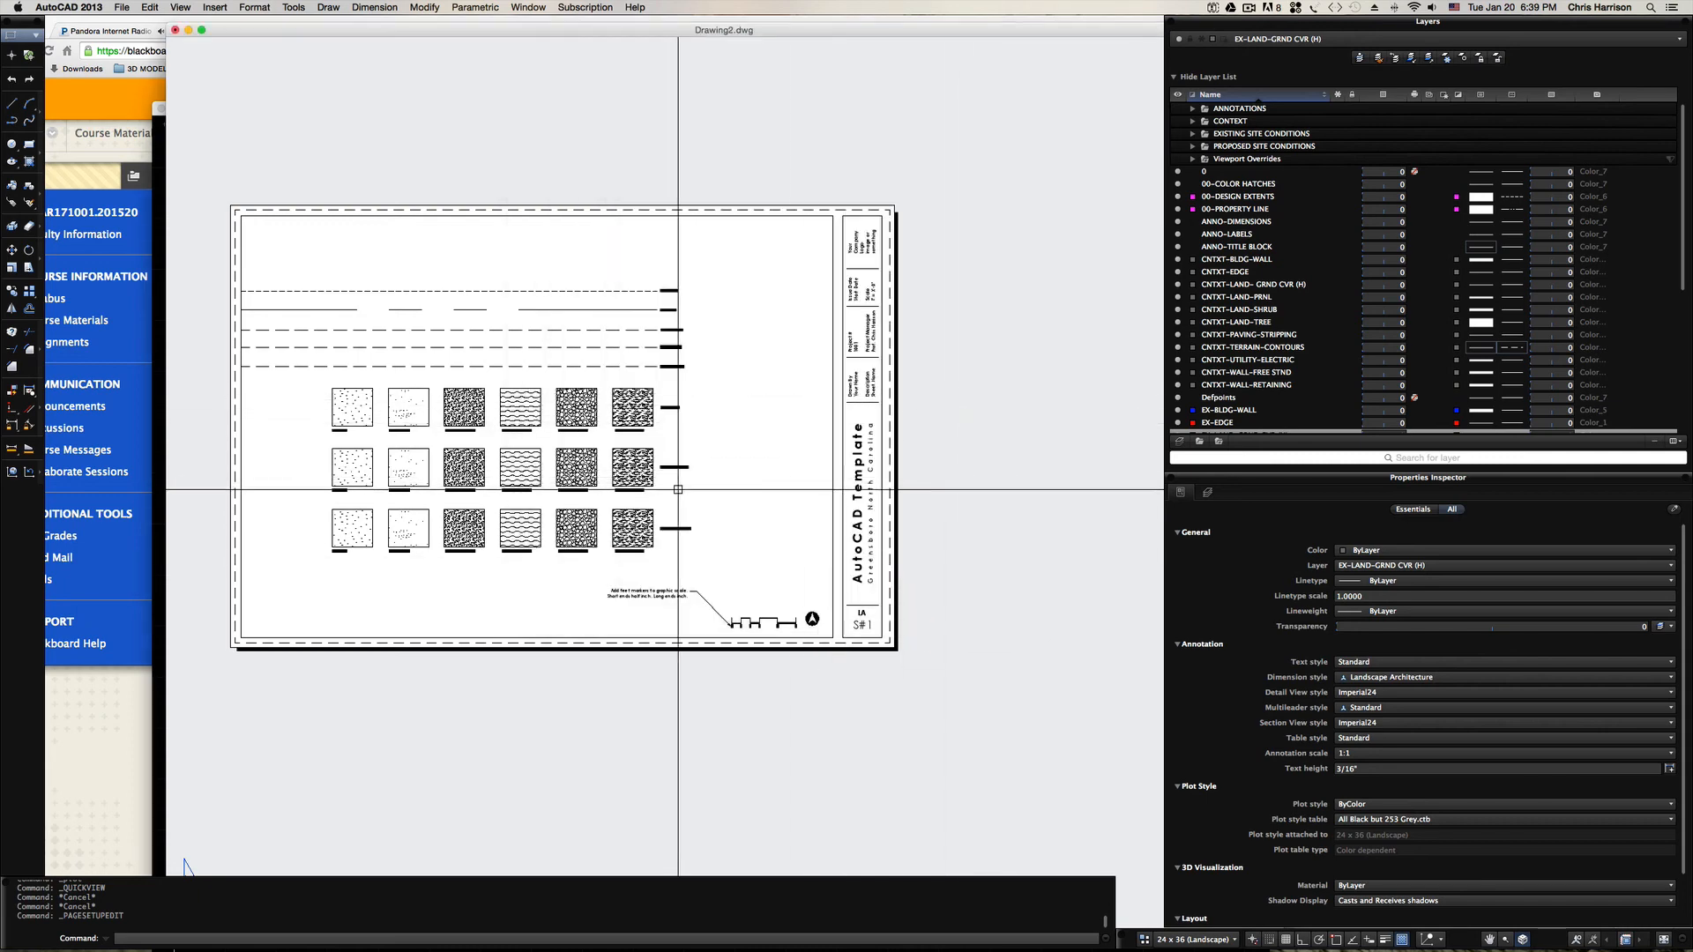
{"action": "key", "text": "cmd+p"}
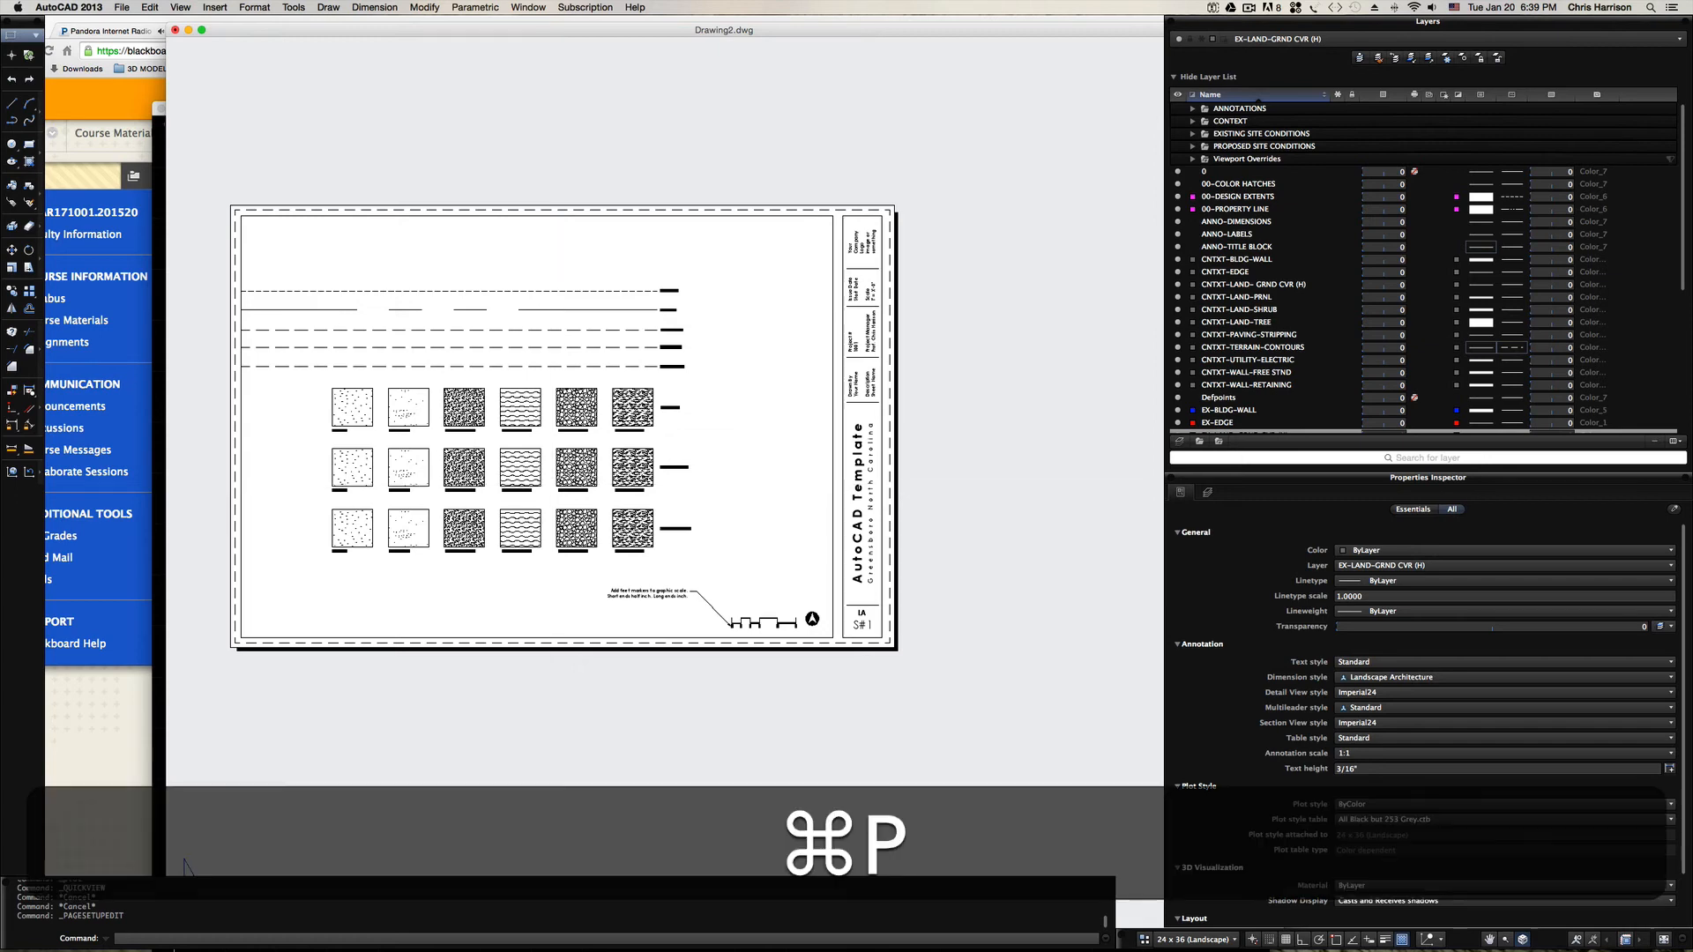
{"action": "key", "text": "cmd+p"}
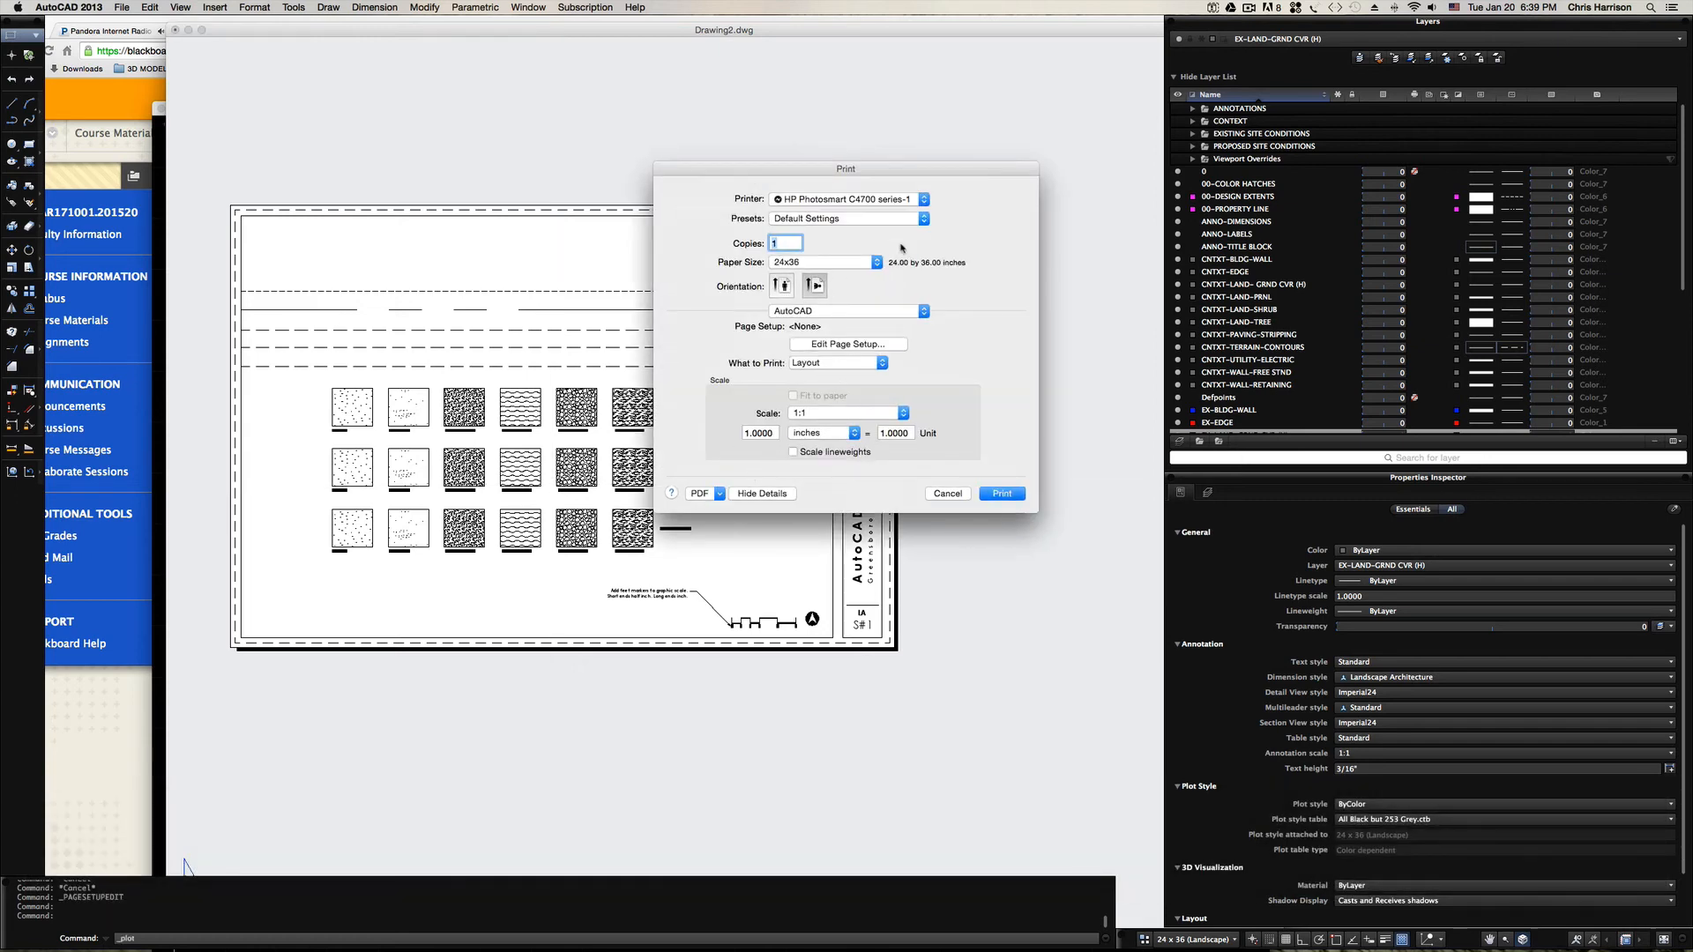
{"action": "left_click", "coordinate": [699, 494]}
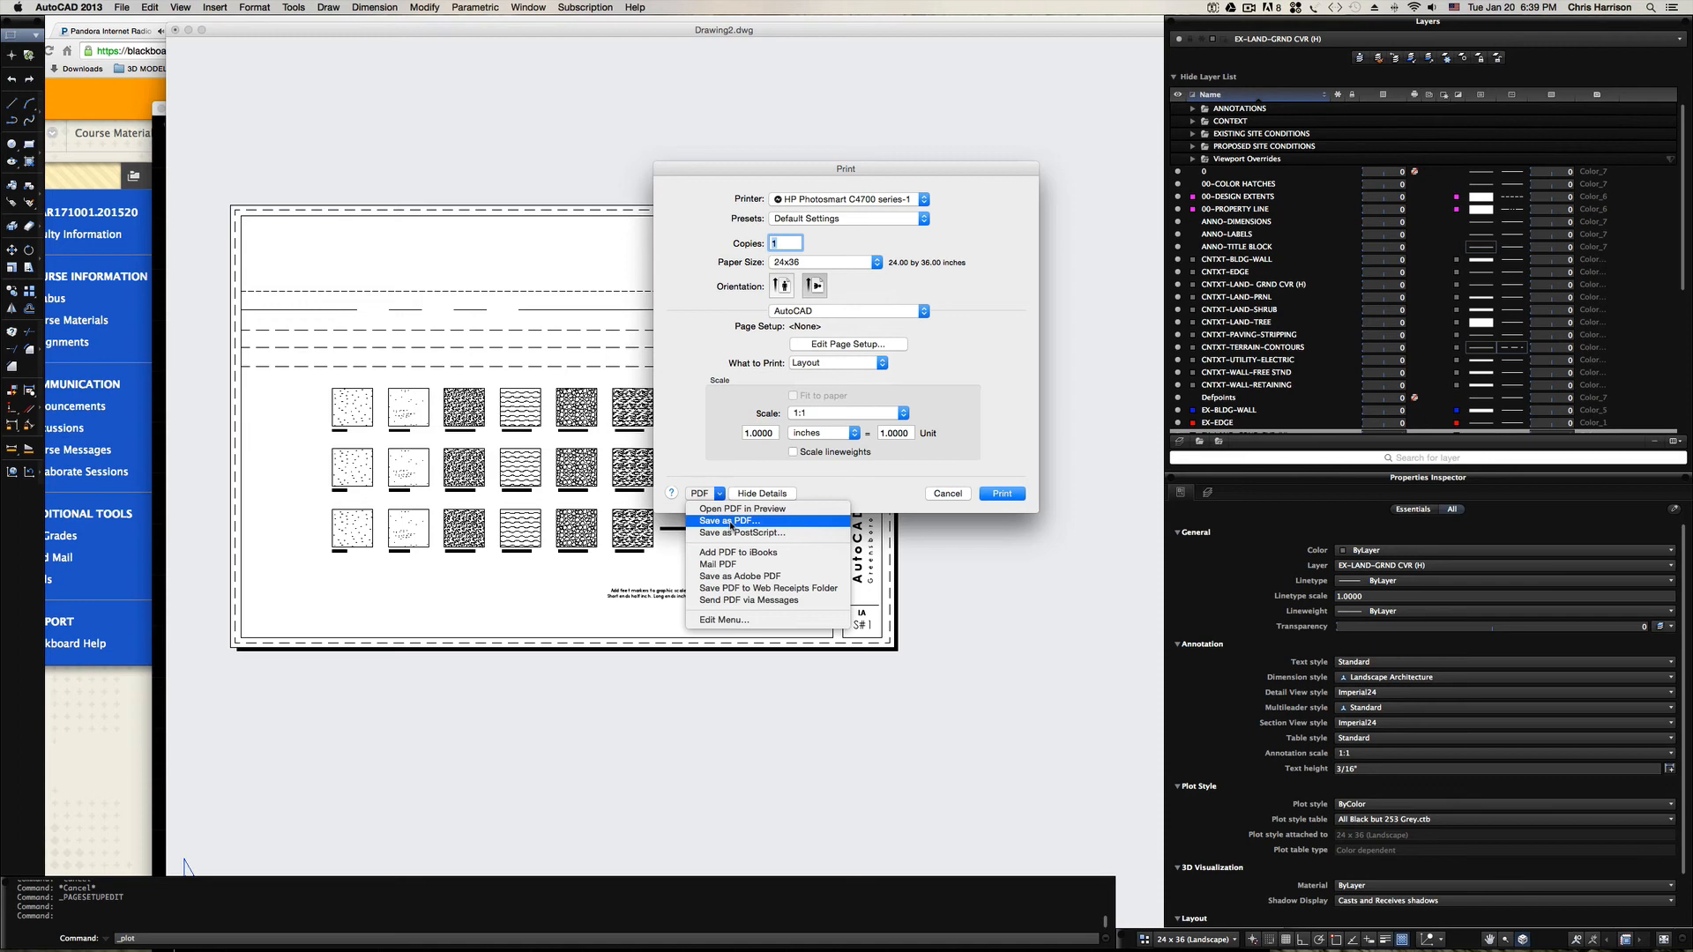
{"action": "left_click", "coordinate": [699, 494]}
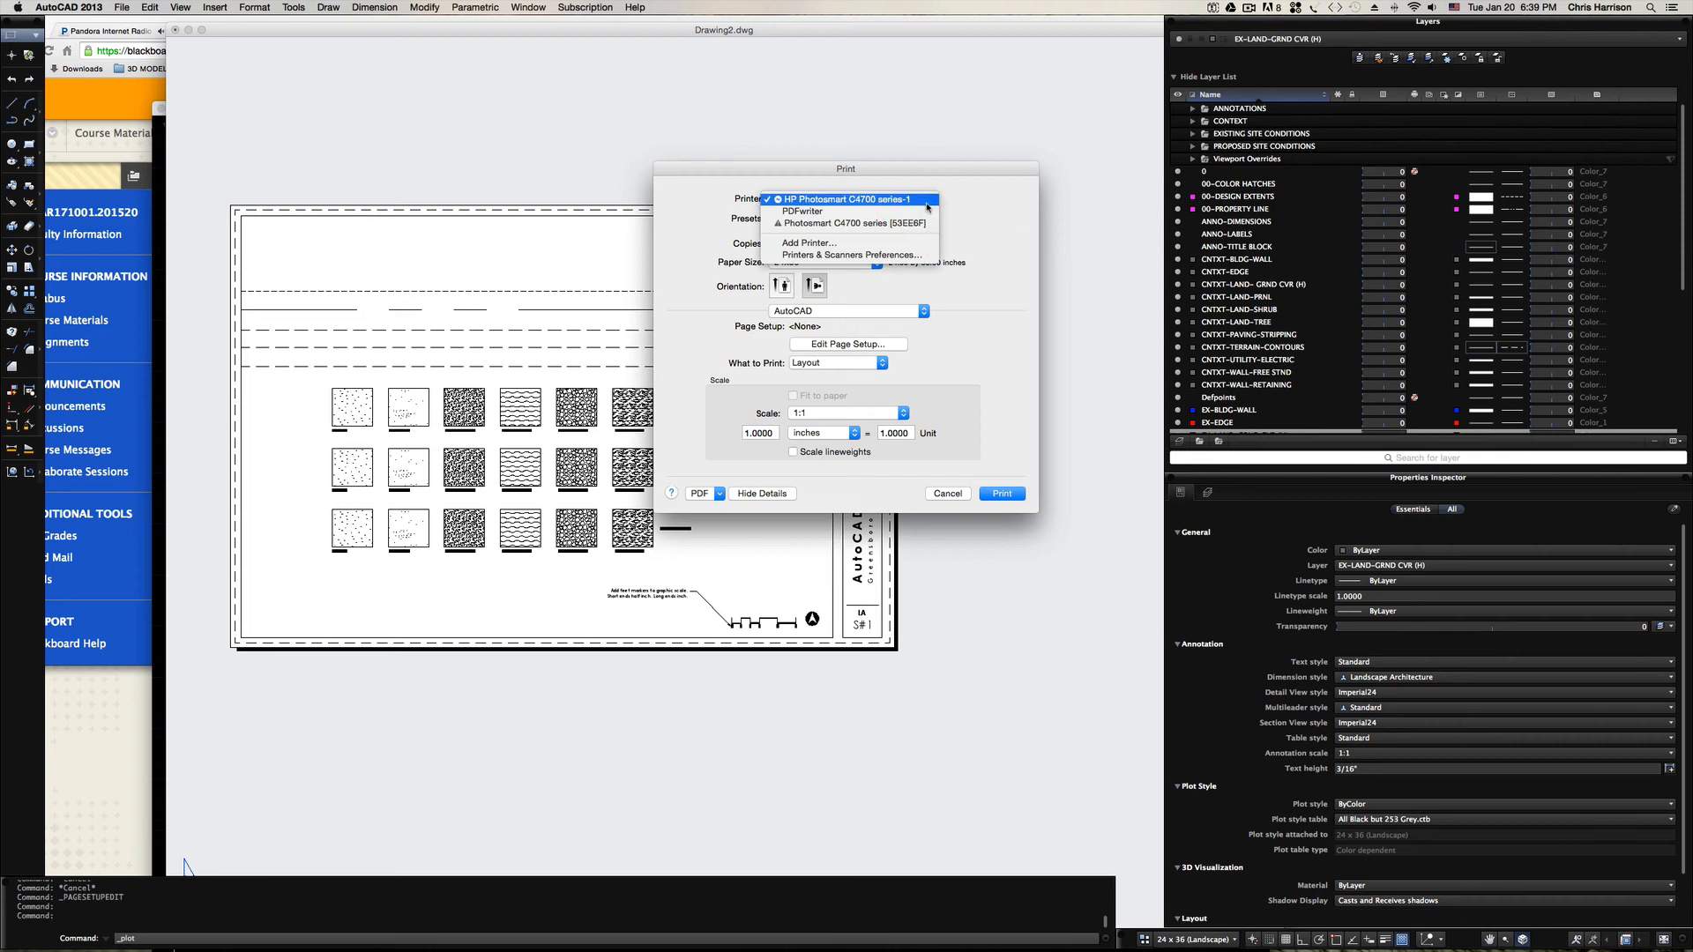
{"action": "left_click", "coordinate": [850, 198]}
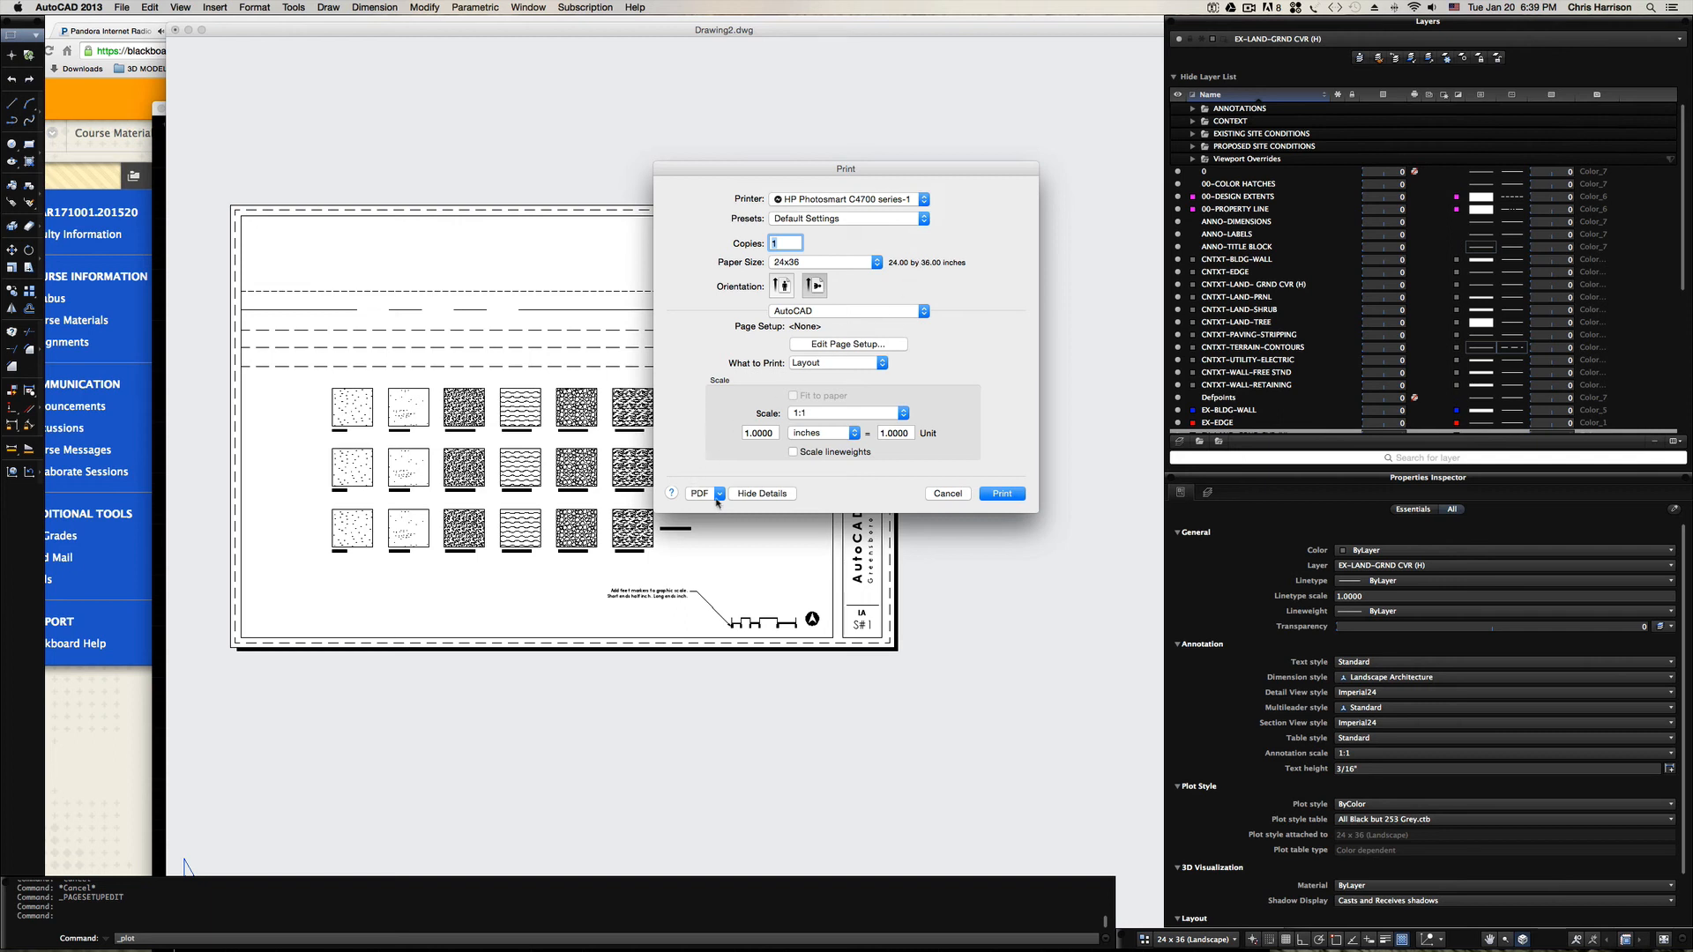
{"action": "left_click", "coordinate": [703, 494]}
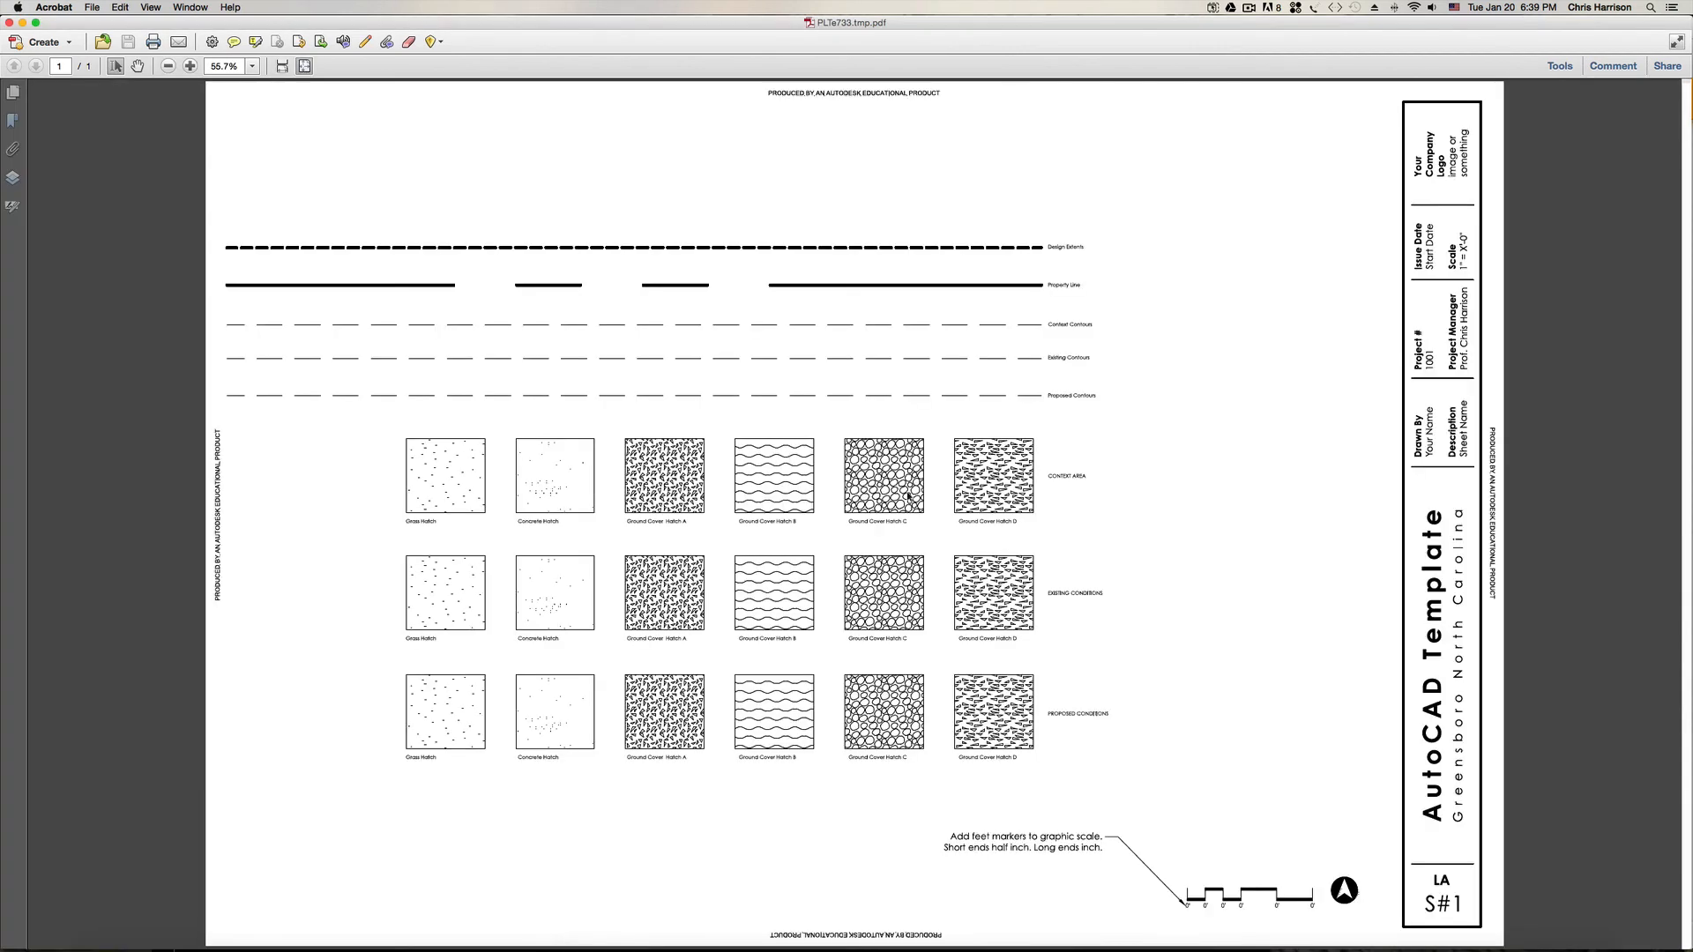
{"action": "mouse_move", "coordinate": [583, 340]}
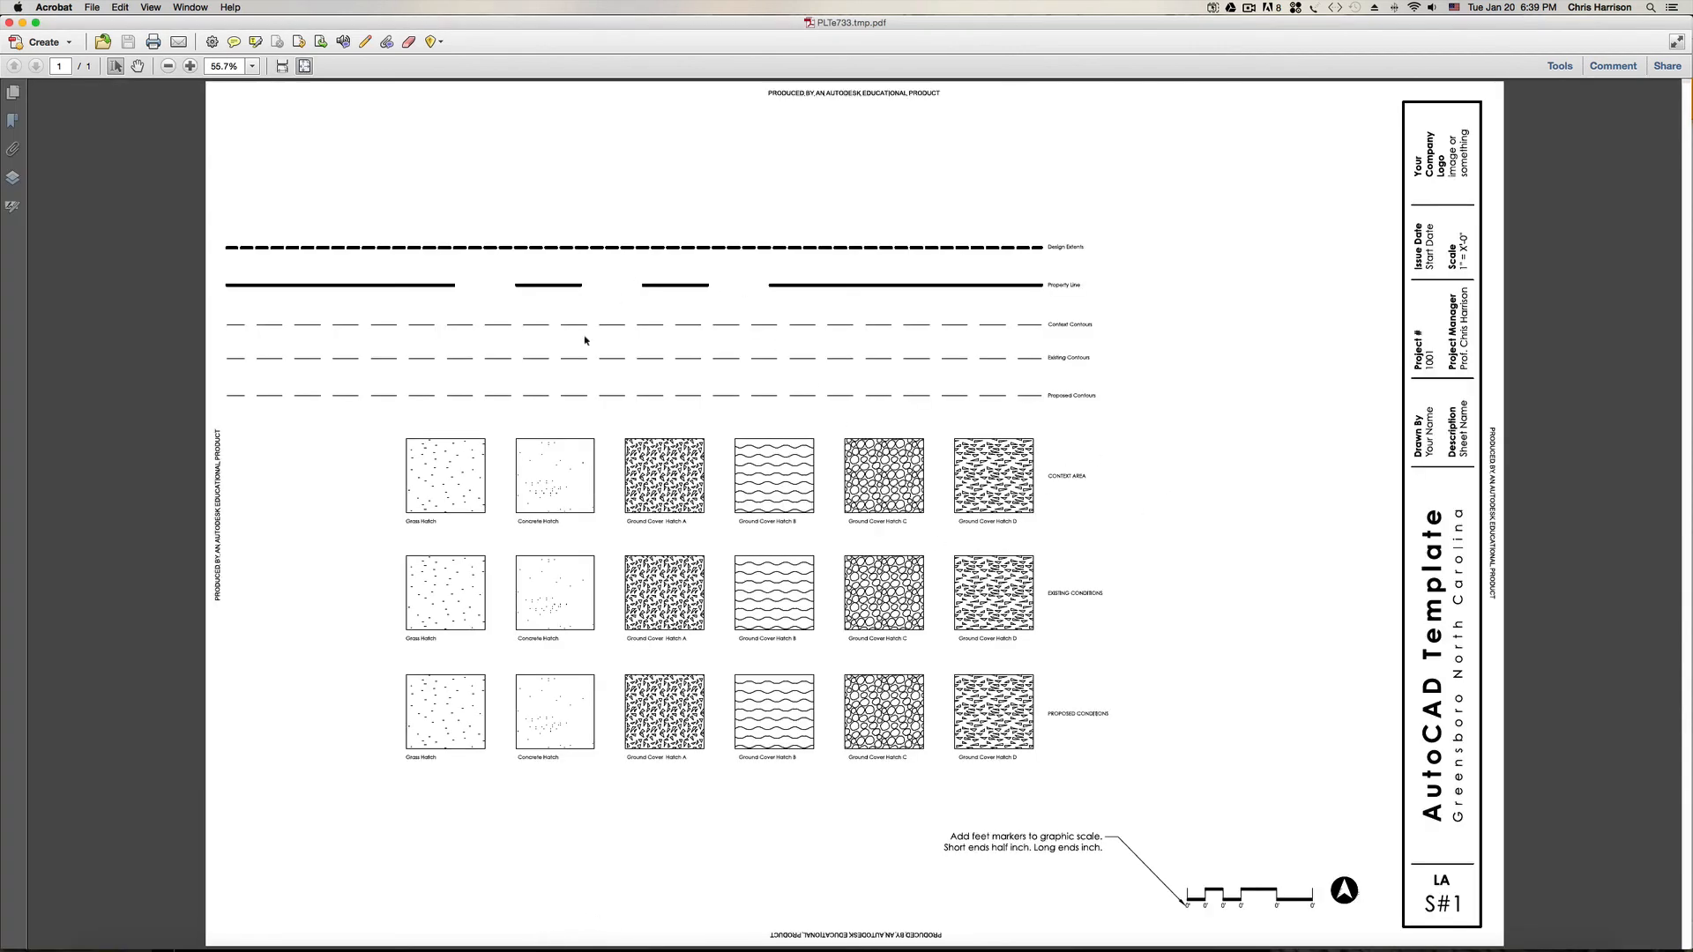
{"action": "mouse_move", "coordinate": [1078, 473]}
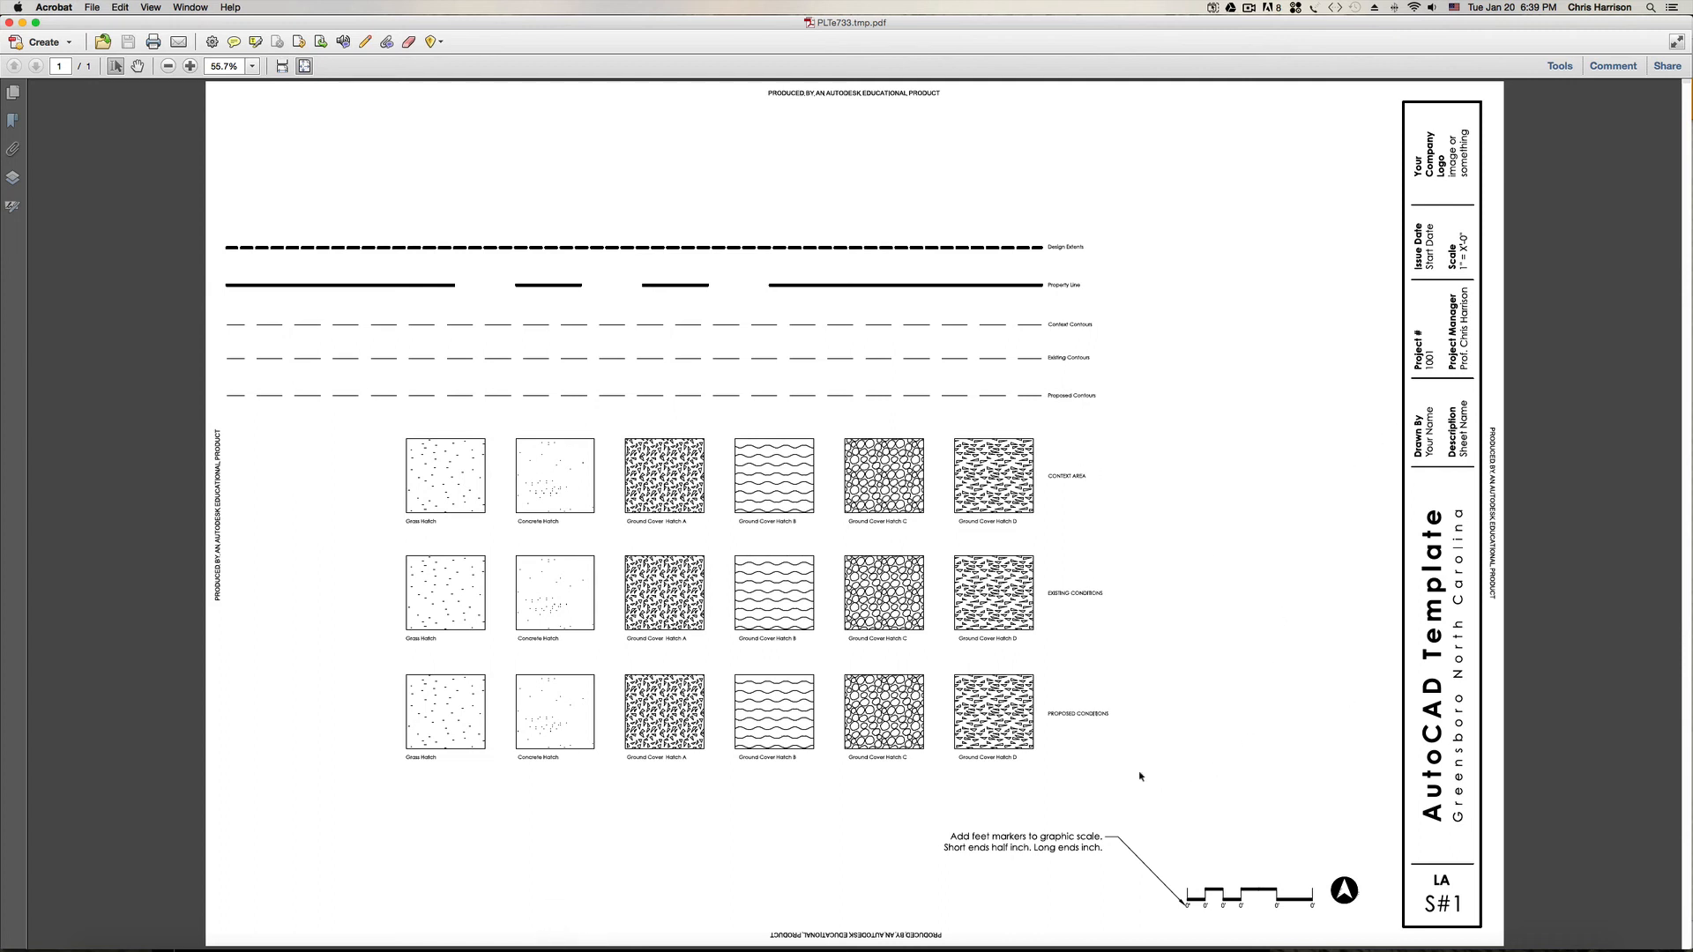
Save the plotted sheet as a PDF copy into the Desktop folder.
{"action": "left_click", "coordinate": [91, 8]}
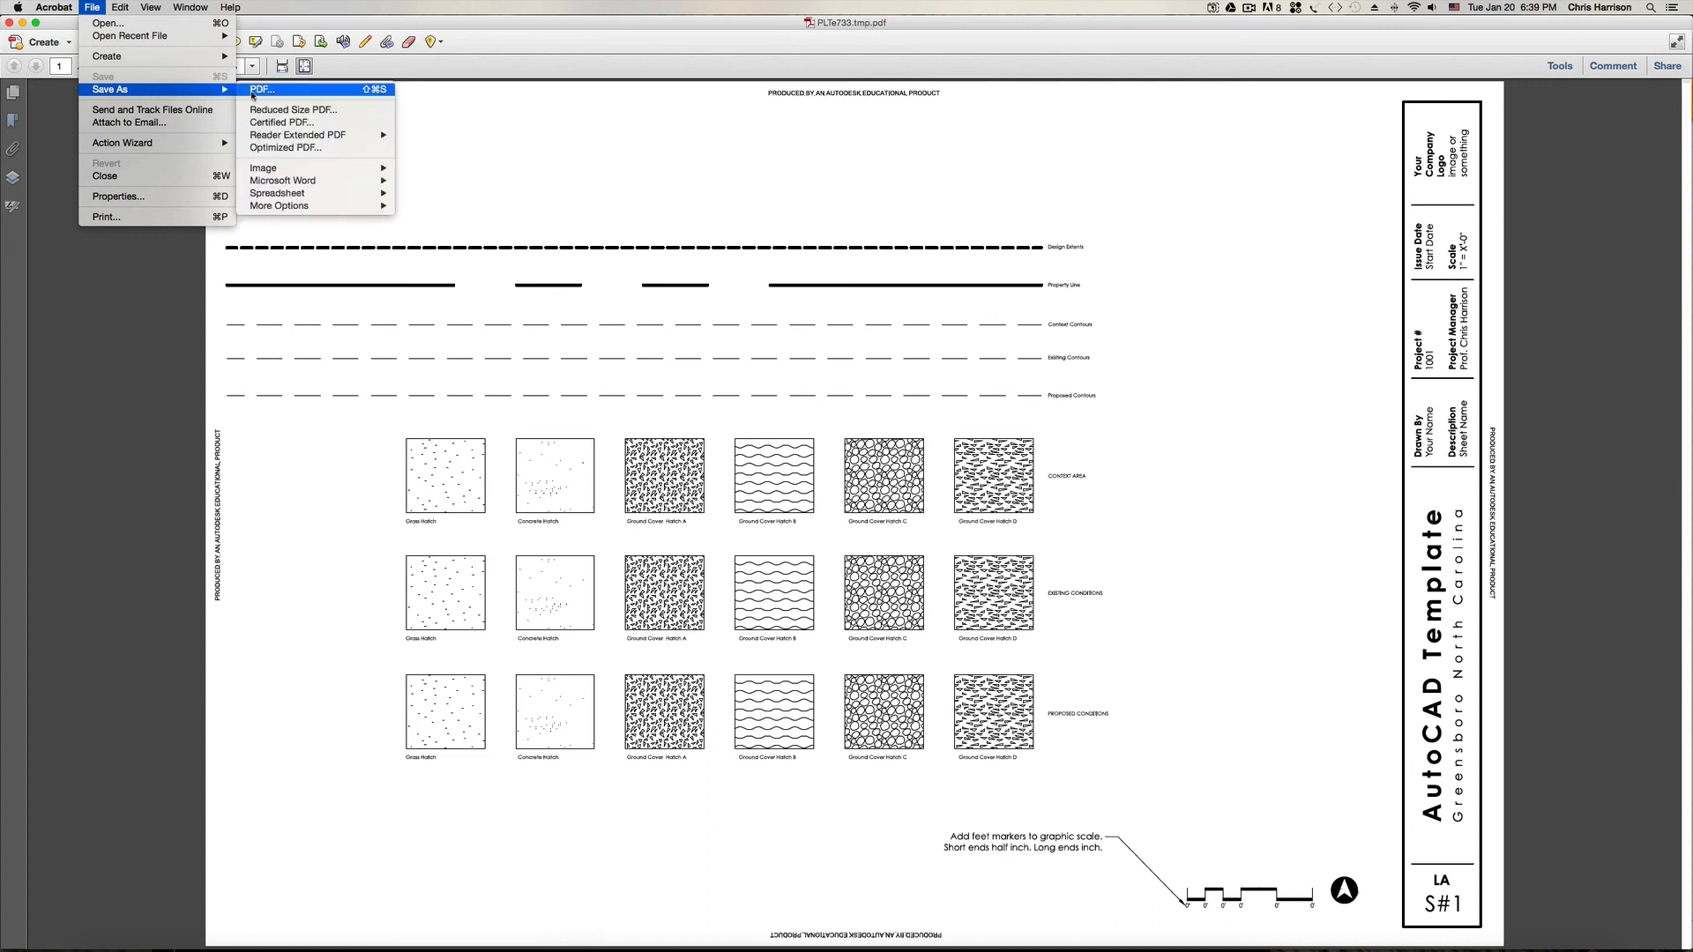
{"action": "left_click", "coordinate": [260, 88]}
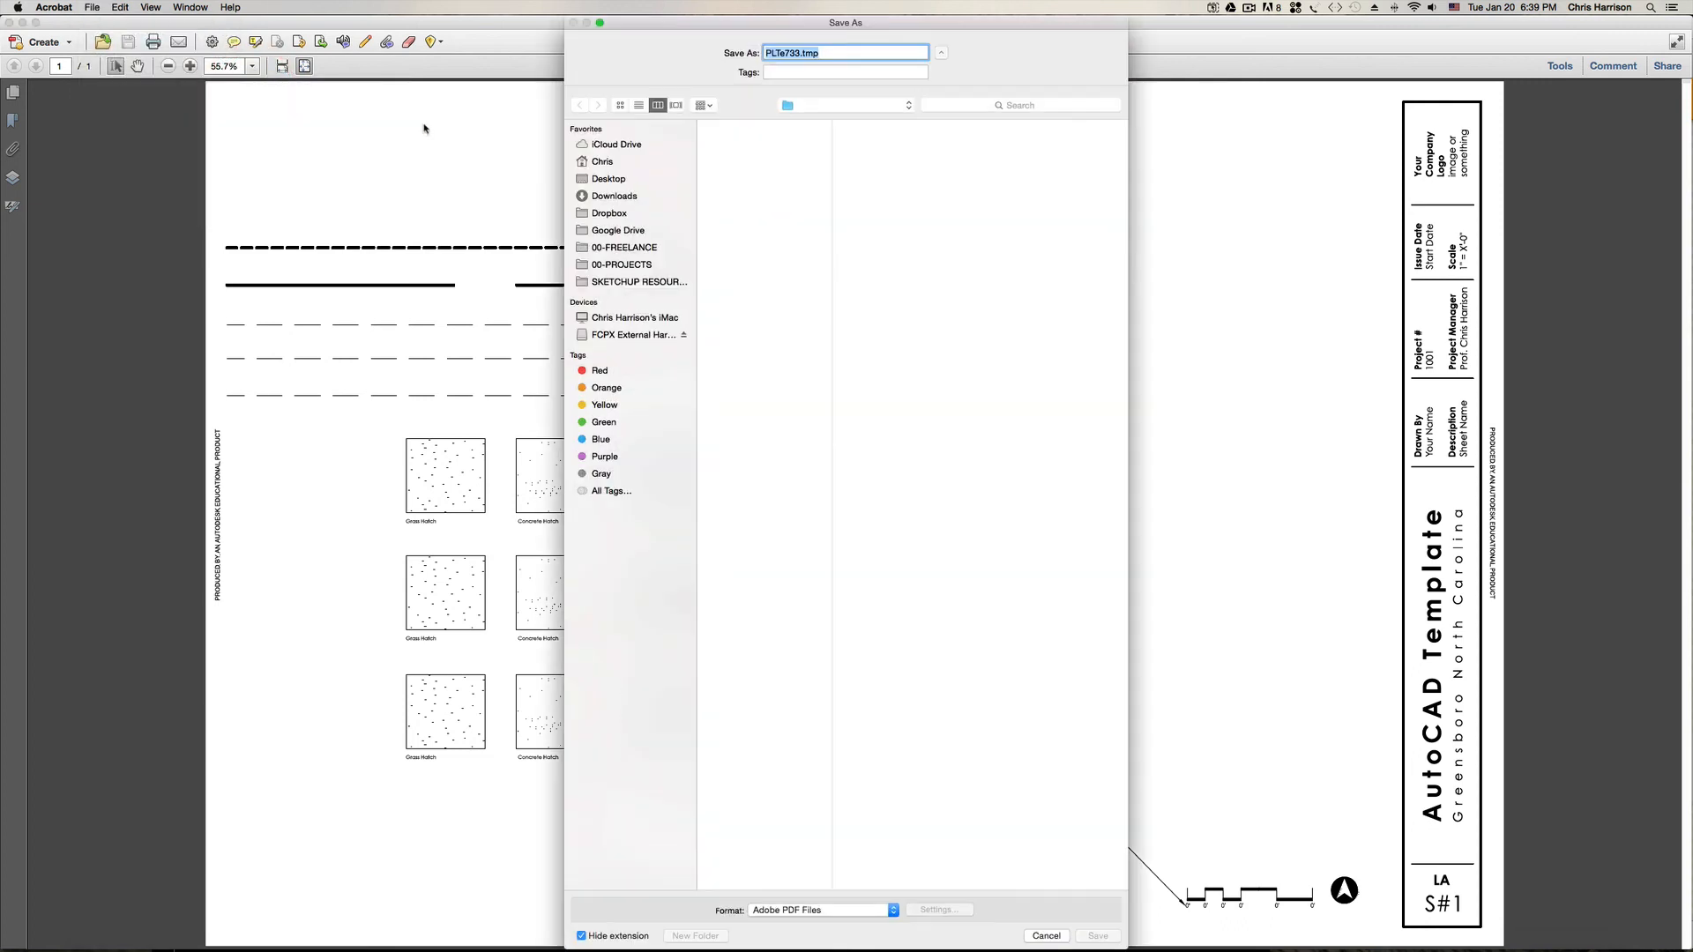
{"action": "left_click", "coordinate": [608, 178]}
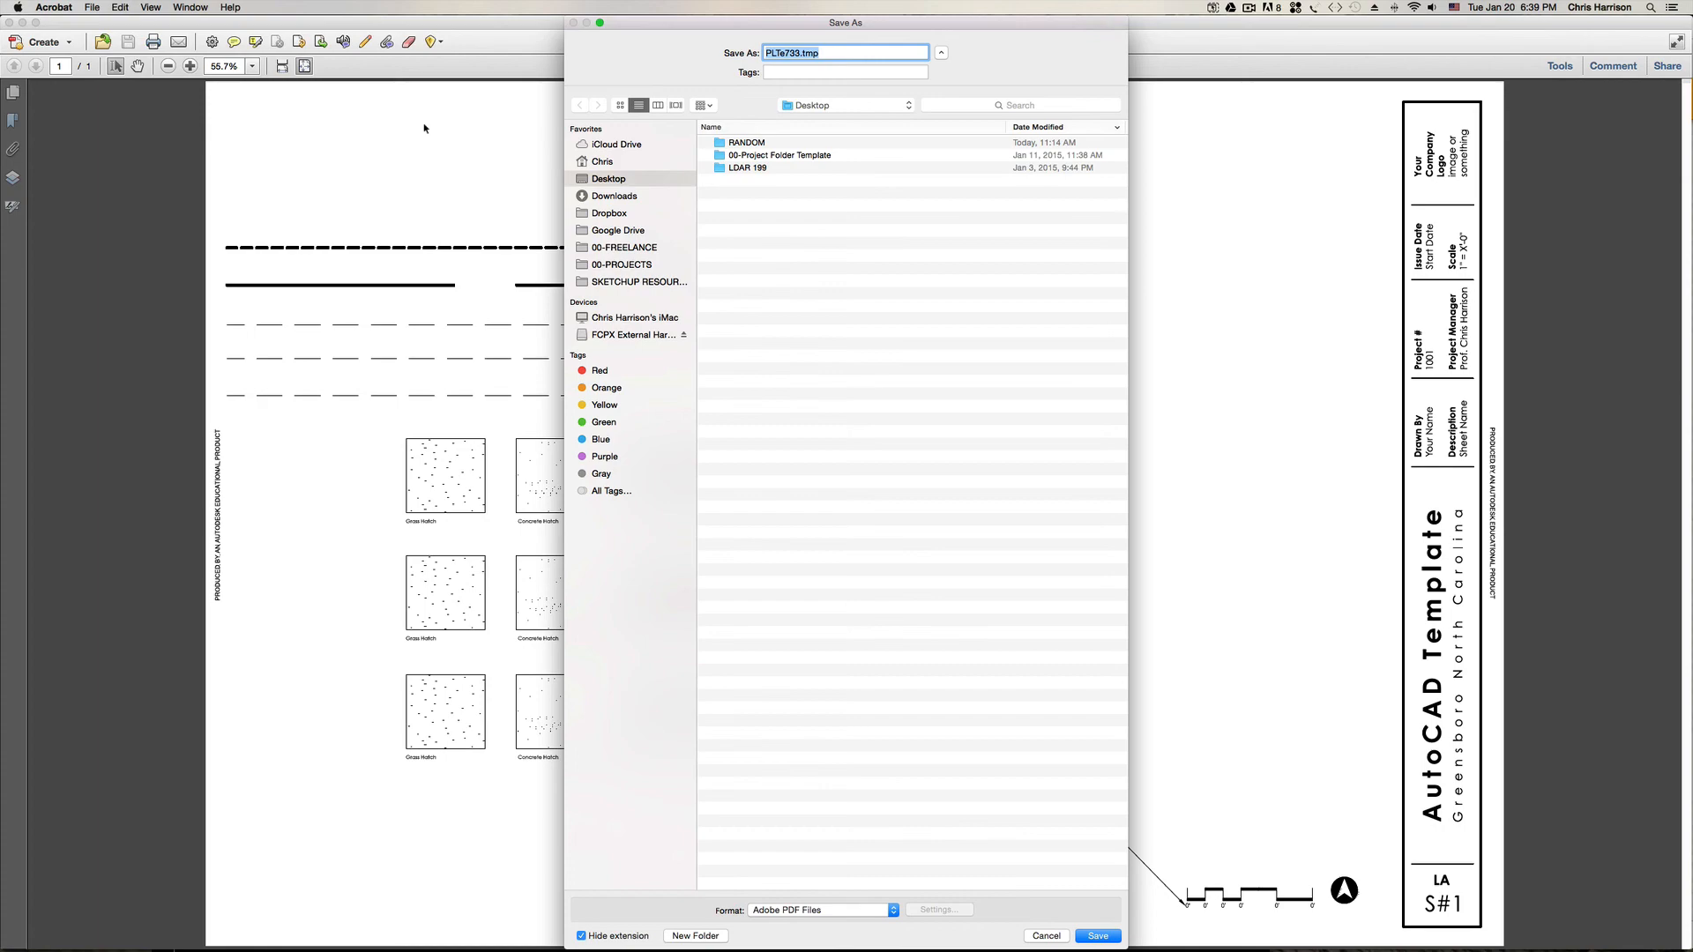
{"action": "left_click", "coordinate": [1096, 936]}
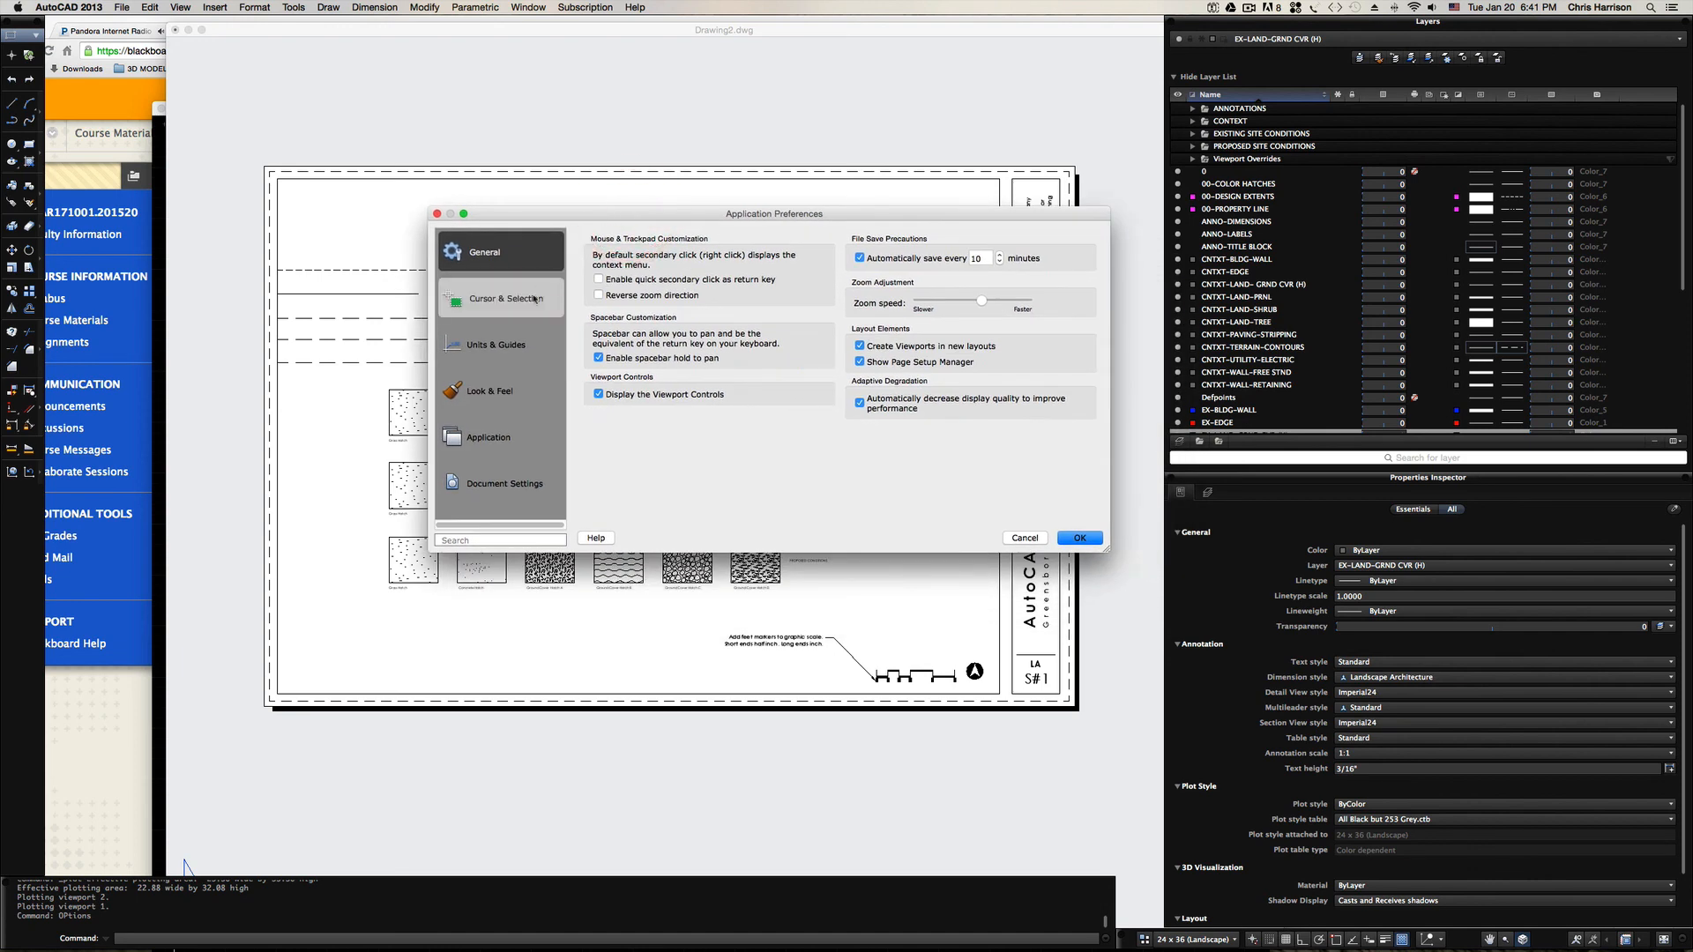
Set Paperspace to White under Look & Feel and apply the preferences.
{"action": "left_click", "coordinate": [491, 390]}
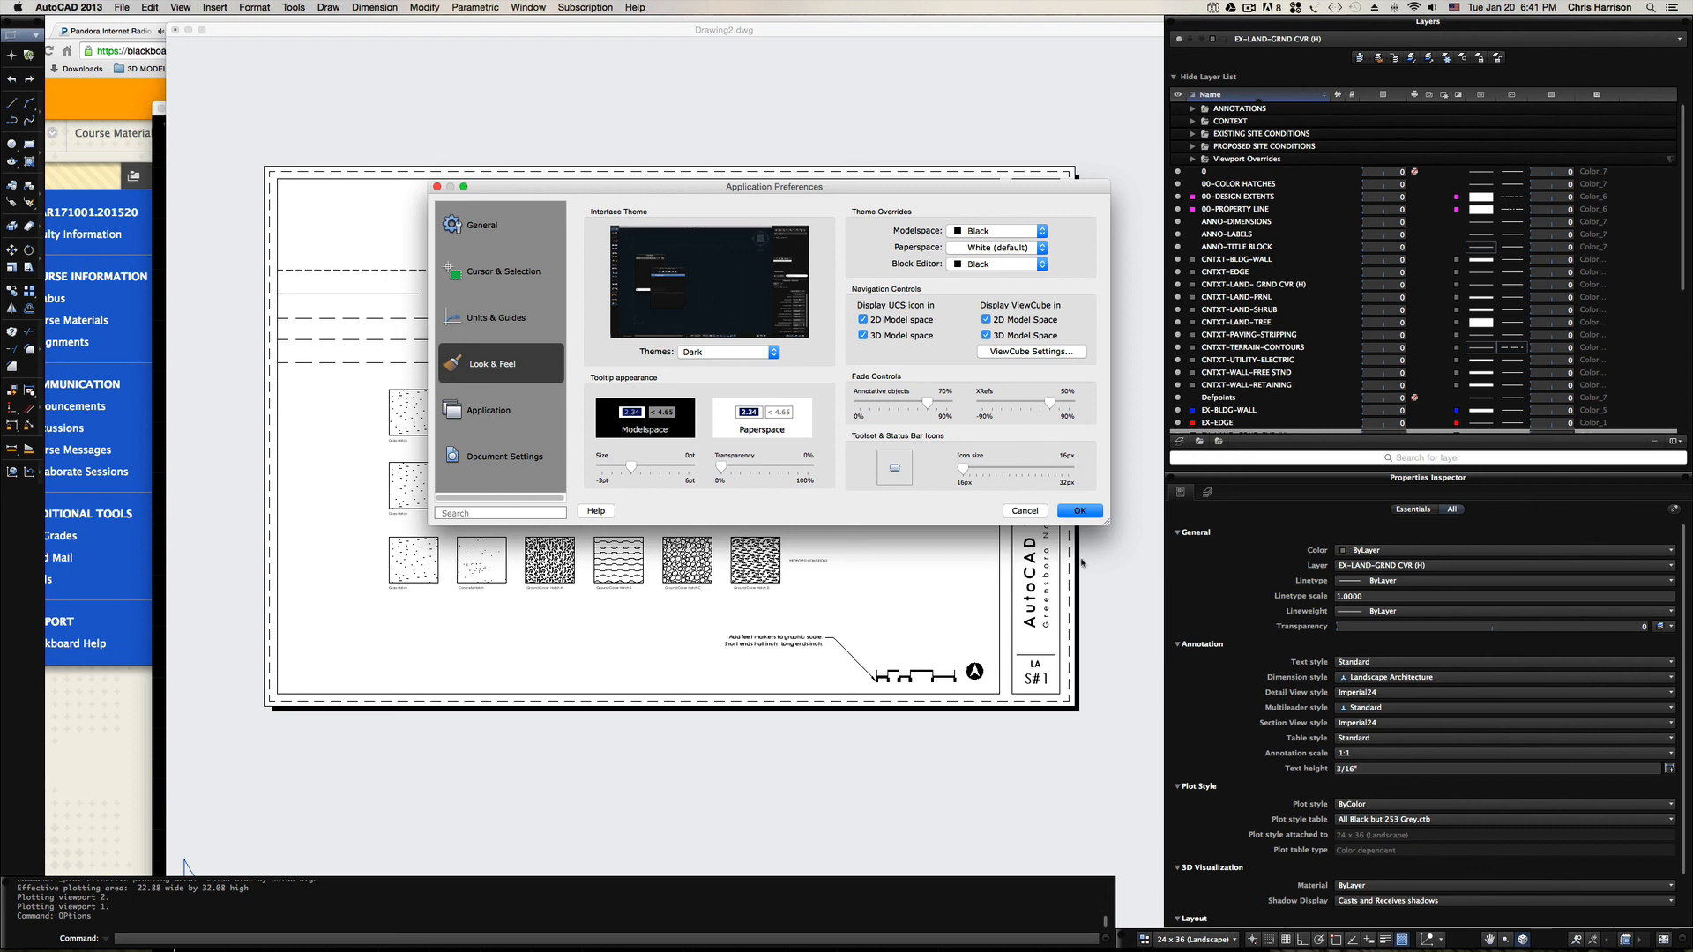
{"action": "mouse_move", "coordinate": [875, 611]}
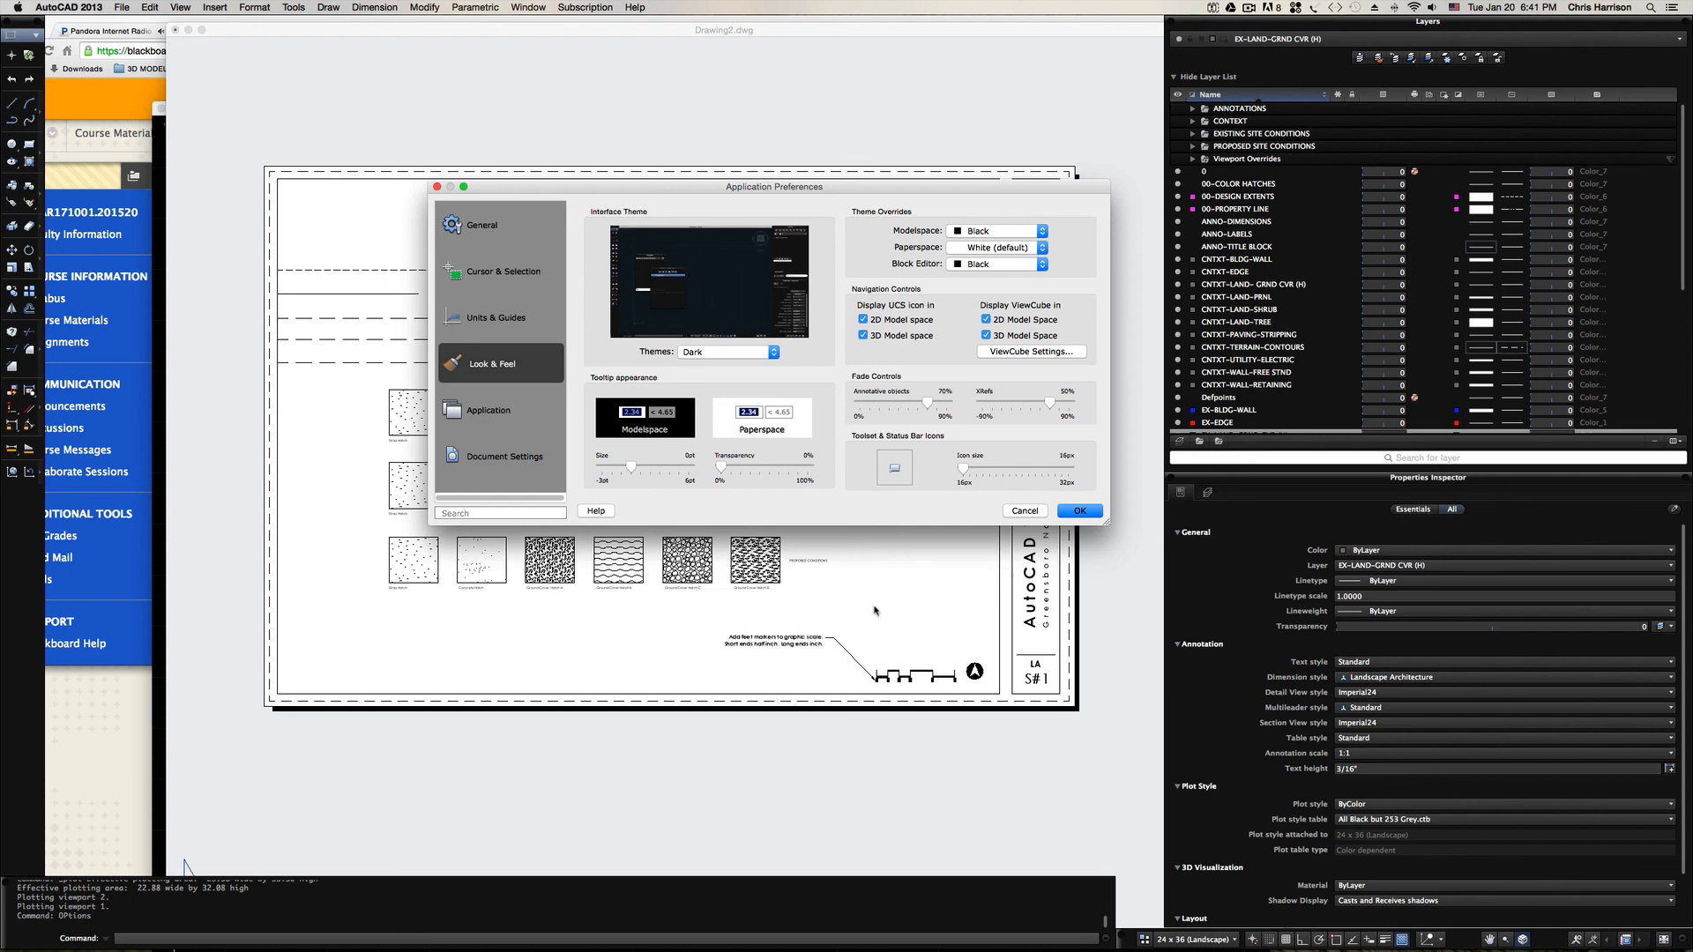
{"action": "left_click", "coordinate": [1076, 510]}
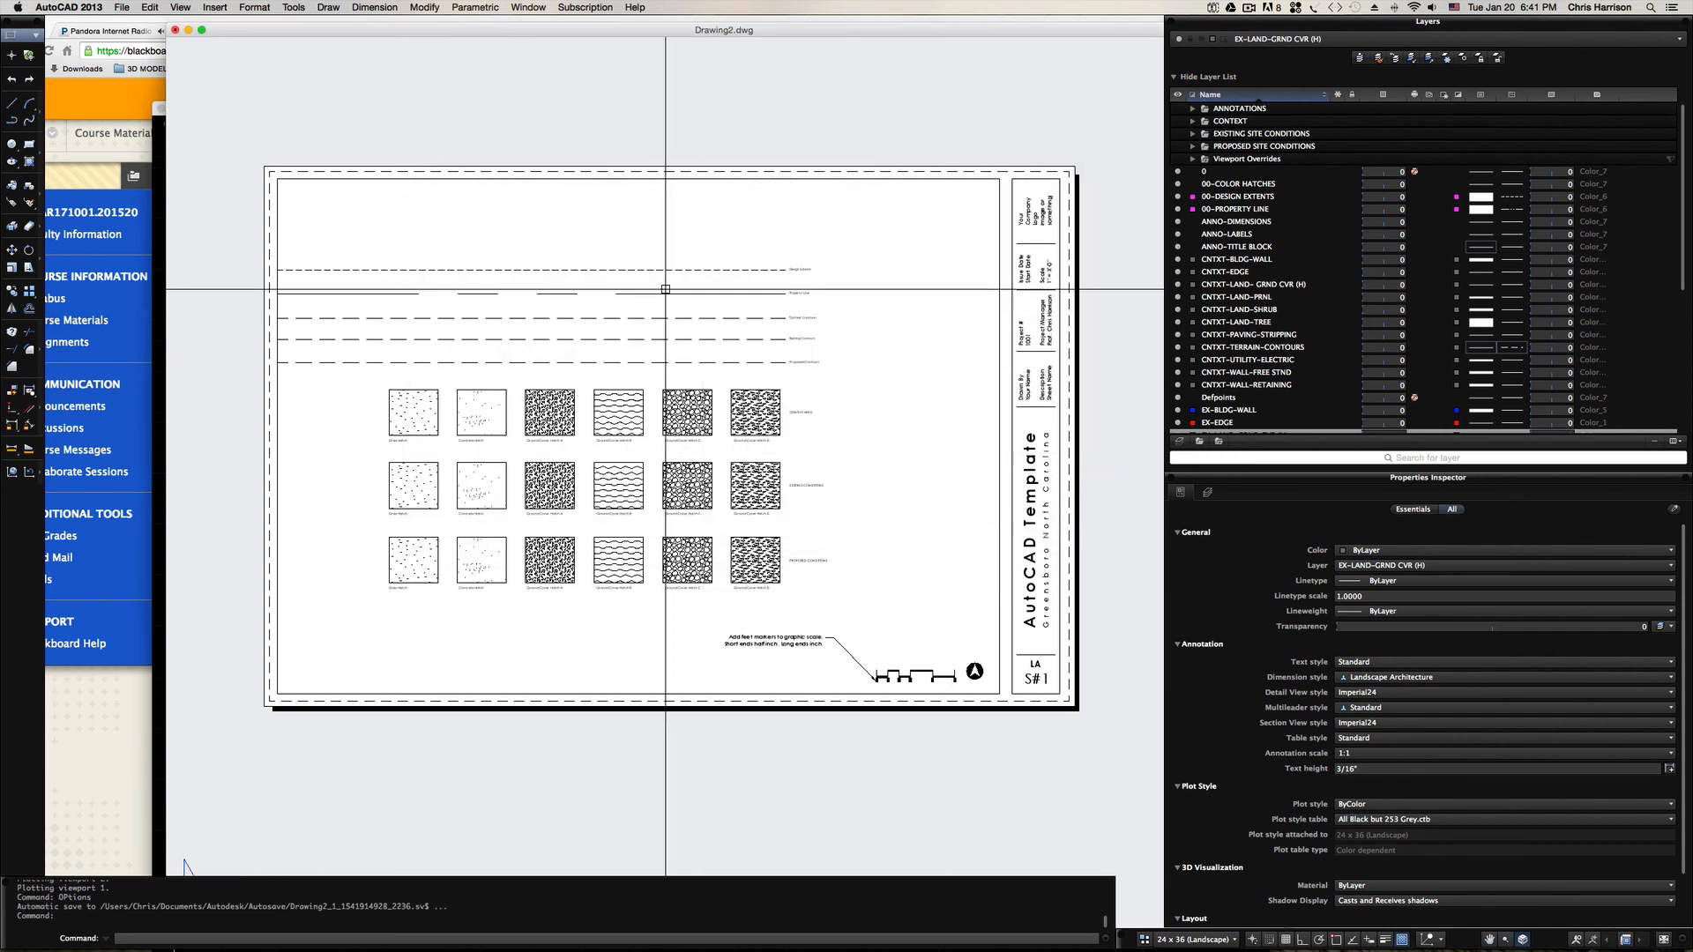